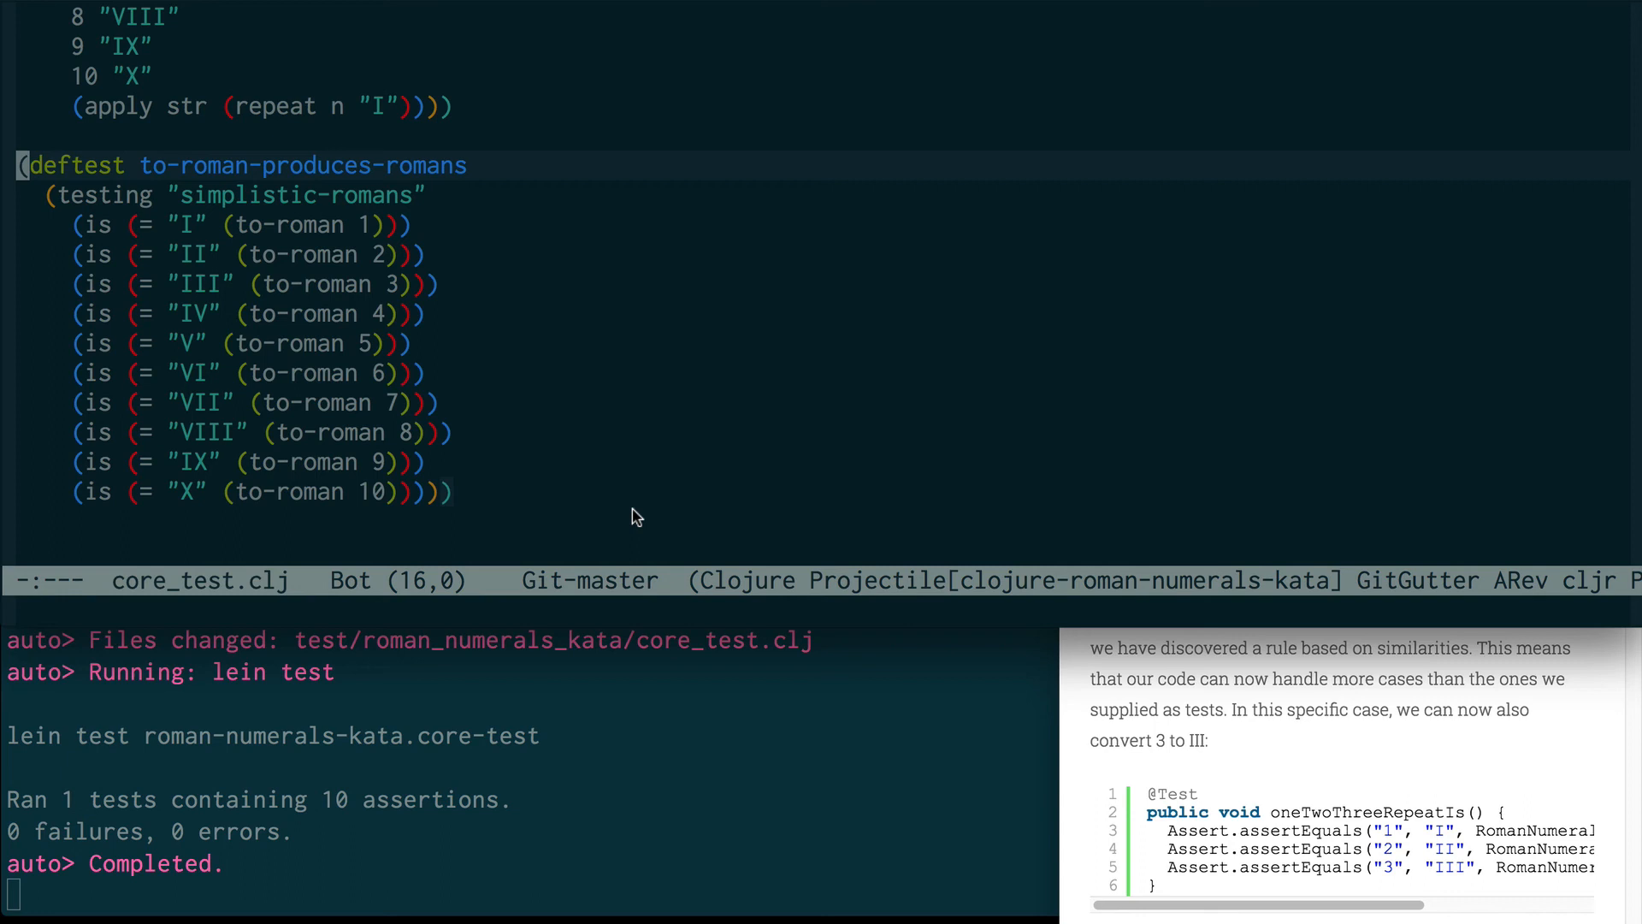
mouse_move(1220, 757)
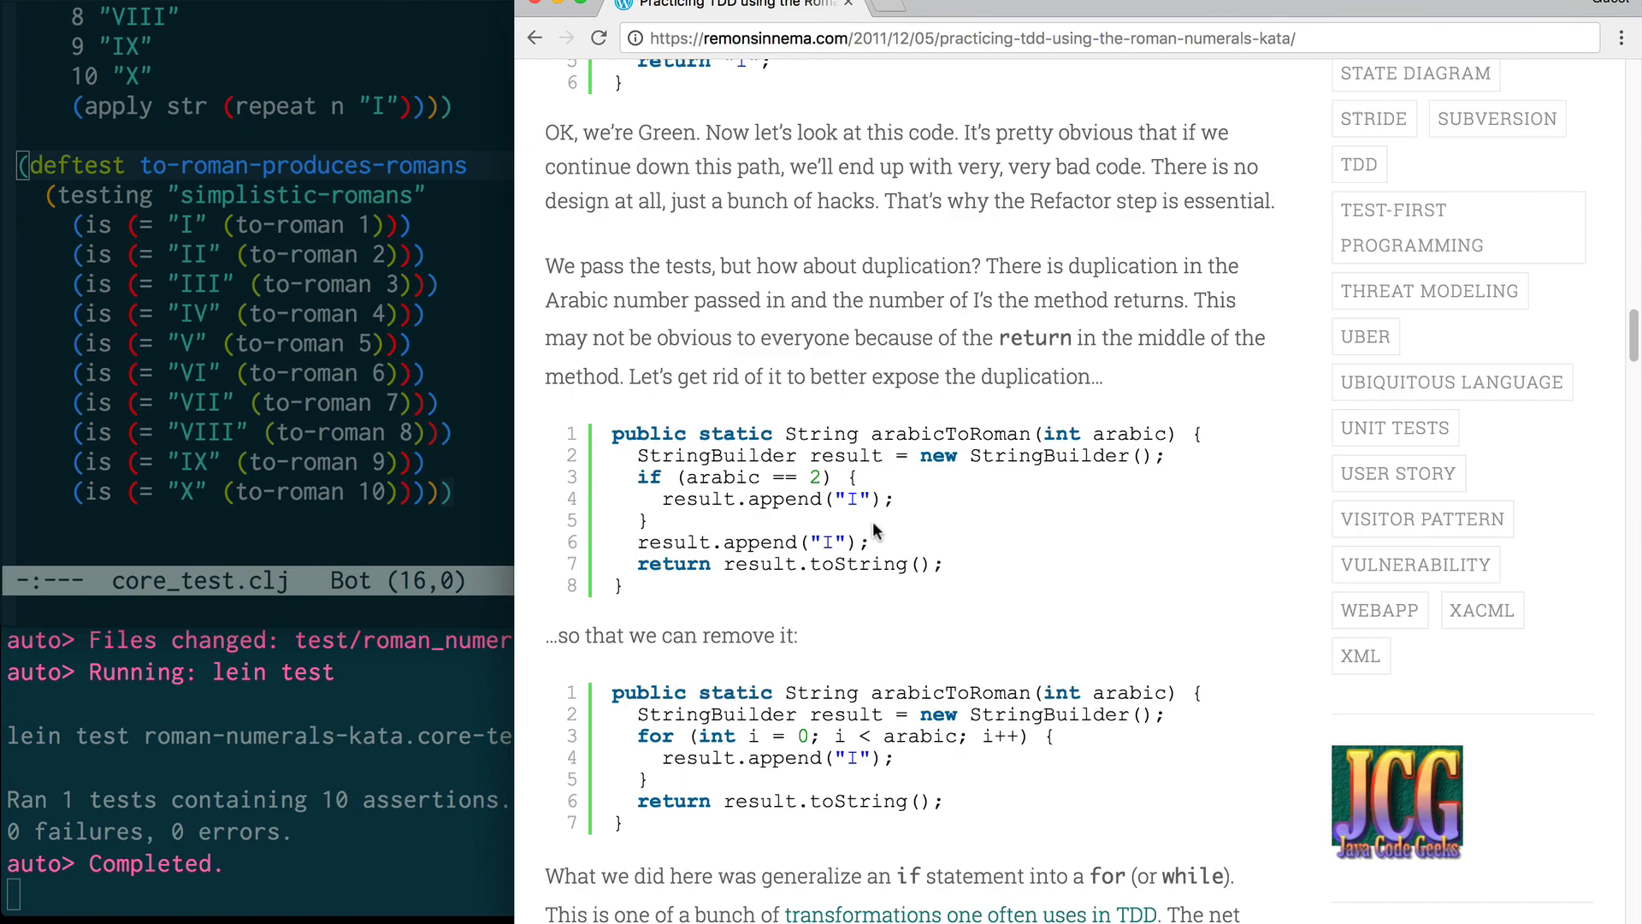
Step: Scroll the kata blog post down to the section on removing duplication from the Java code
scroll("down", 3)
type("(if")
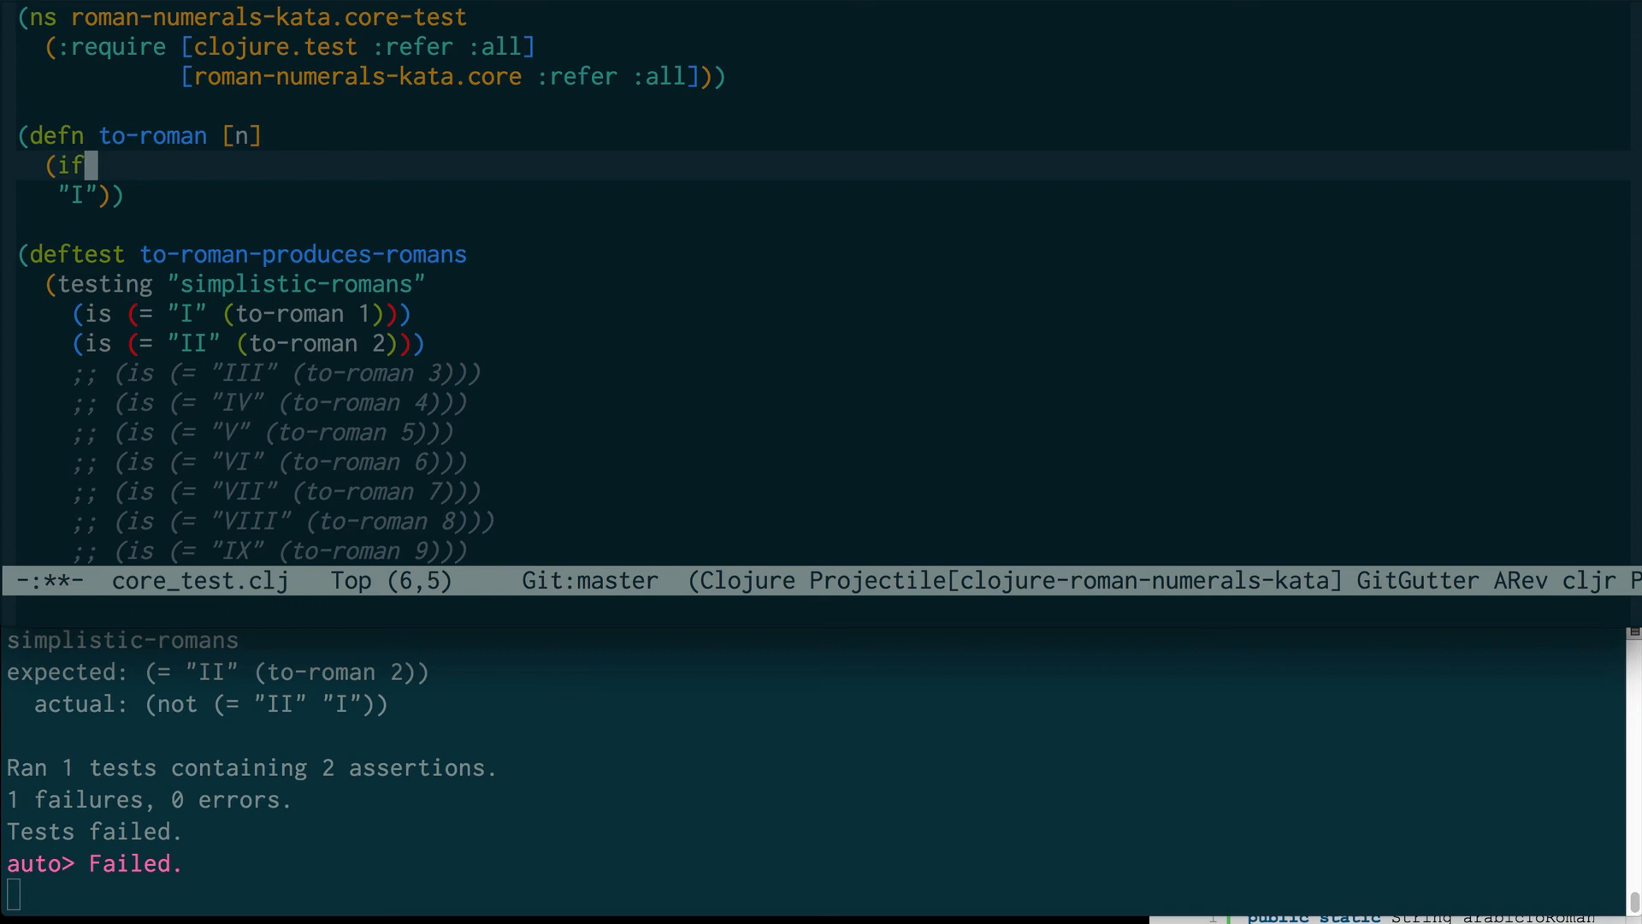
Step: Add the (= 2 n) test so to-roman returns "II" for 2 and "I" otherwise
type("(= 2 n)")
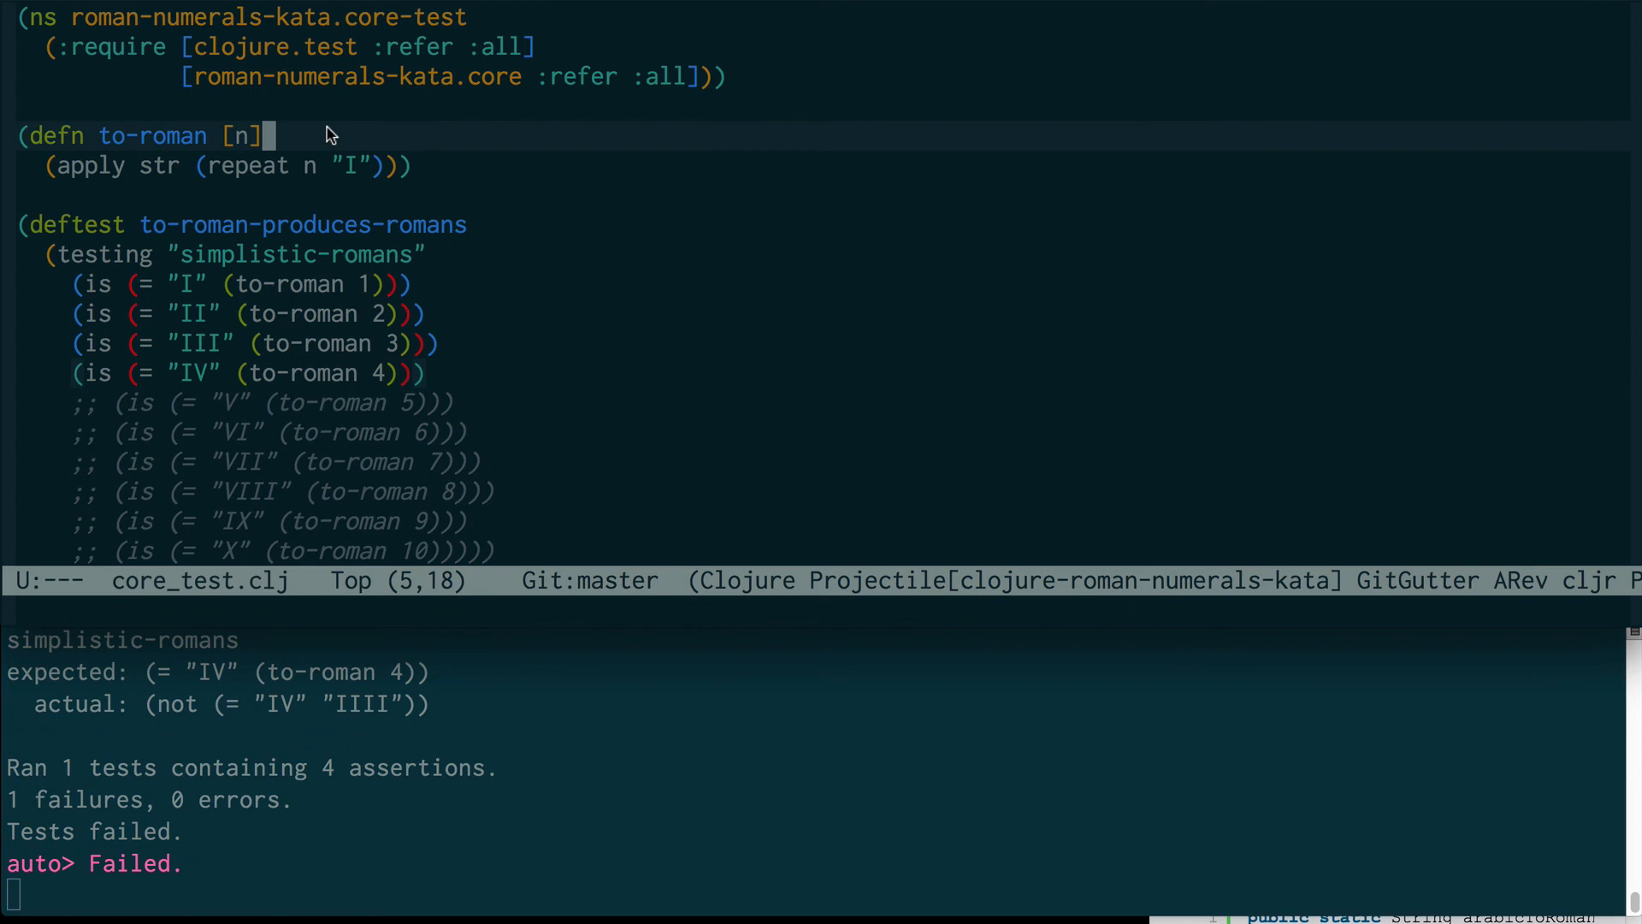
Step: Rewrite to-roman's body as a cond with the IV case and an :else of repeated I's
type("(cond")
type("\"IV")
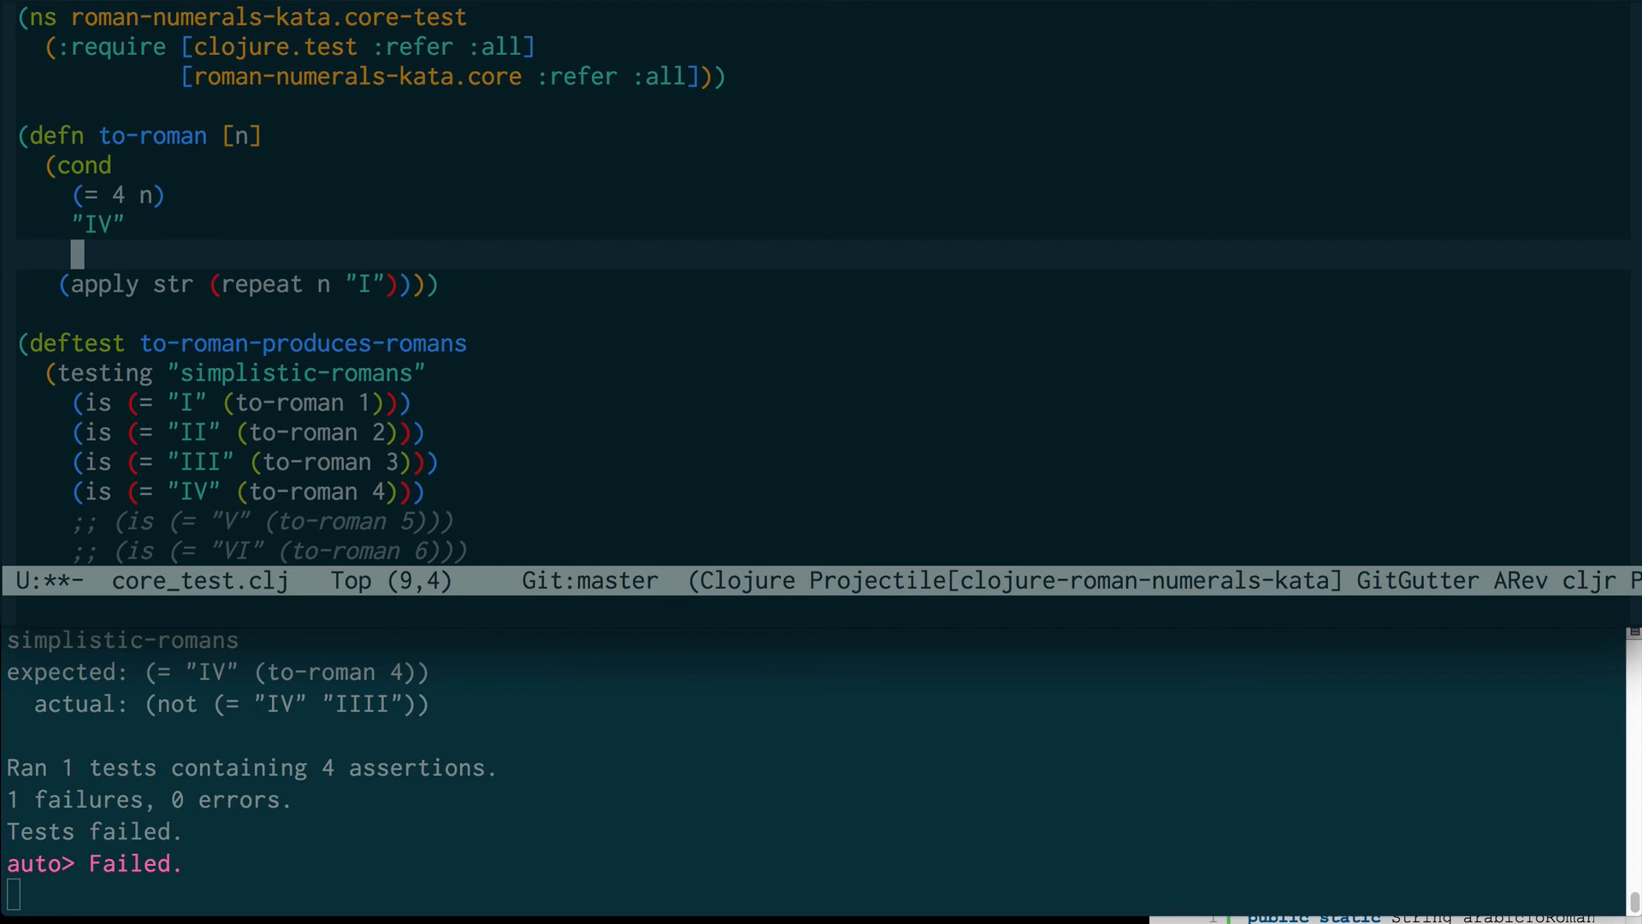
type(":else")
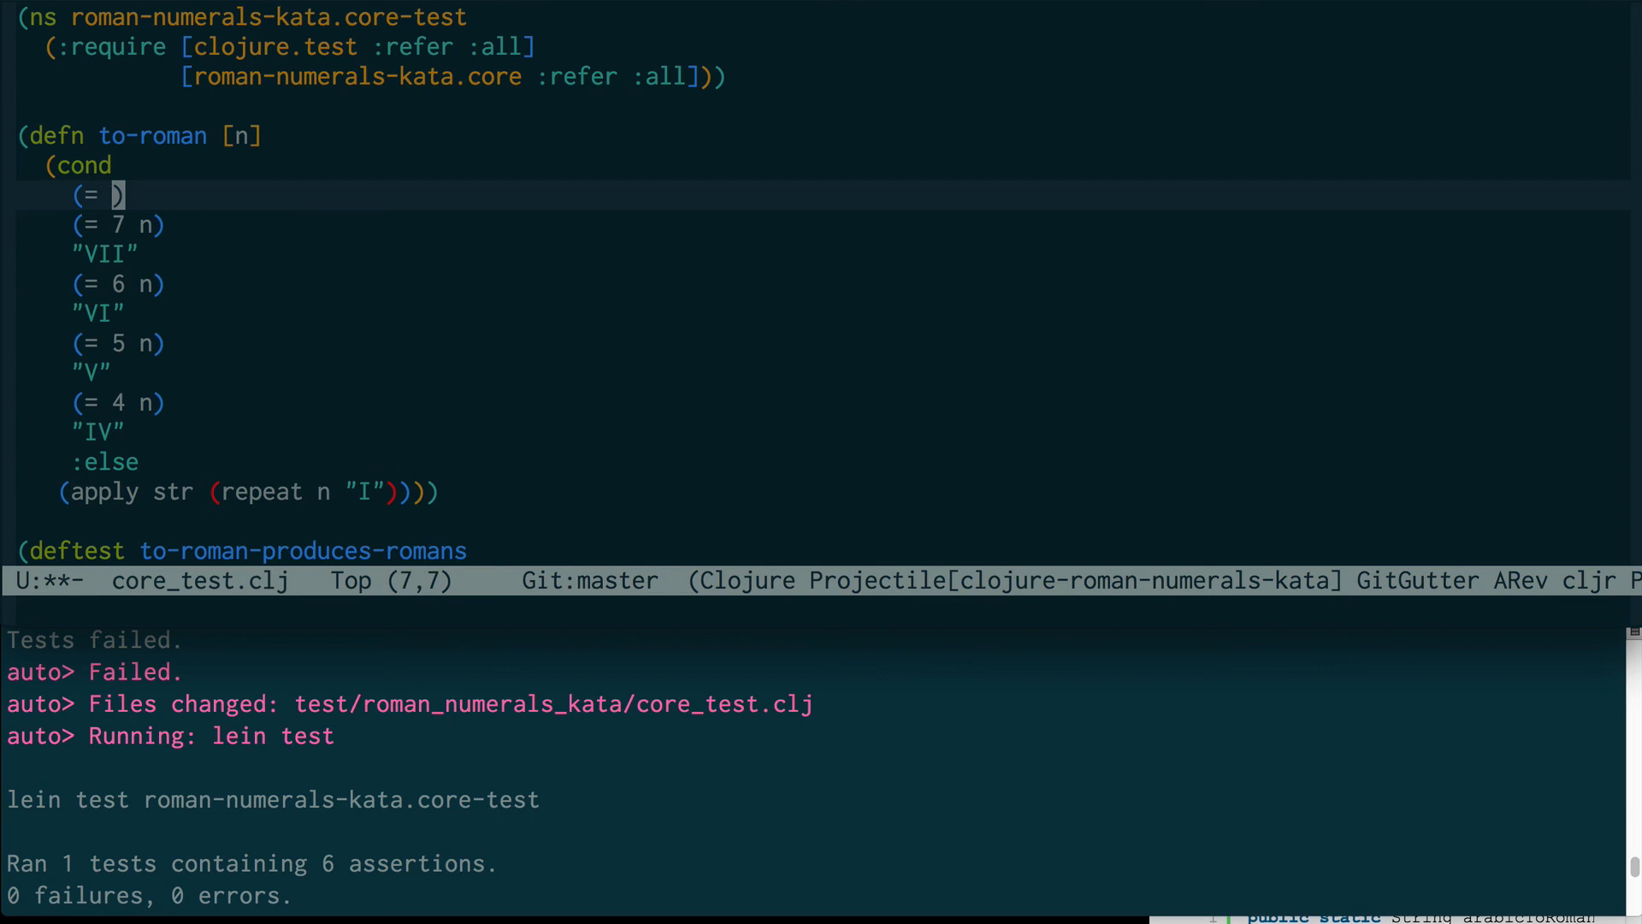
Step: Add an (= 8 n) clause returning "VIII" to the cond in to-roman
type("(= 8 n)")
type("\"VIII\"")
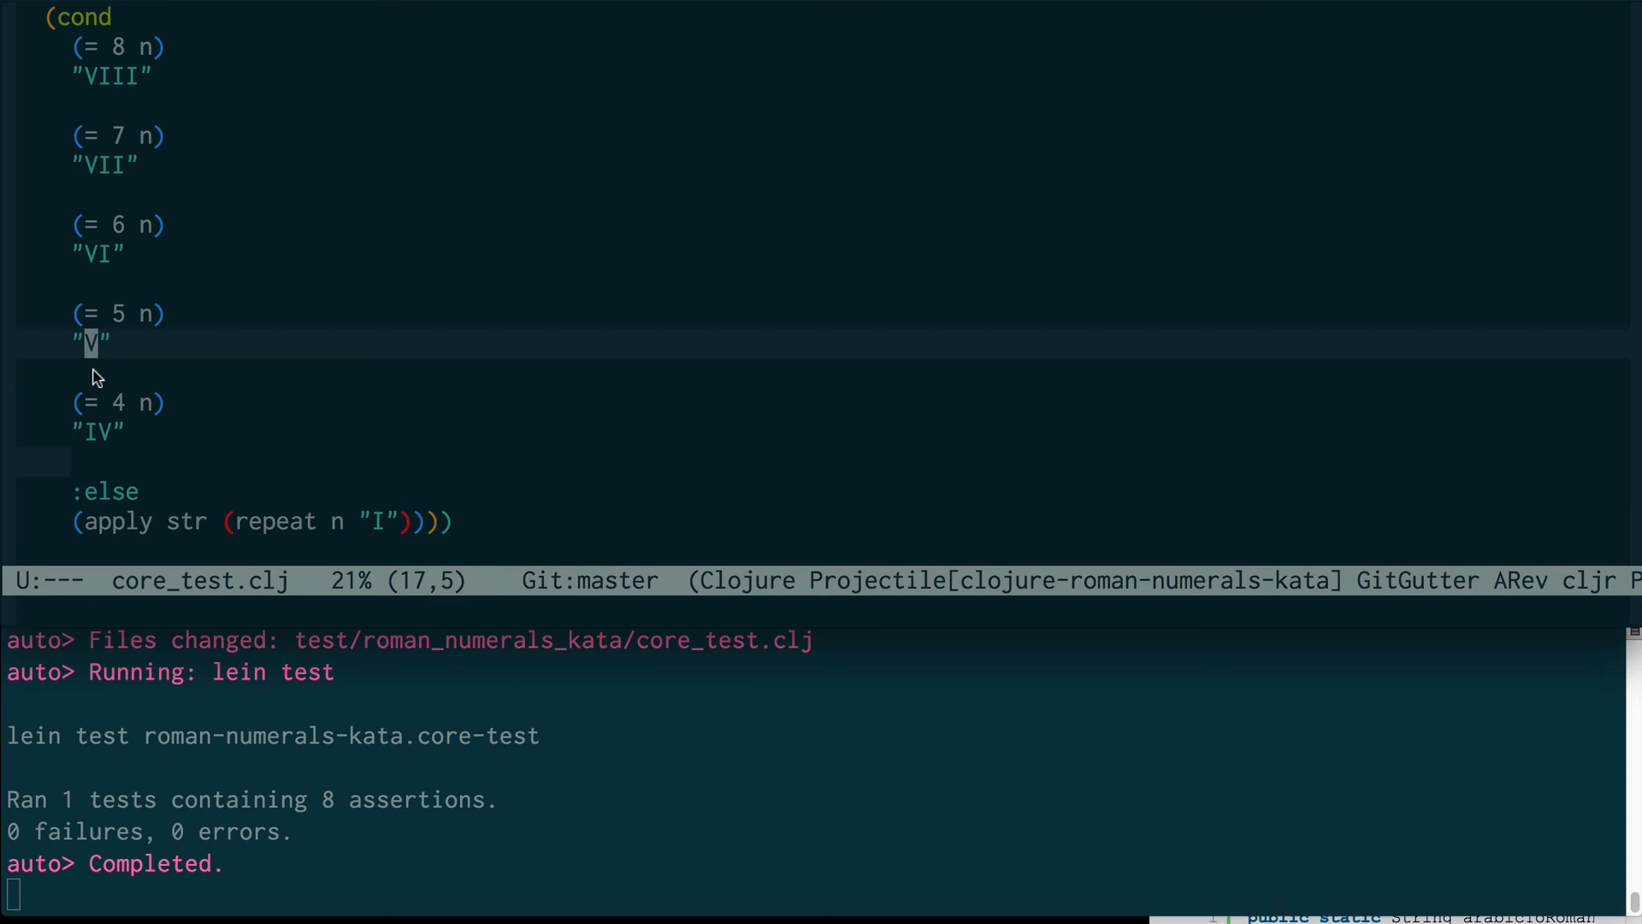
mouse_move(388, 520)
type("(let [])")
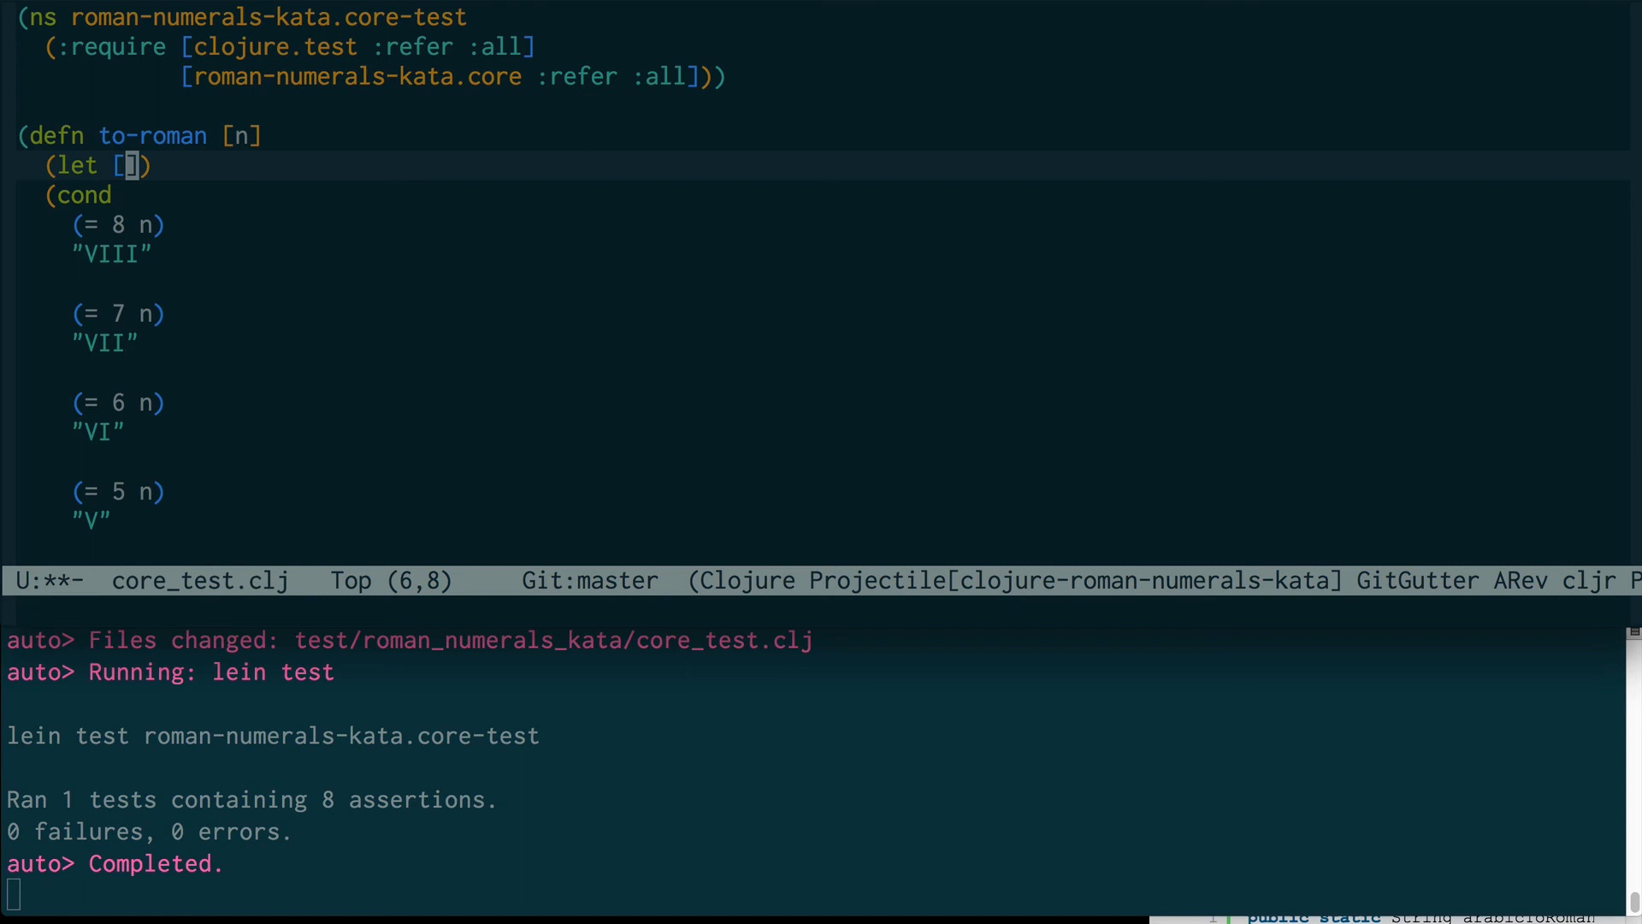
Step: Scroll through to-roman's cond clauses for 4 through 8 to review them
scroll("down", 3)
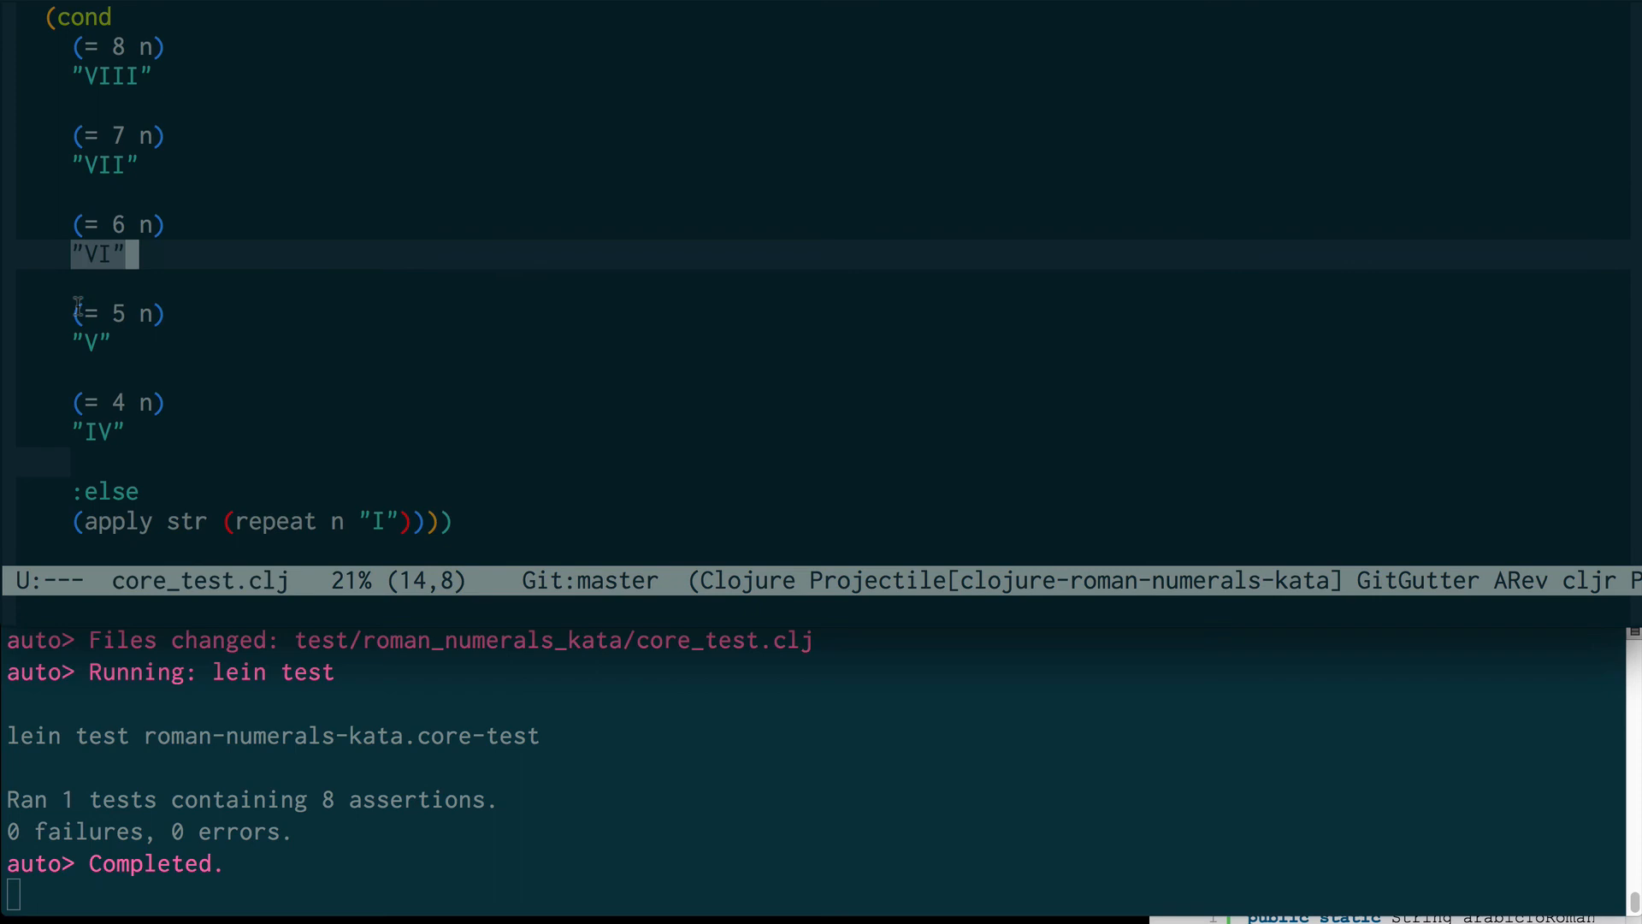
mouse_move(125, 267)
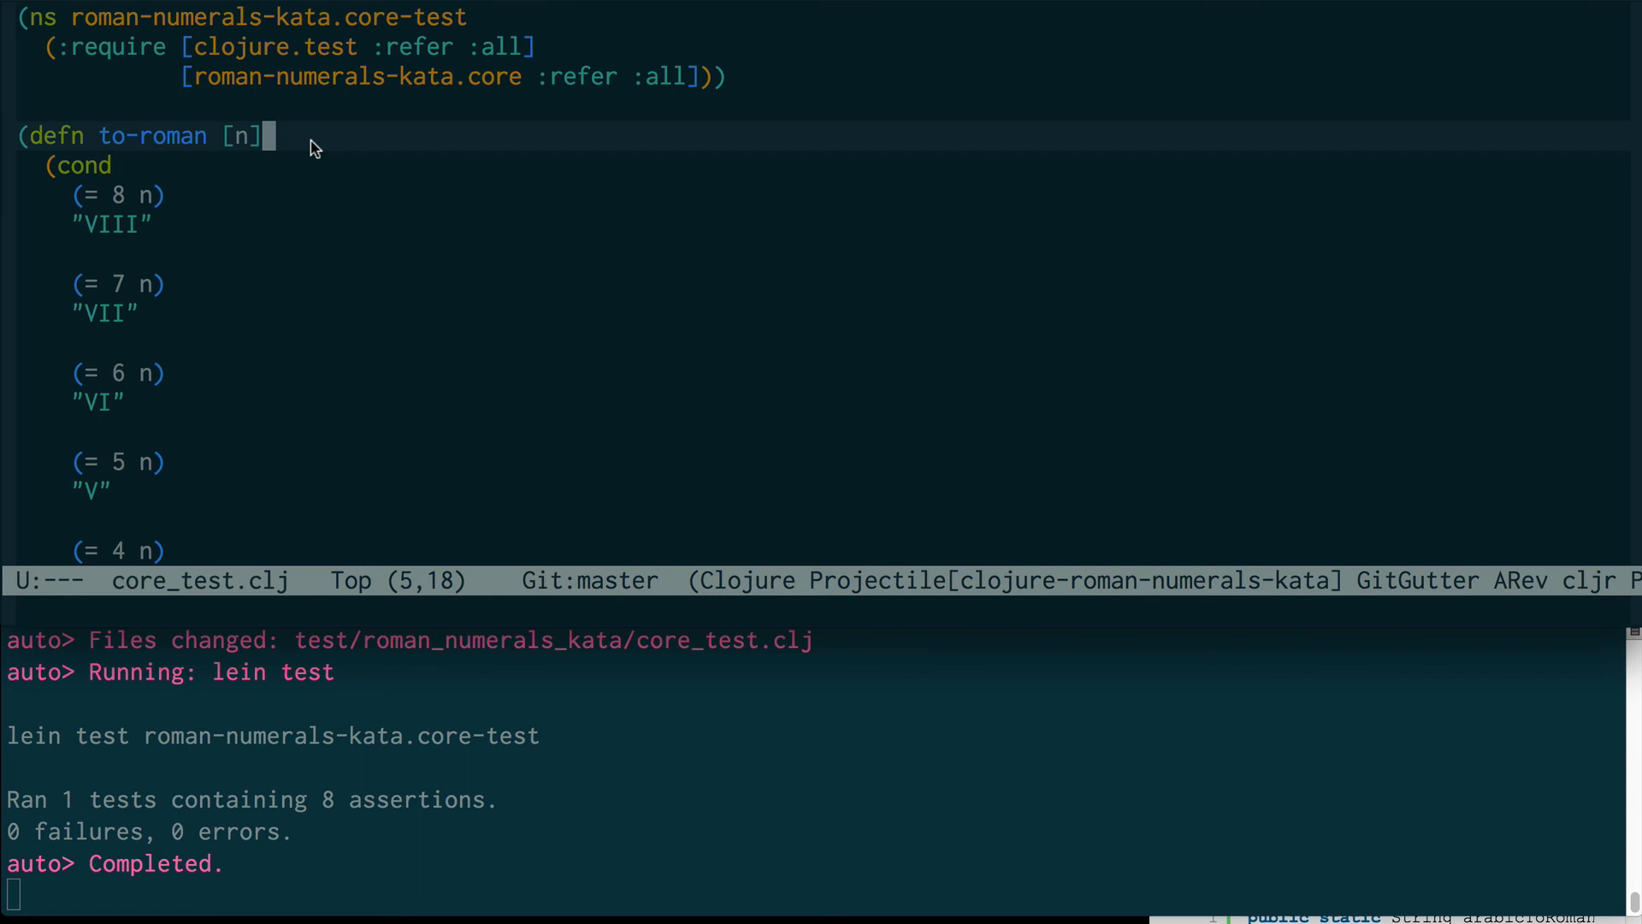
Step: Insert "(let [resul" before the cond so it becomes the value bound to result
type("(let [result")
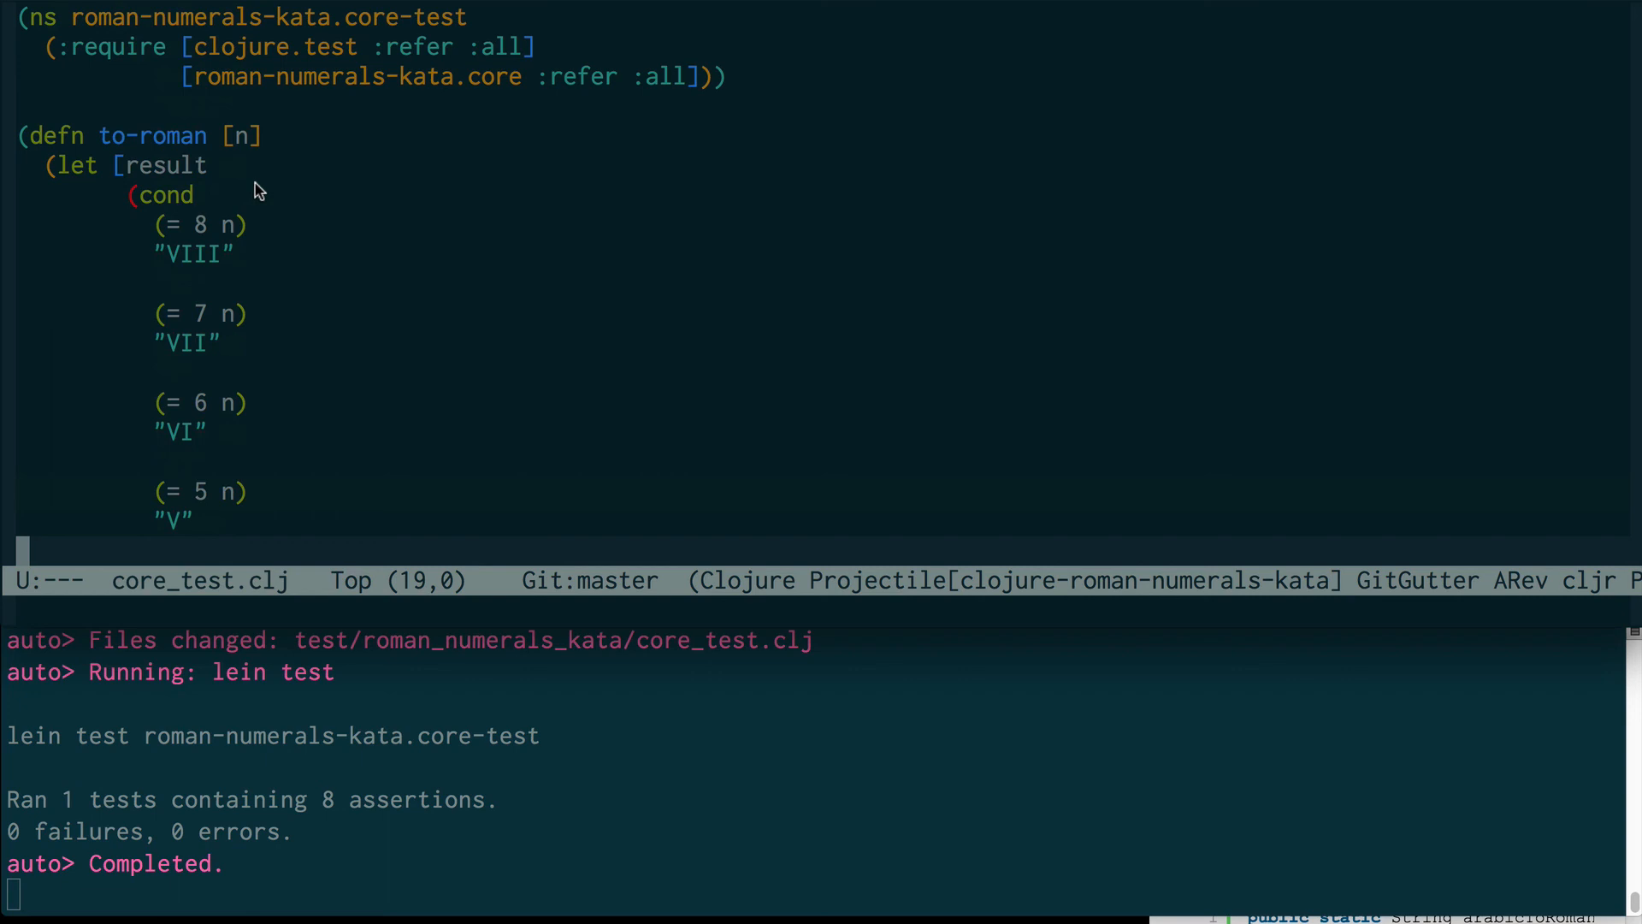
Step: Scroll to the result binding in to-roman's let to begin renaming it
scroll("down", 3)
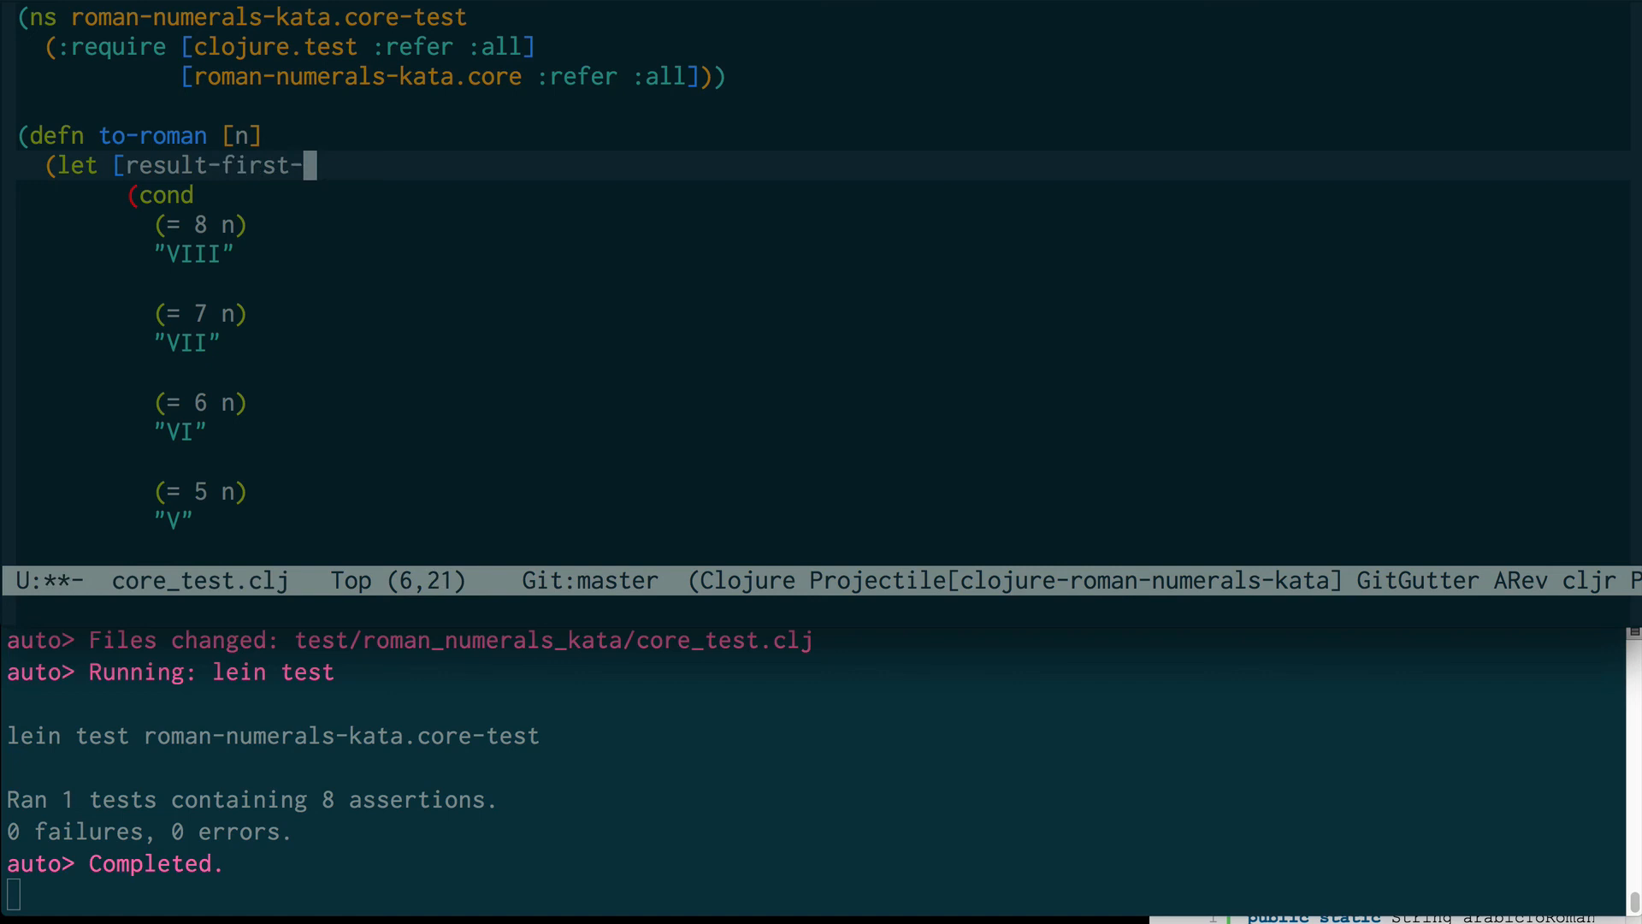
Step: Bind result-first-phase to (if (>= n 5) "V" "") in to-roman's let
type("phase (if")
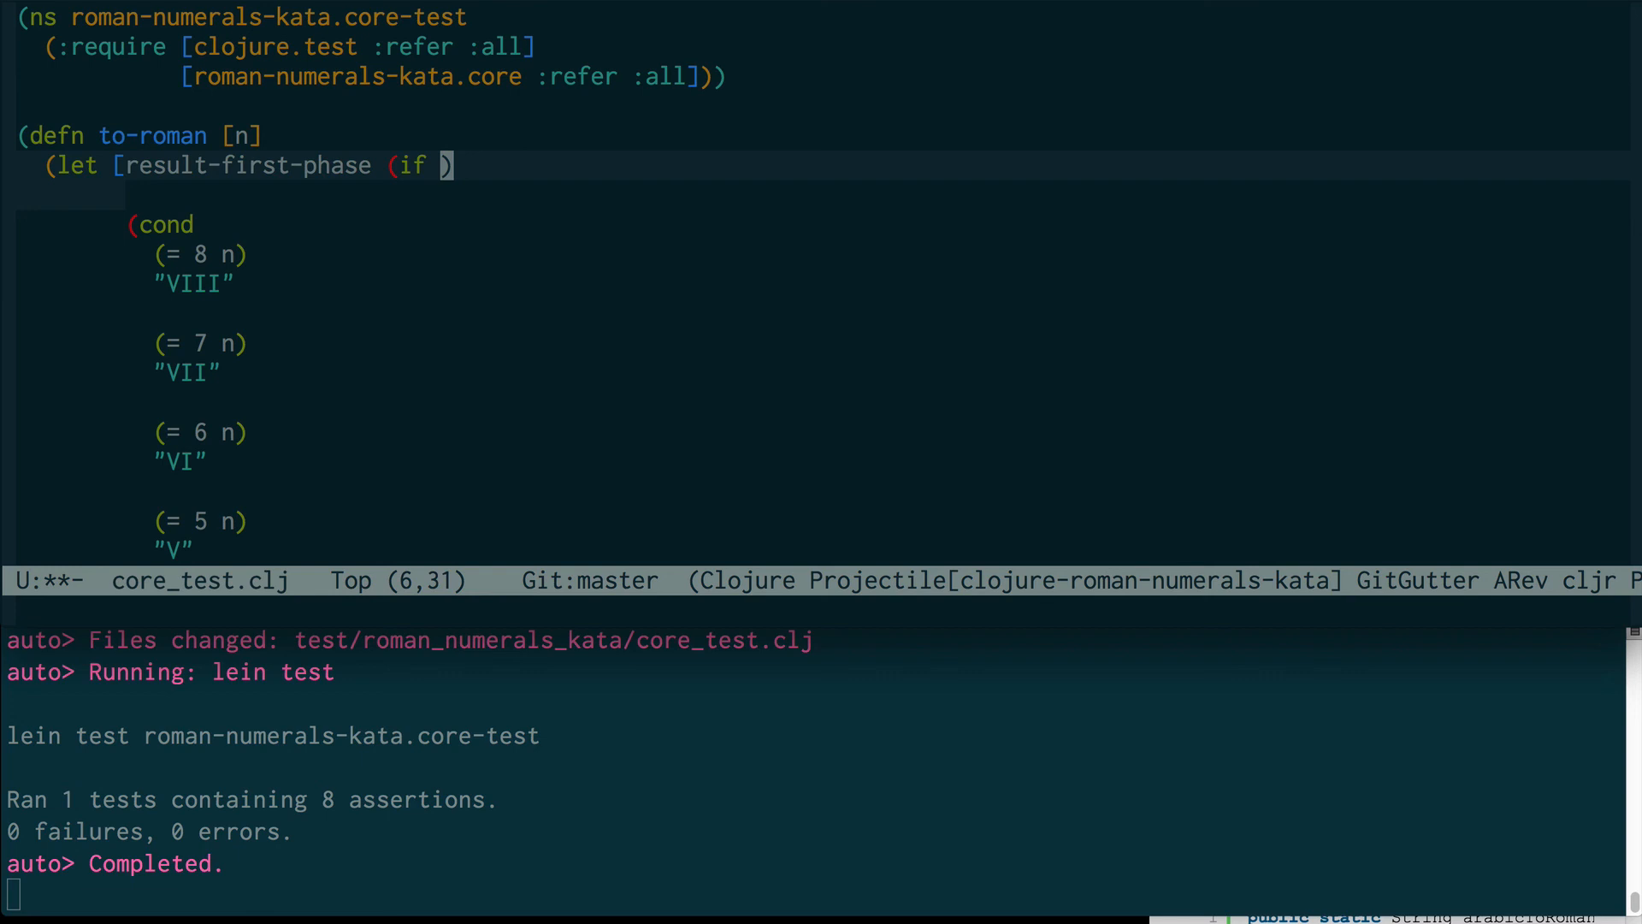
type(">")
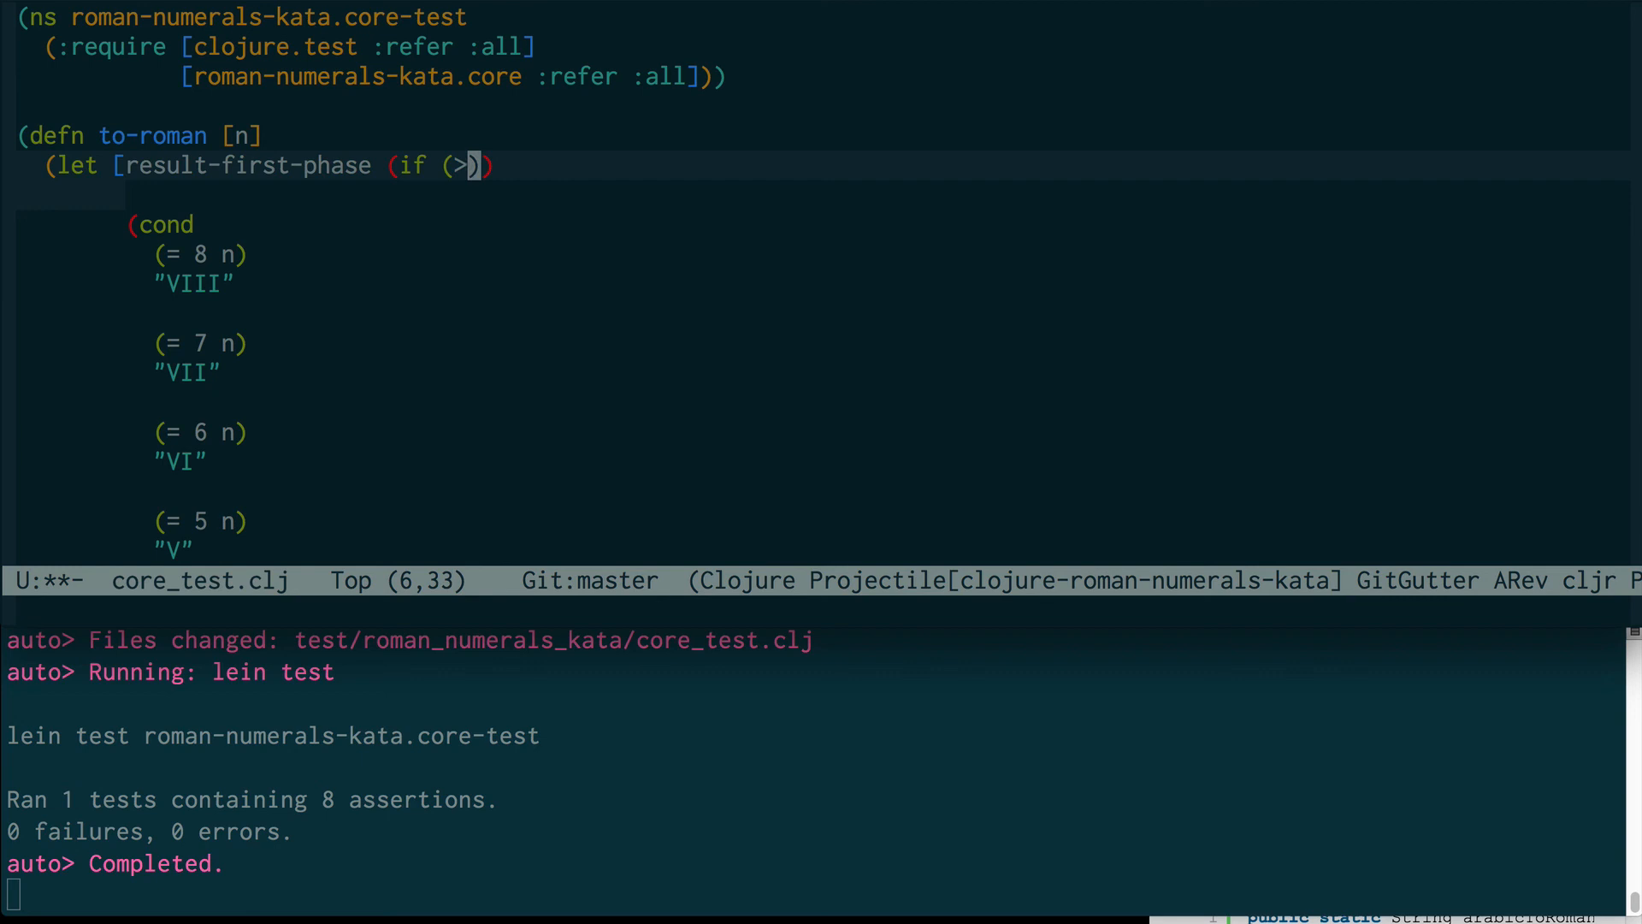
type("= 5)")
left_click(814, 193)
type("\"V\")")
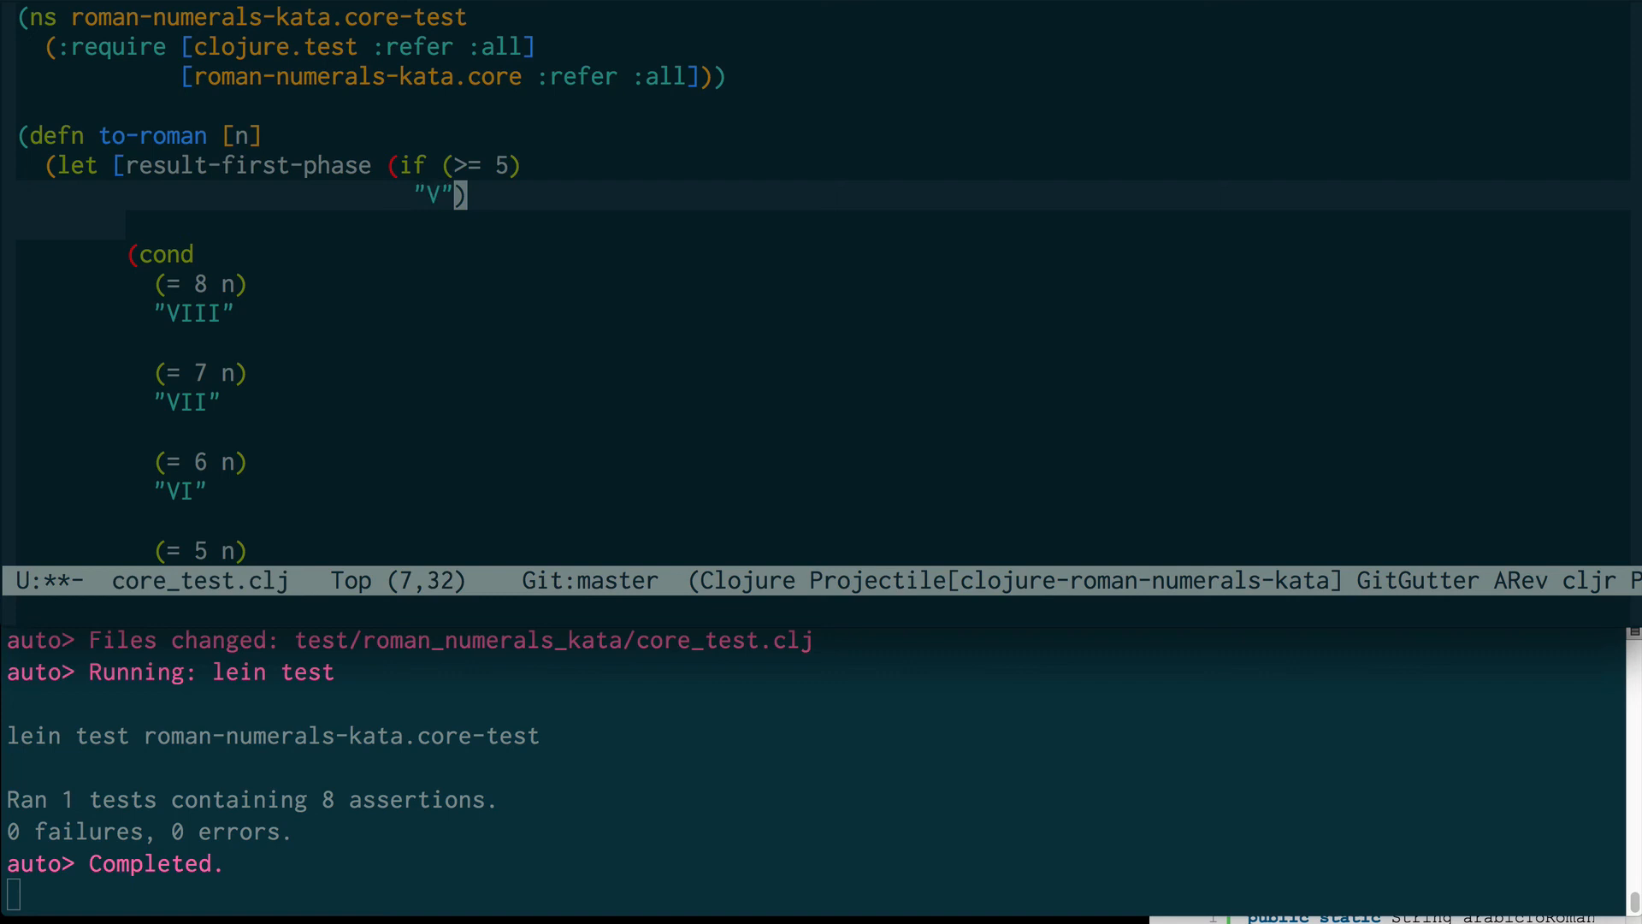
type("\"\")")
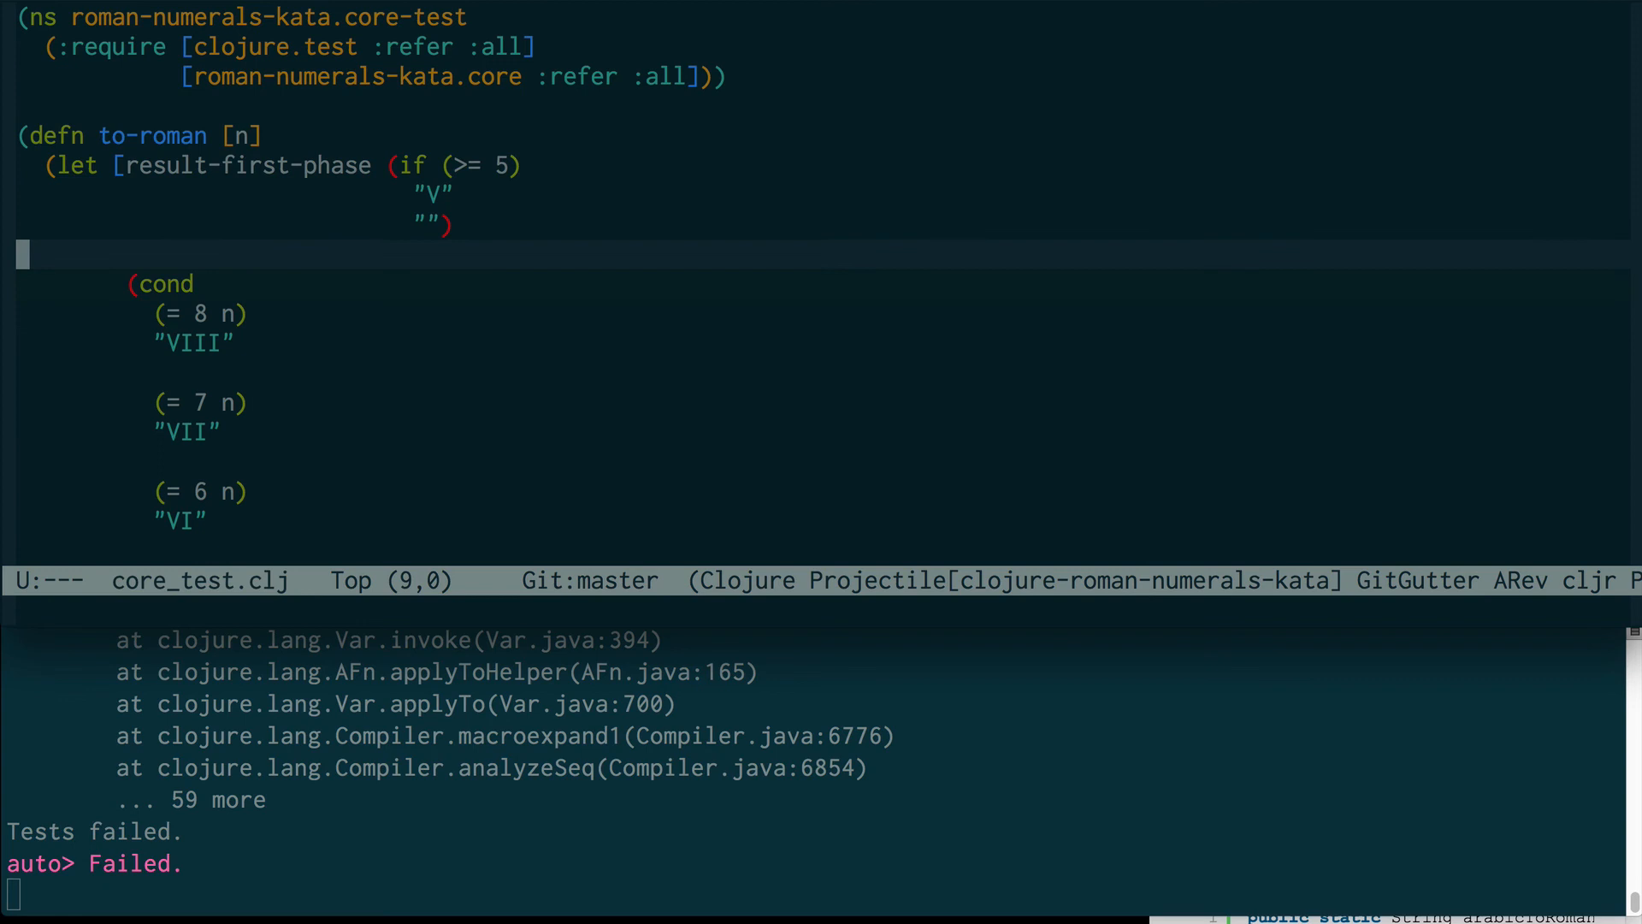
Step: Add a remaining binding computed as n minus 5 after result-first-phase
type("remaining ()")
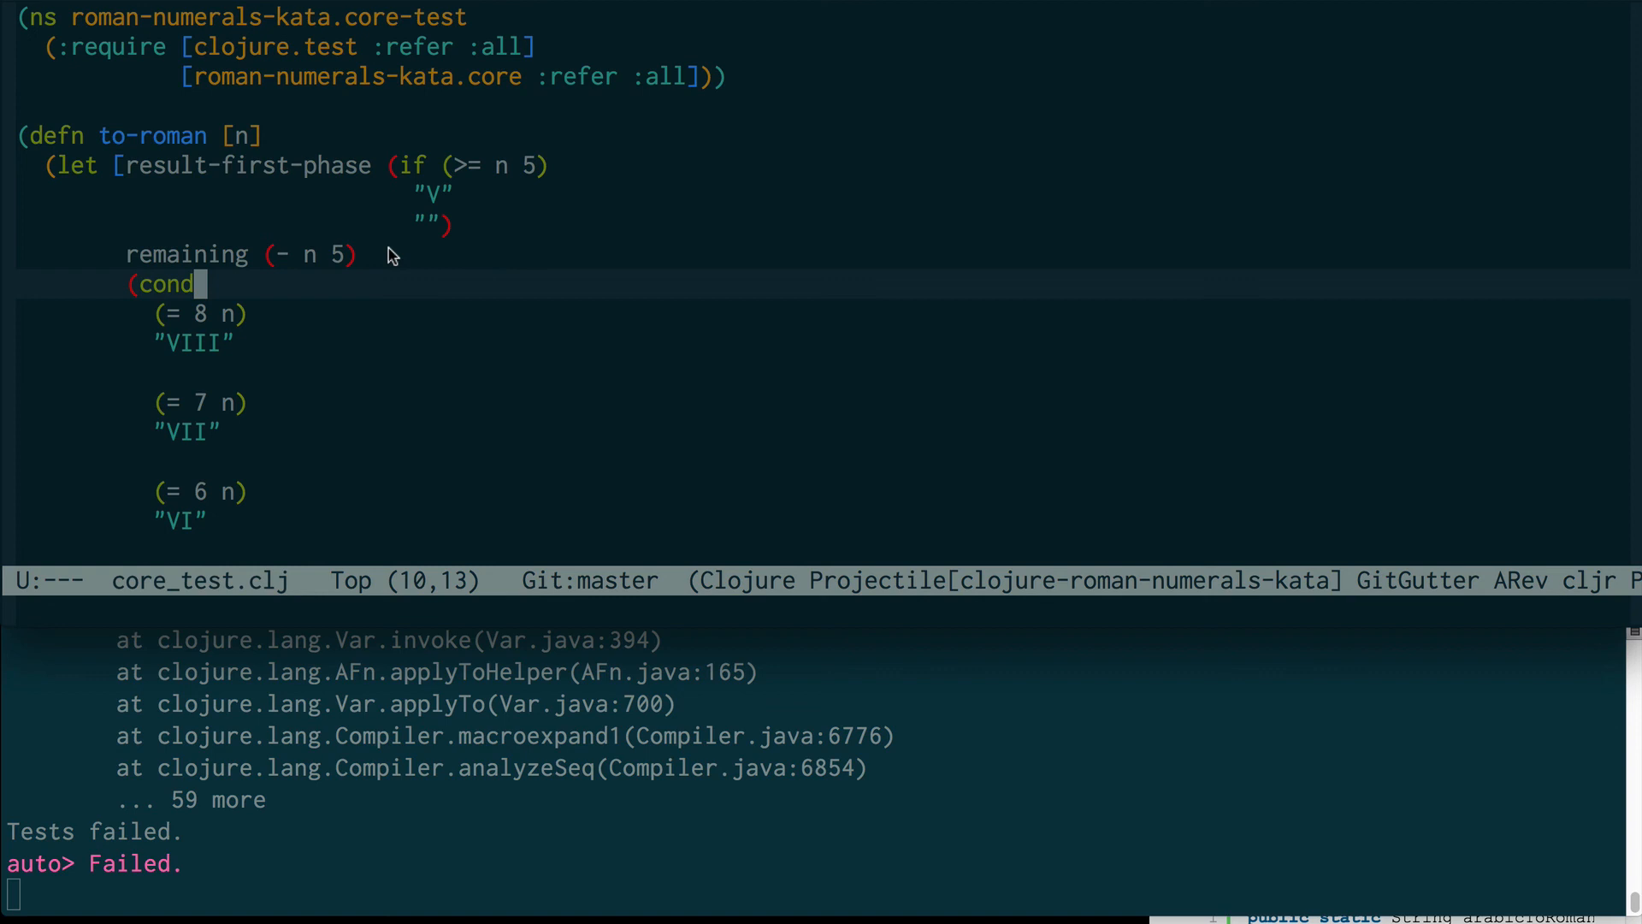
mouse_move(366, 285)
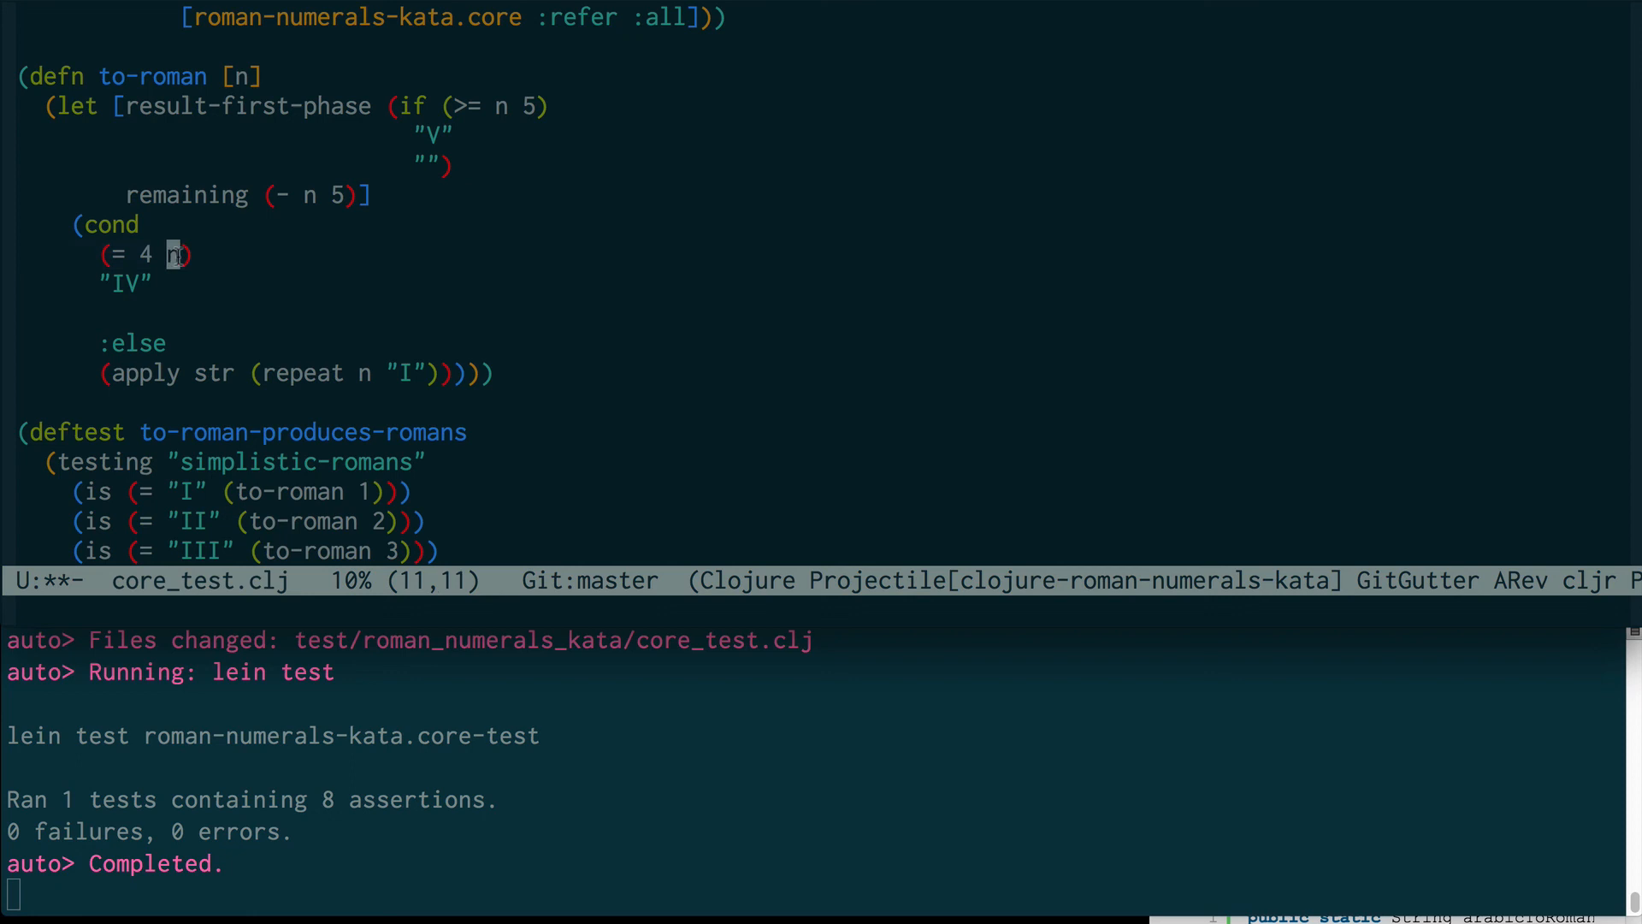
Step: Make :else join result-first-phase with remaining repeated I's via apply str
type("emaining")
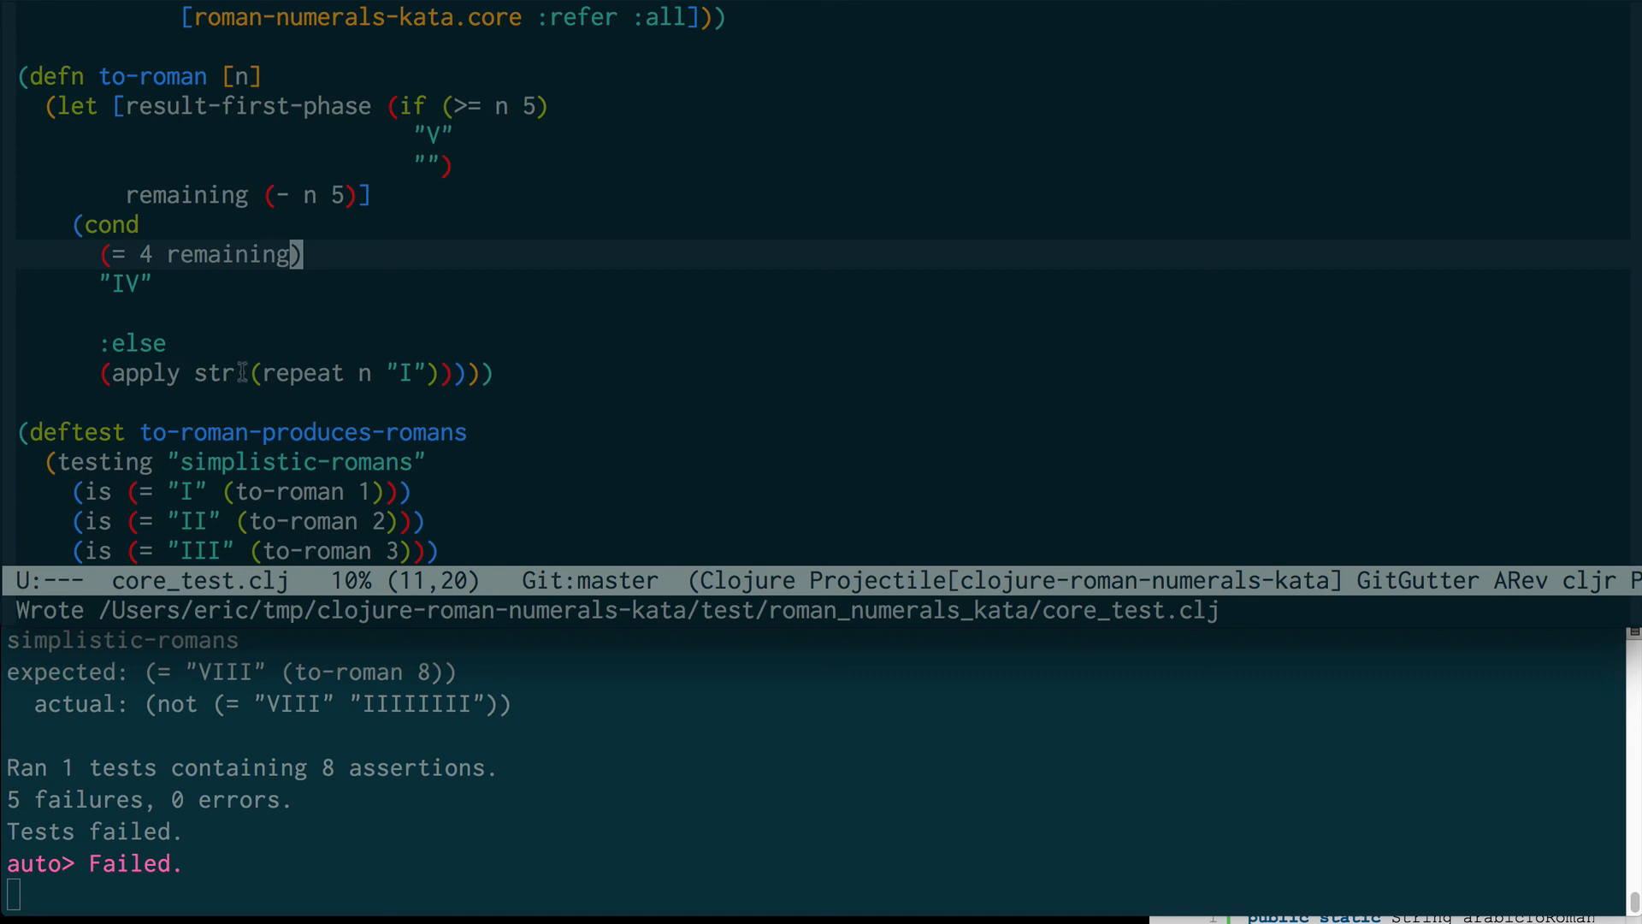
type("result-first-phase")
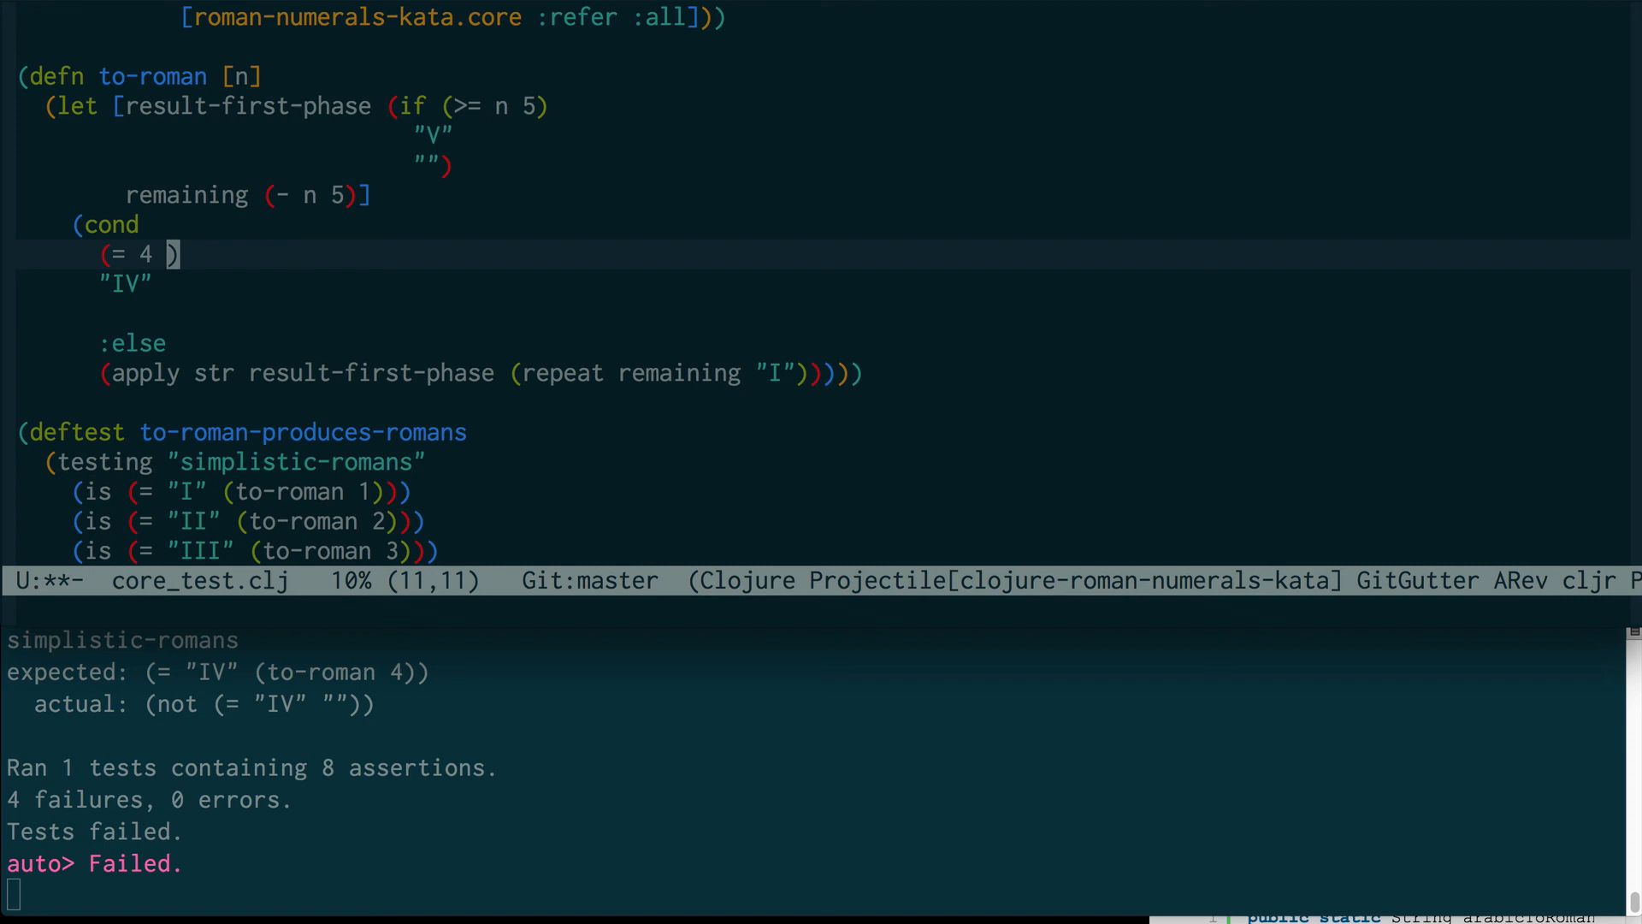
Step: Destructure [result-first-phase remaining] from (if (>= n 5) ["V" (- n 5)] ["" n])
type("remaining]")
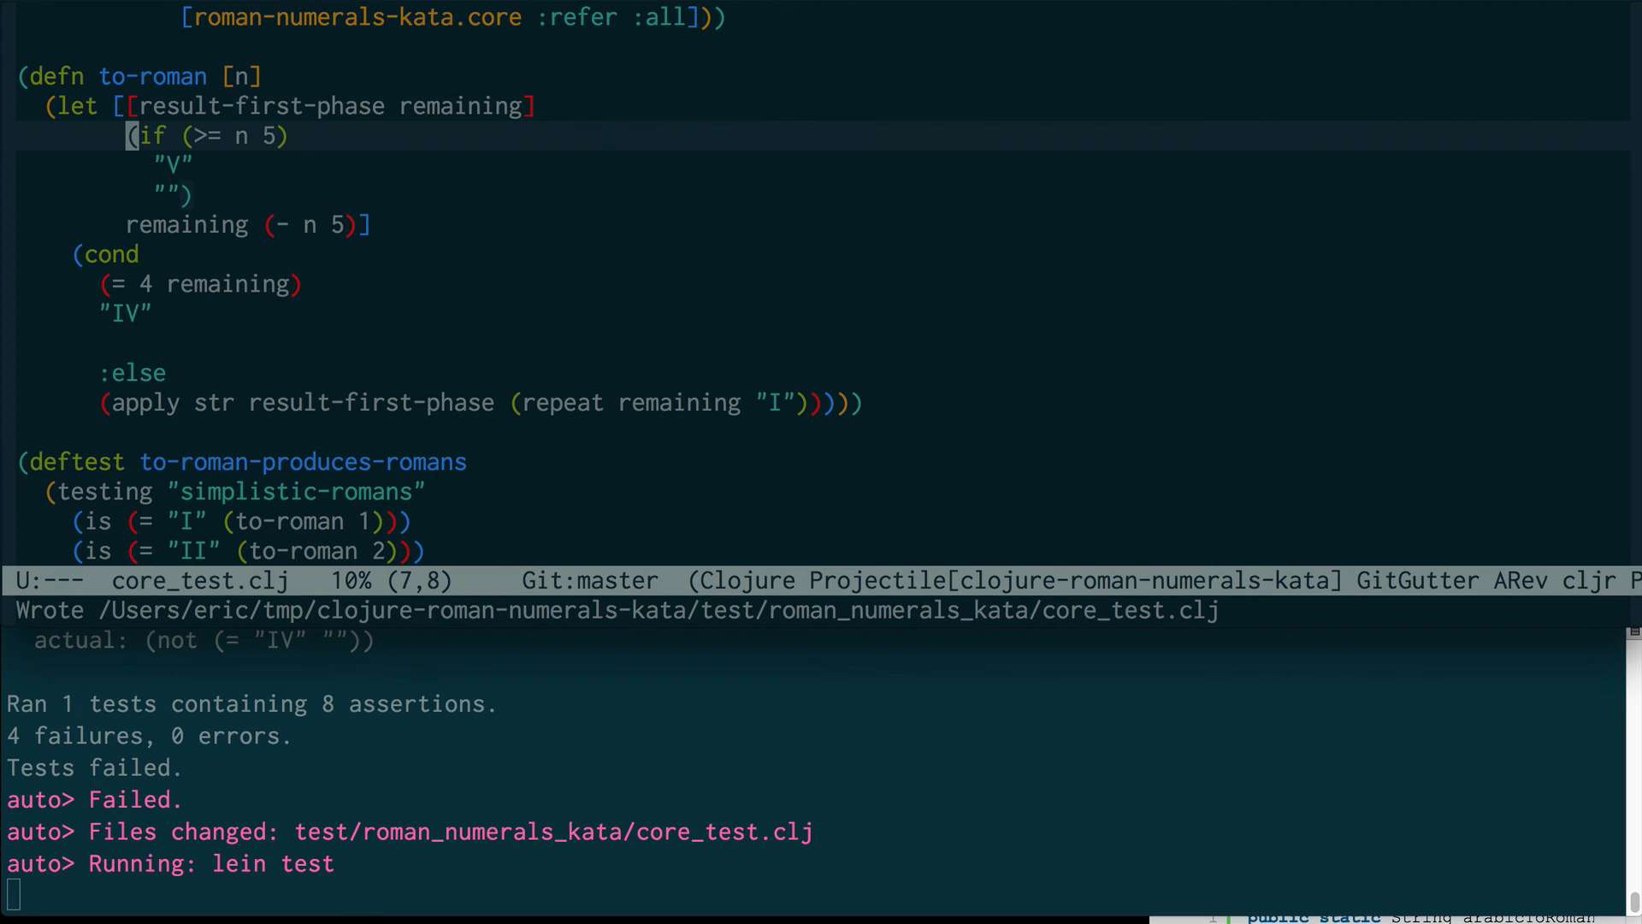
type("[\"V\" (- n 5")
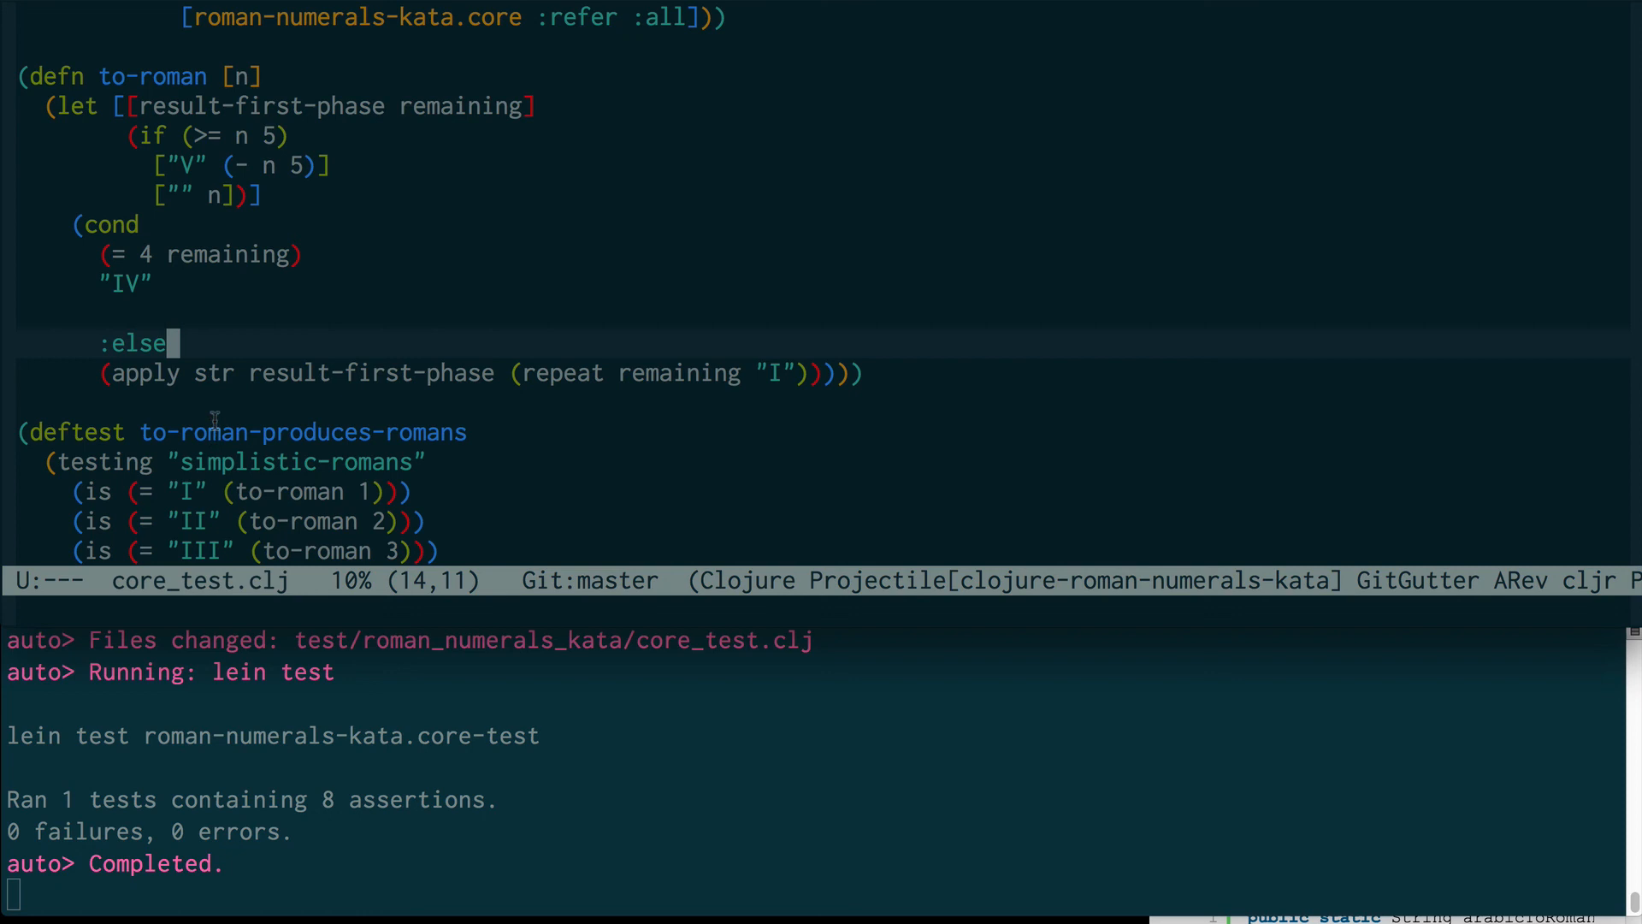
scroll("down", 3)
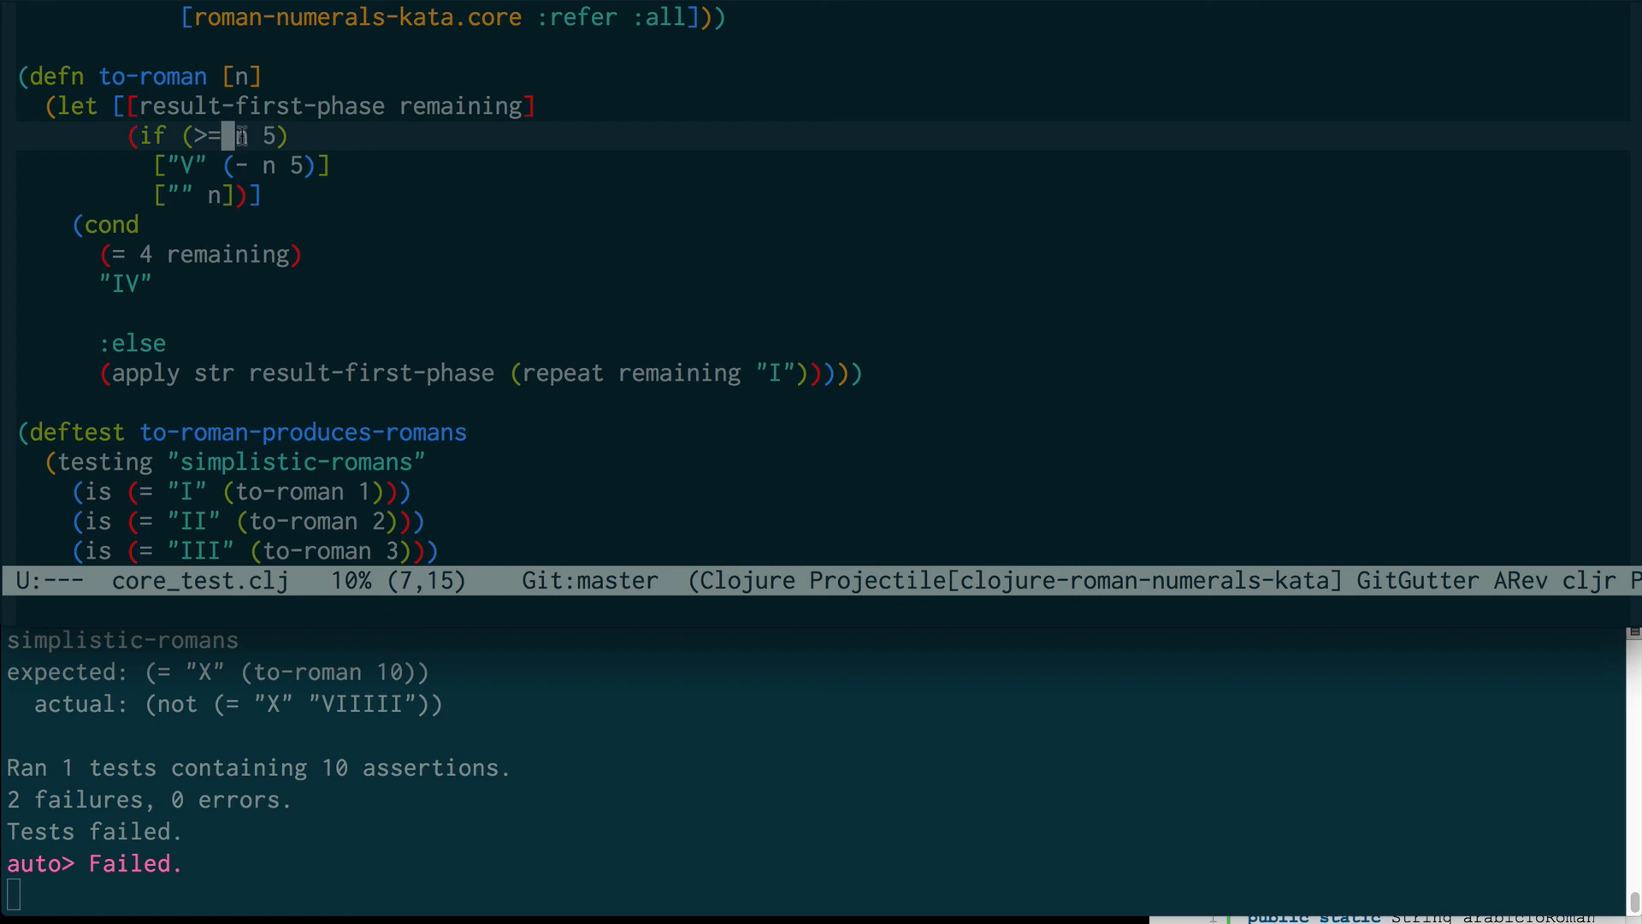
Step: Scroll down through the deftest to review the assertions for 9 and 10
scroll("down", 3)
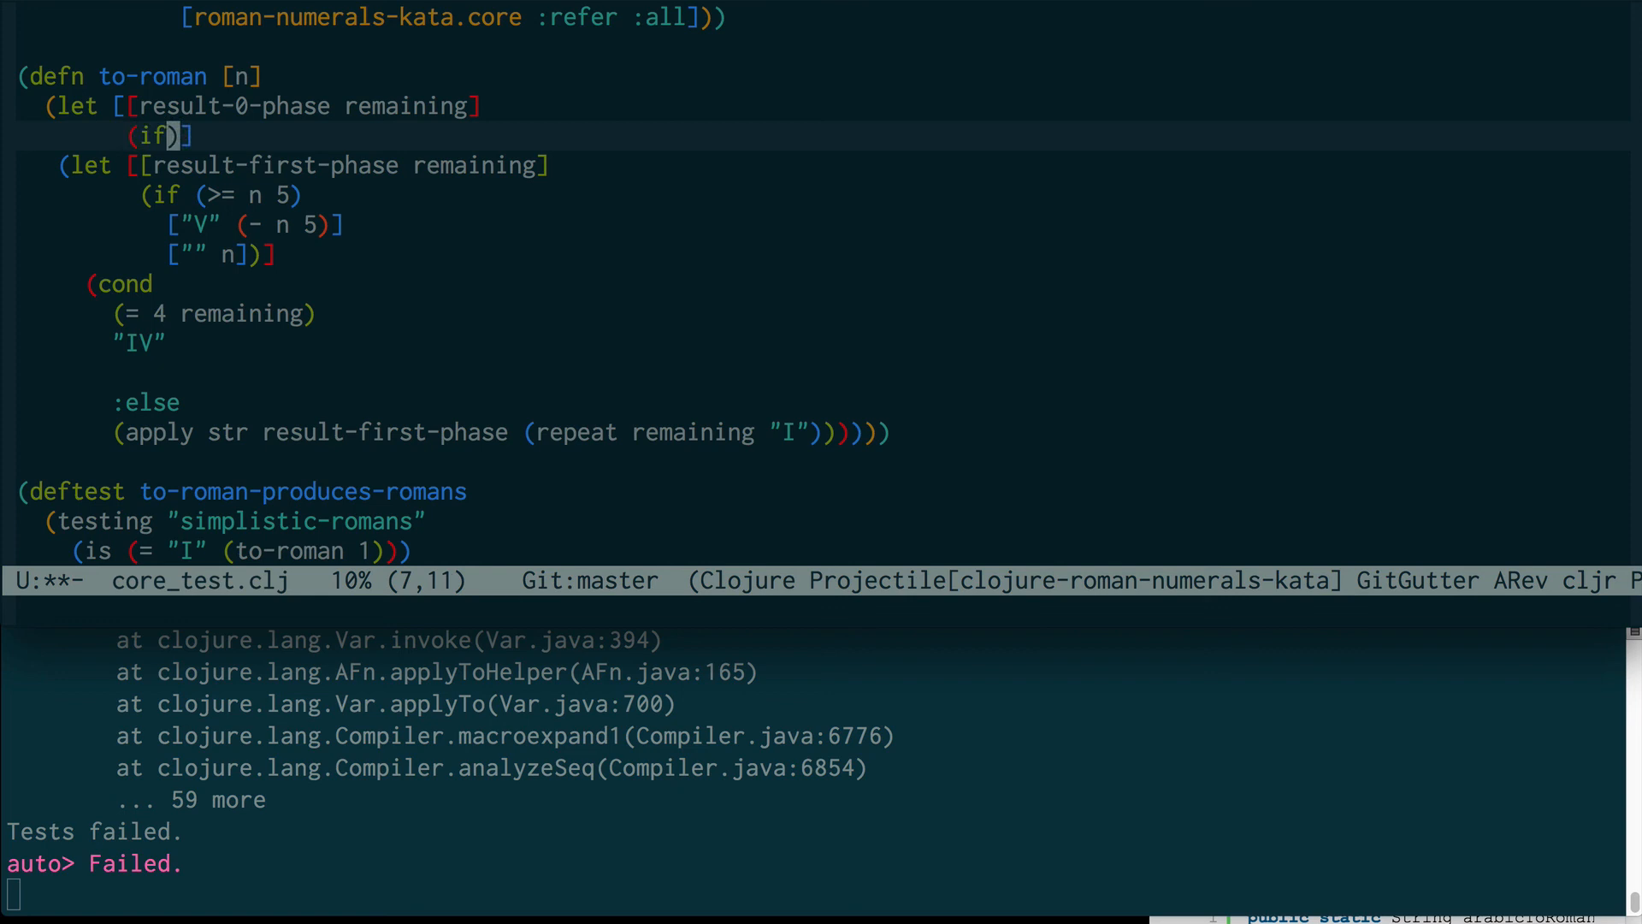
Step: Add a (>= n 10) branch that takes "X" and subtracts 10 from n
type("(>= n")
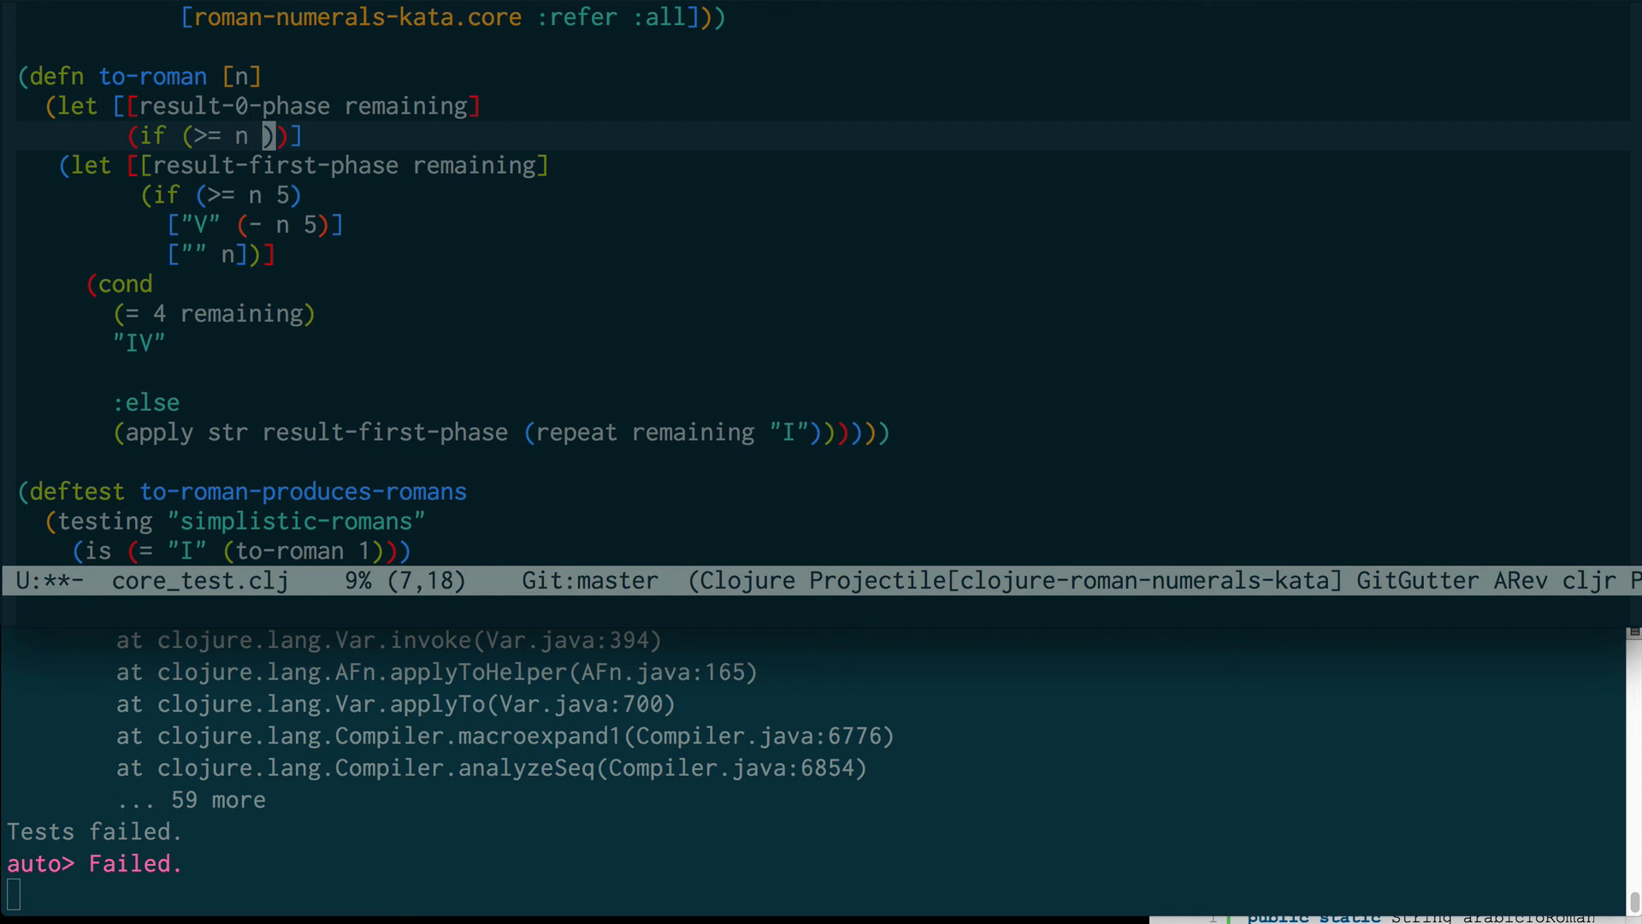
type("10")
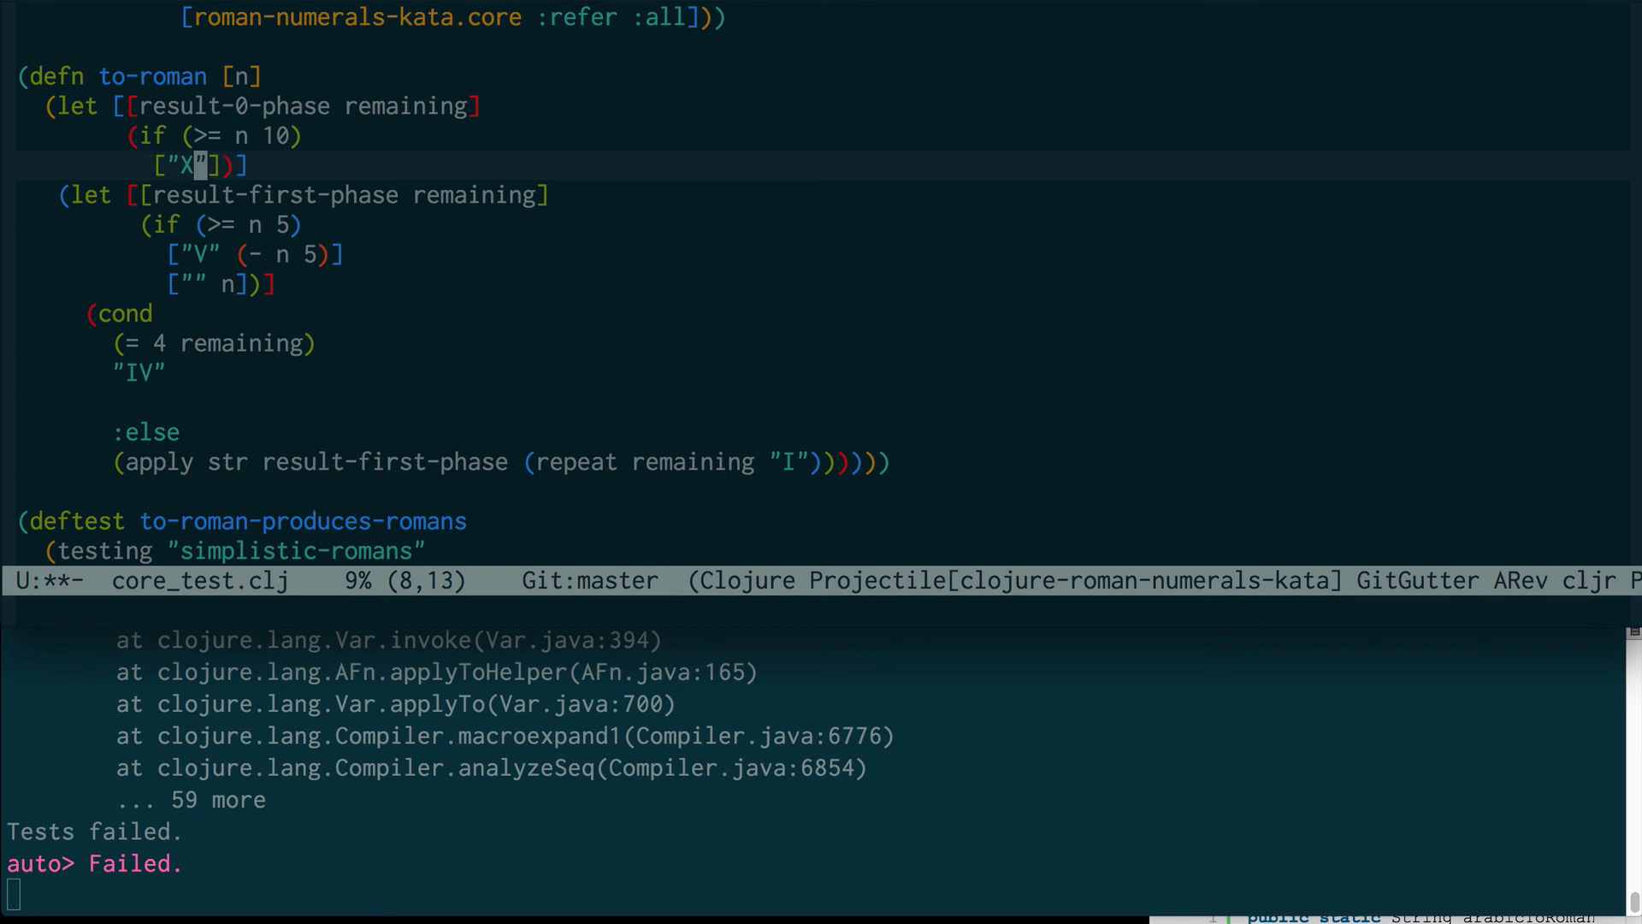
type("(- n")
type("\"I")
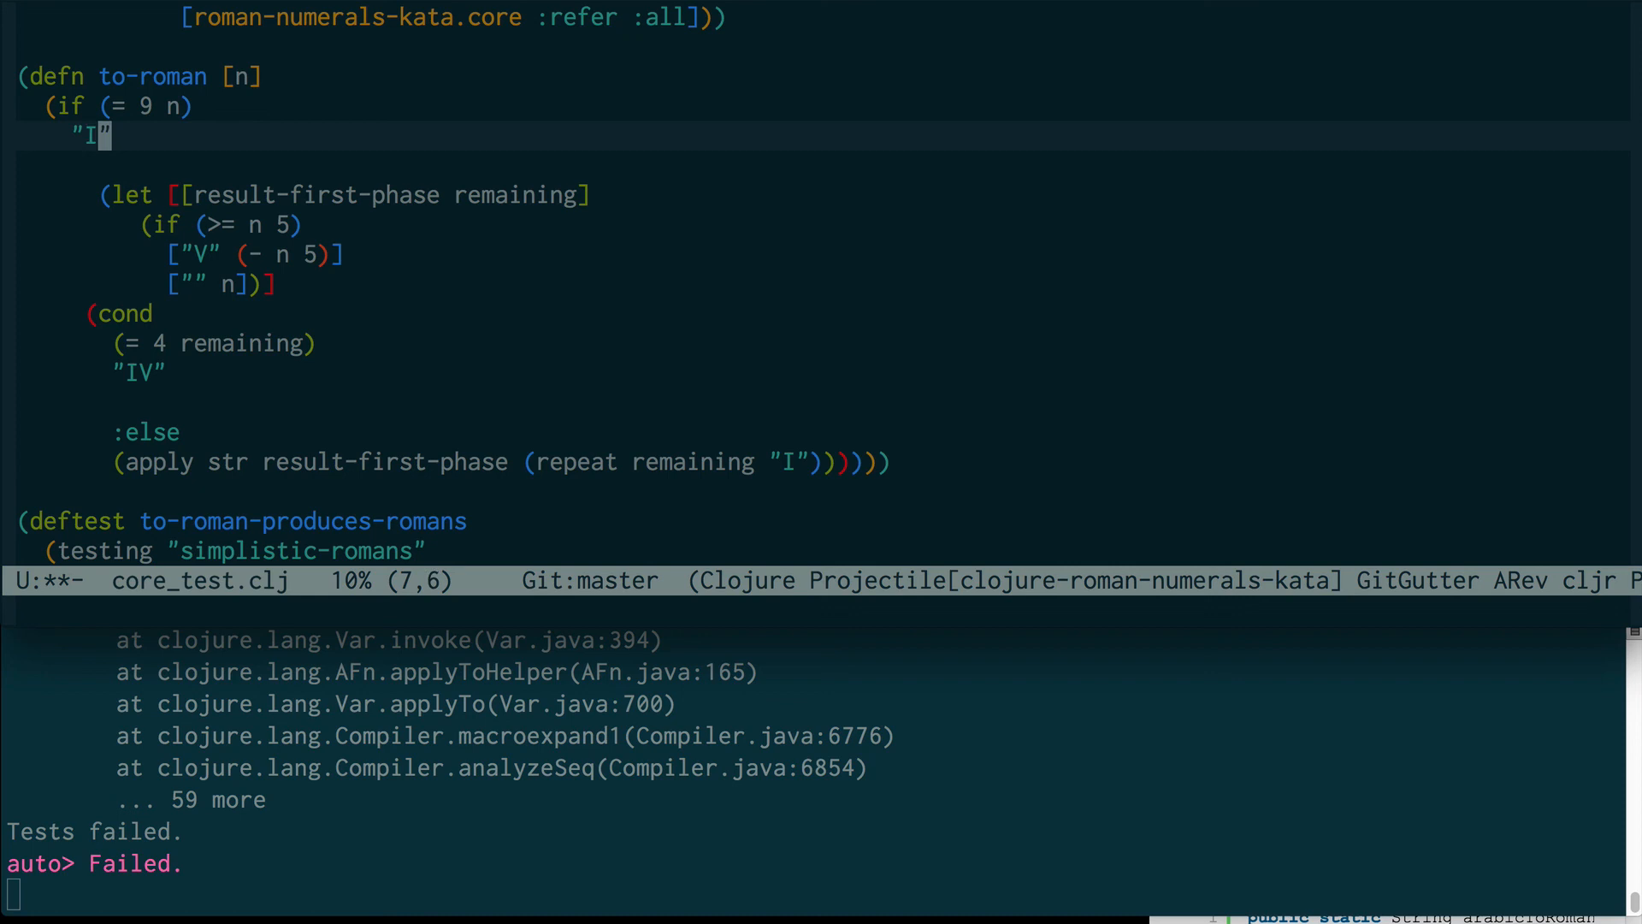
type("X")
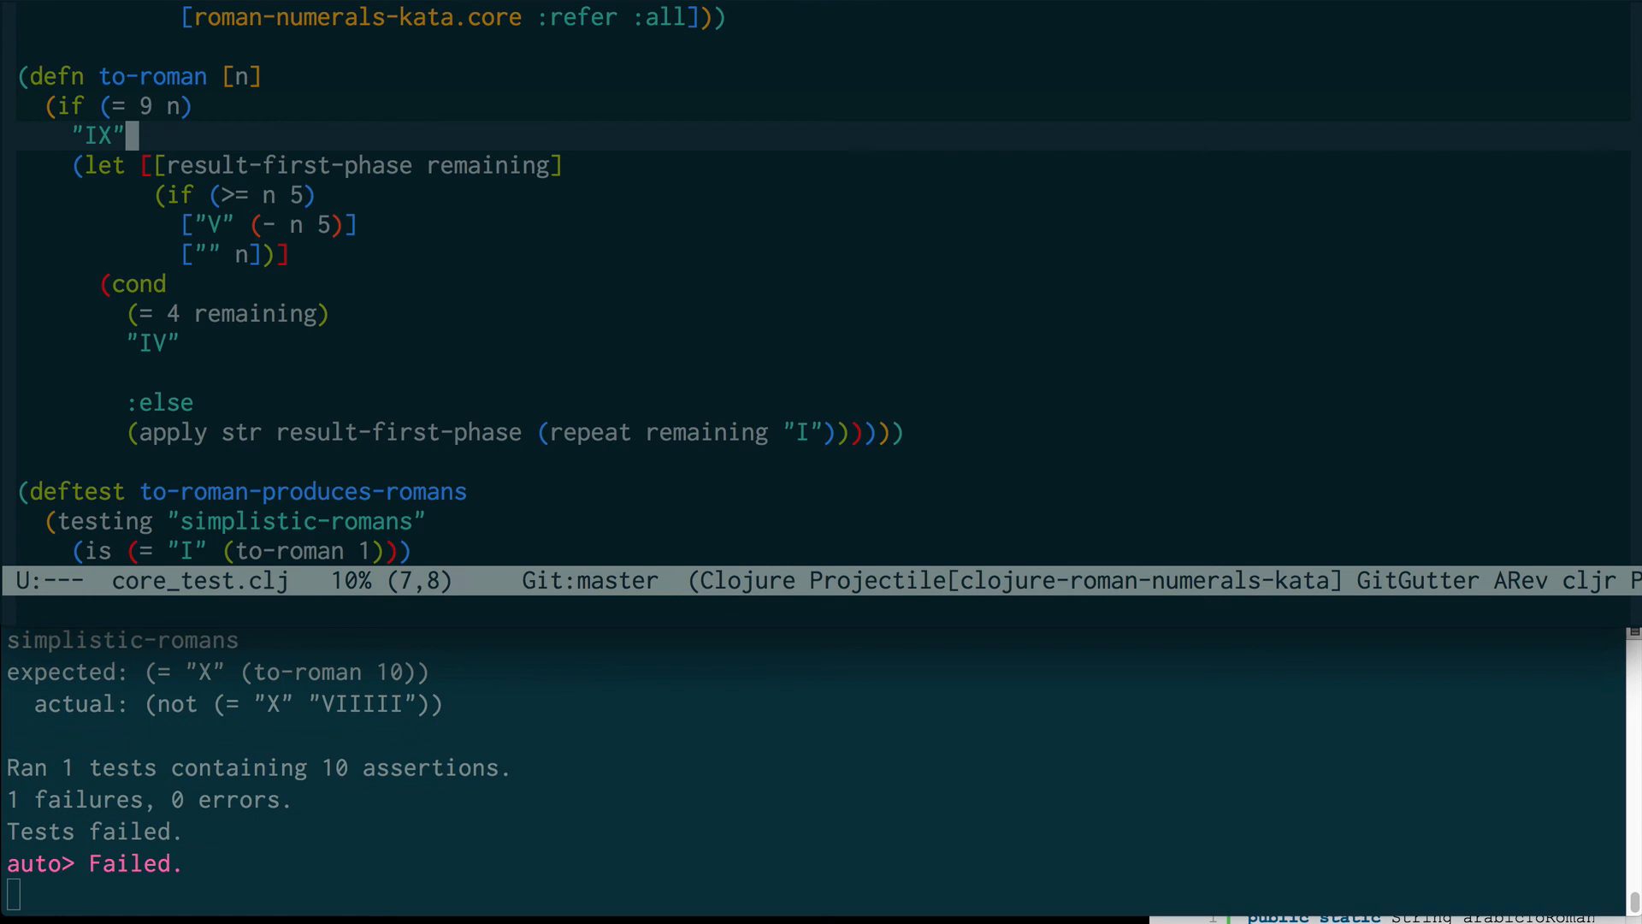
Step: Wrap to-roman in an outer let and start using remaining in the inner if
type("(let [[[result-first-phase")
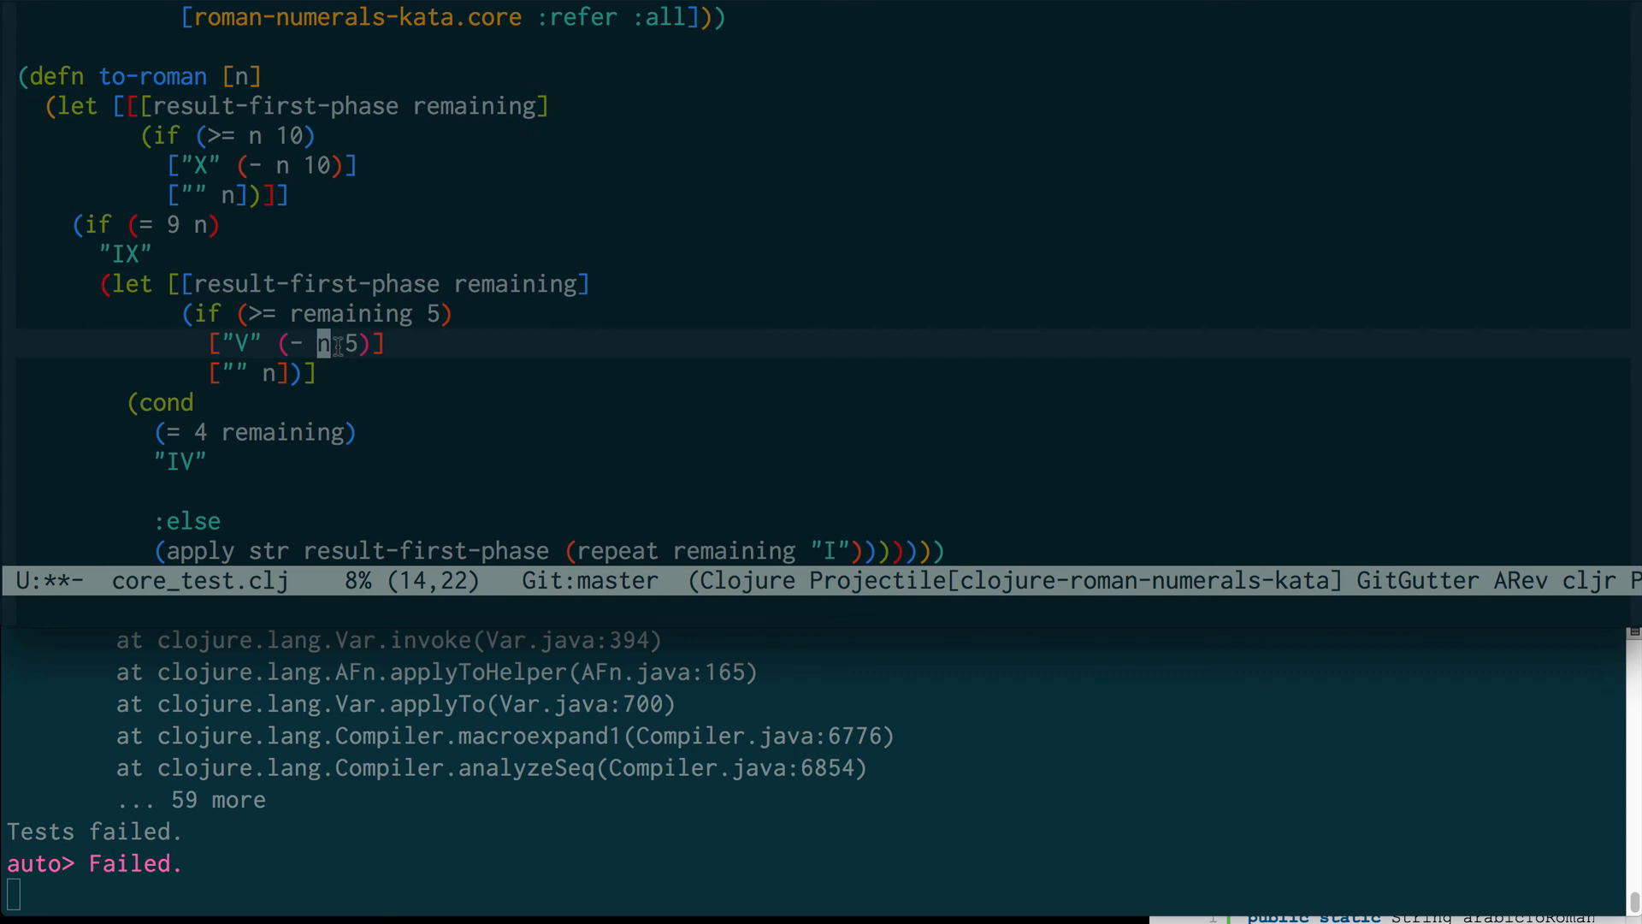
type("remaining")
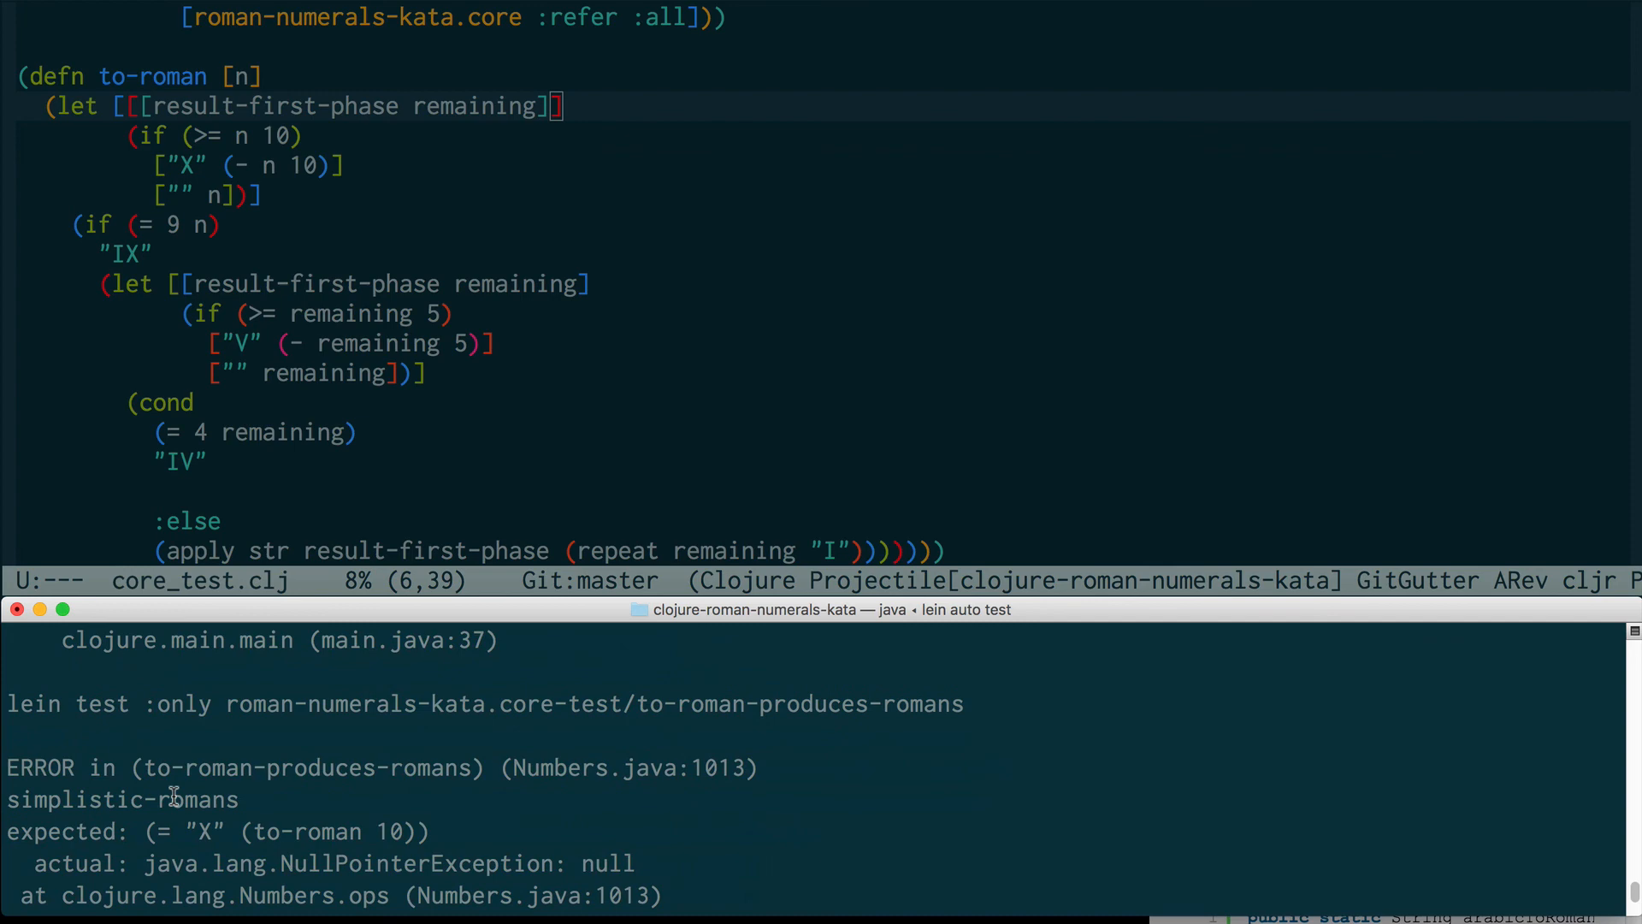
mouse_move(390, 207)
type("result-first-phase")
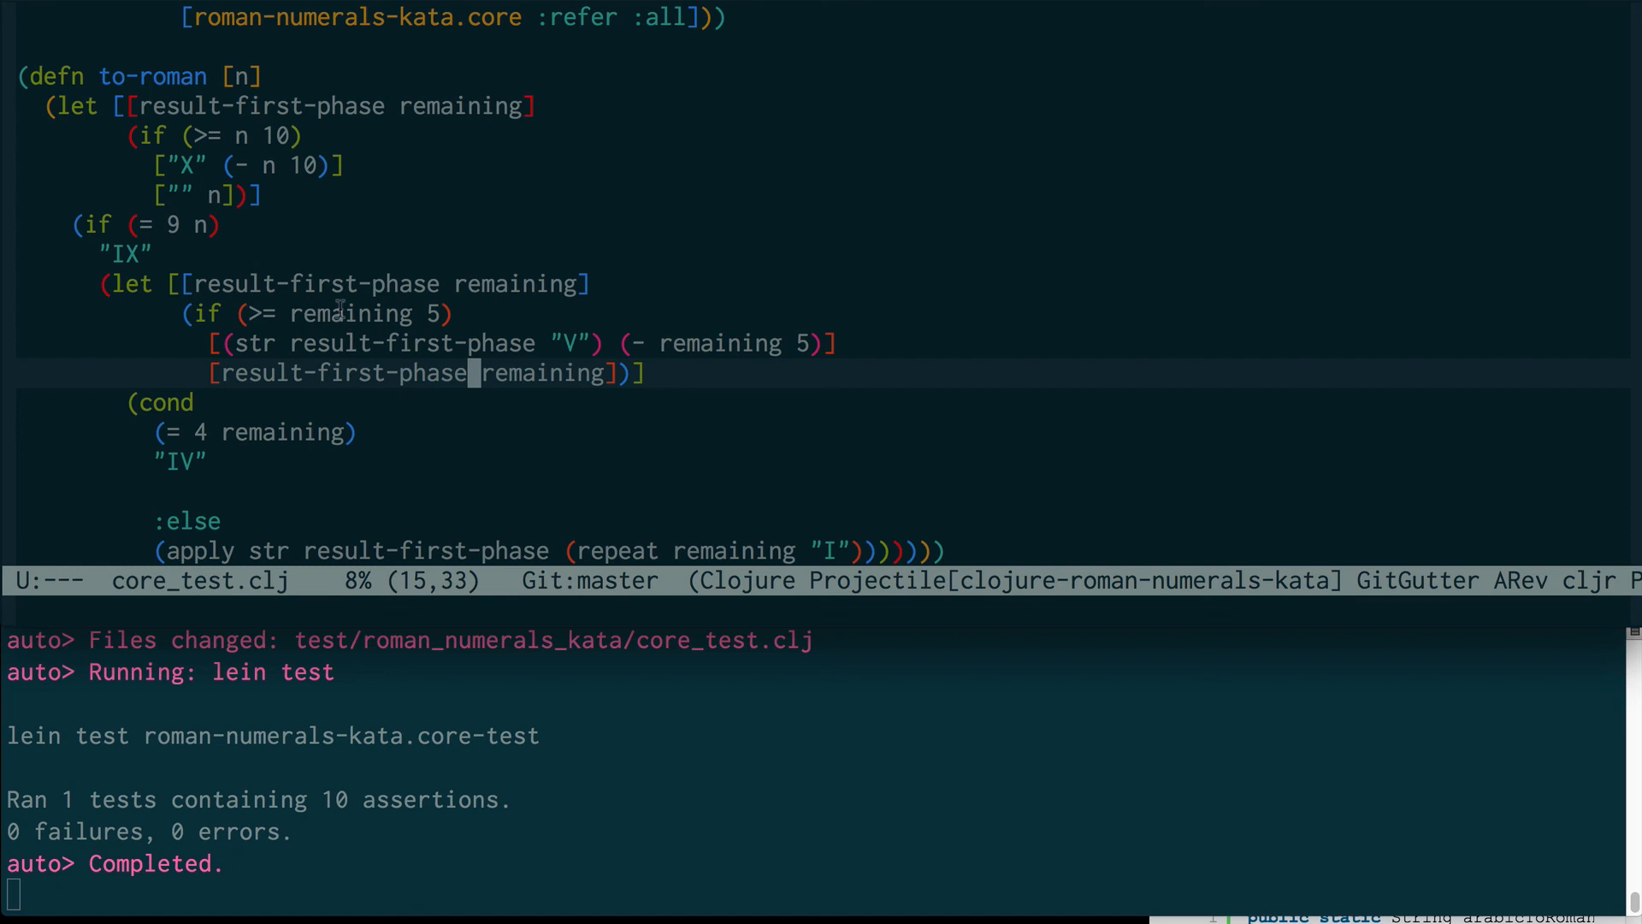
mouse_move(304, 215)
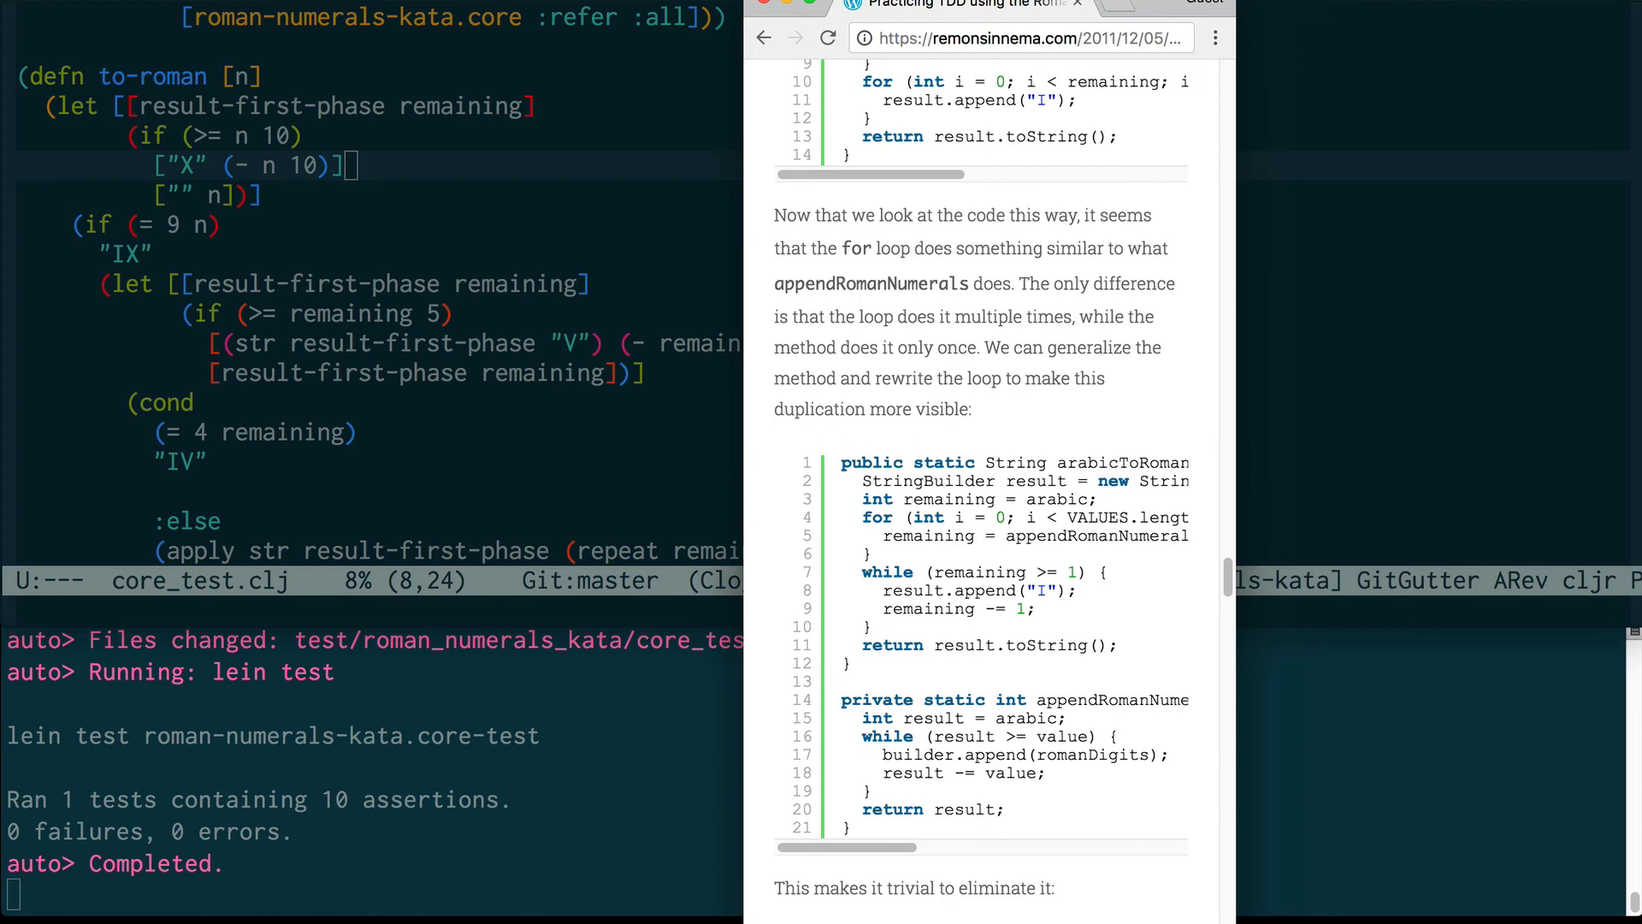
double_click(1033, 481)
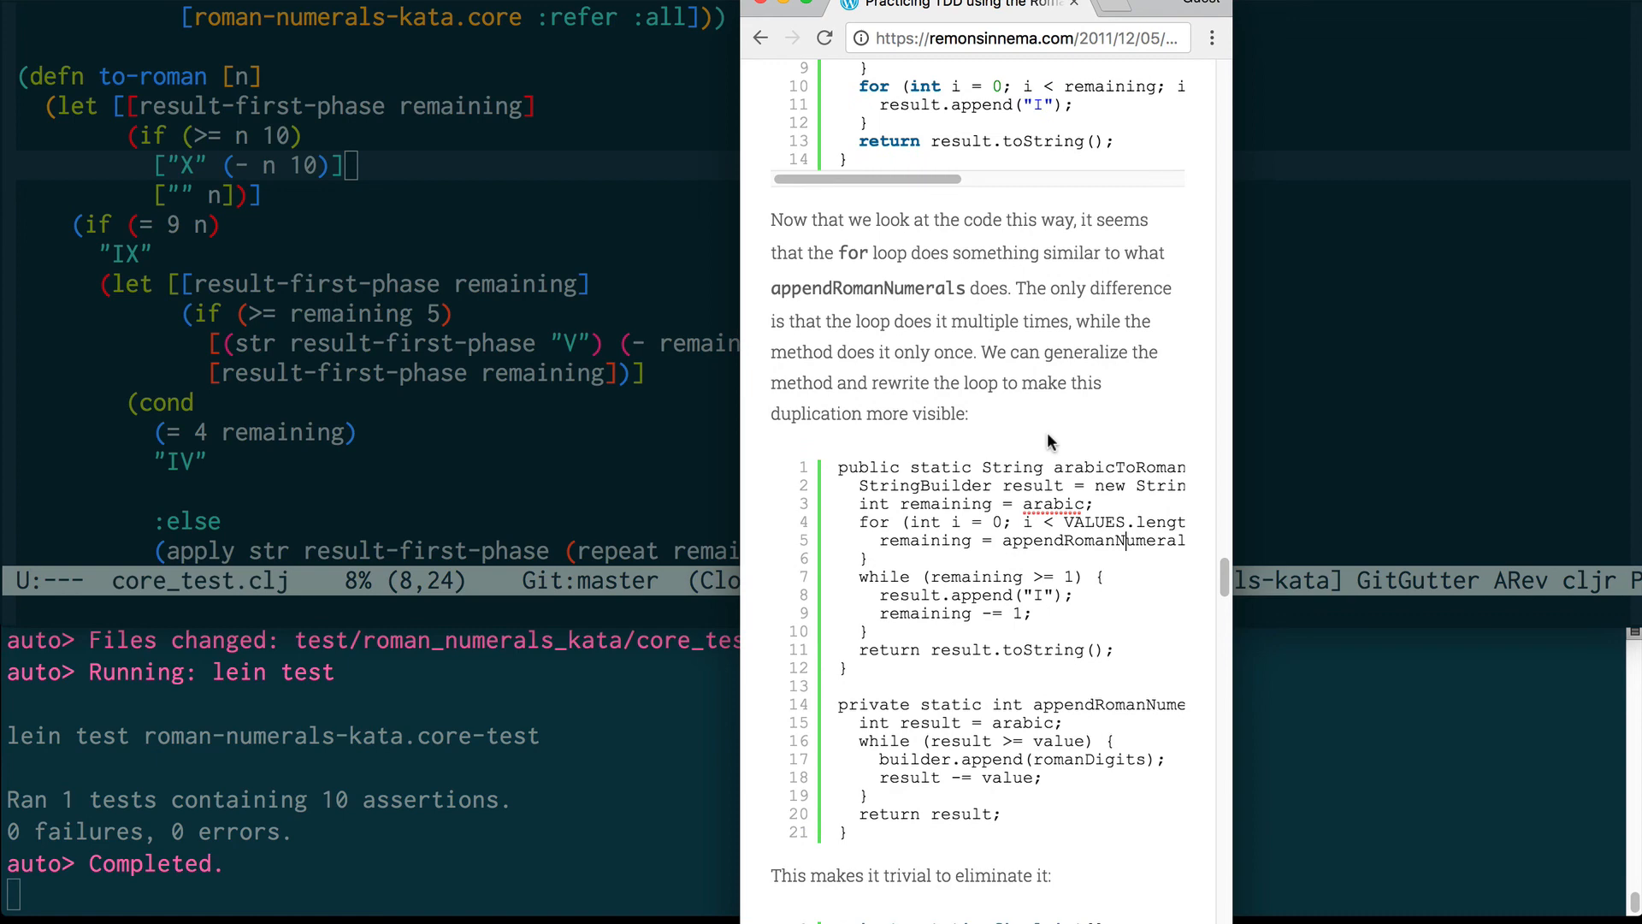
scroll("down", 3)
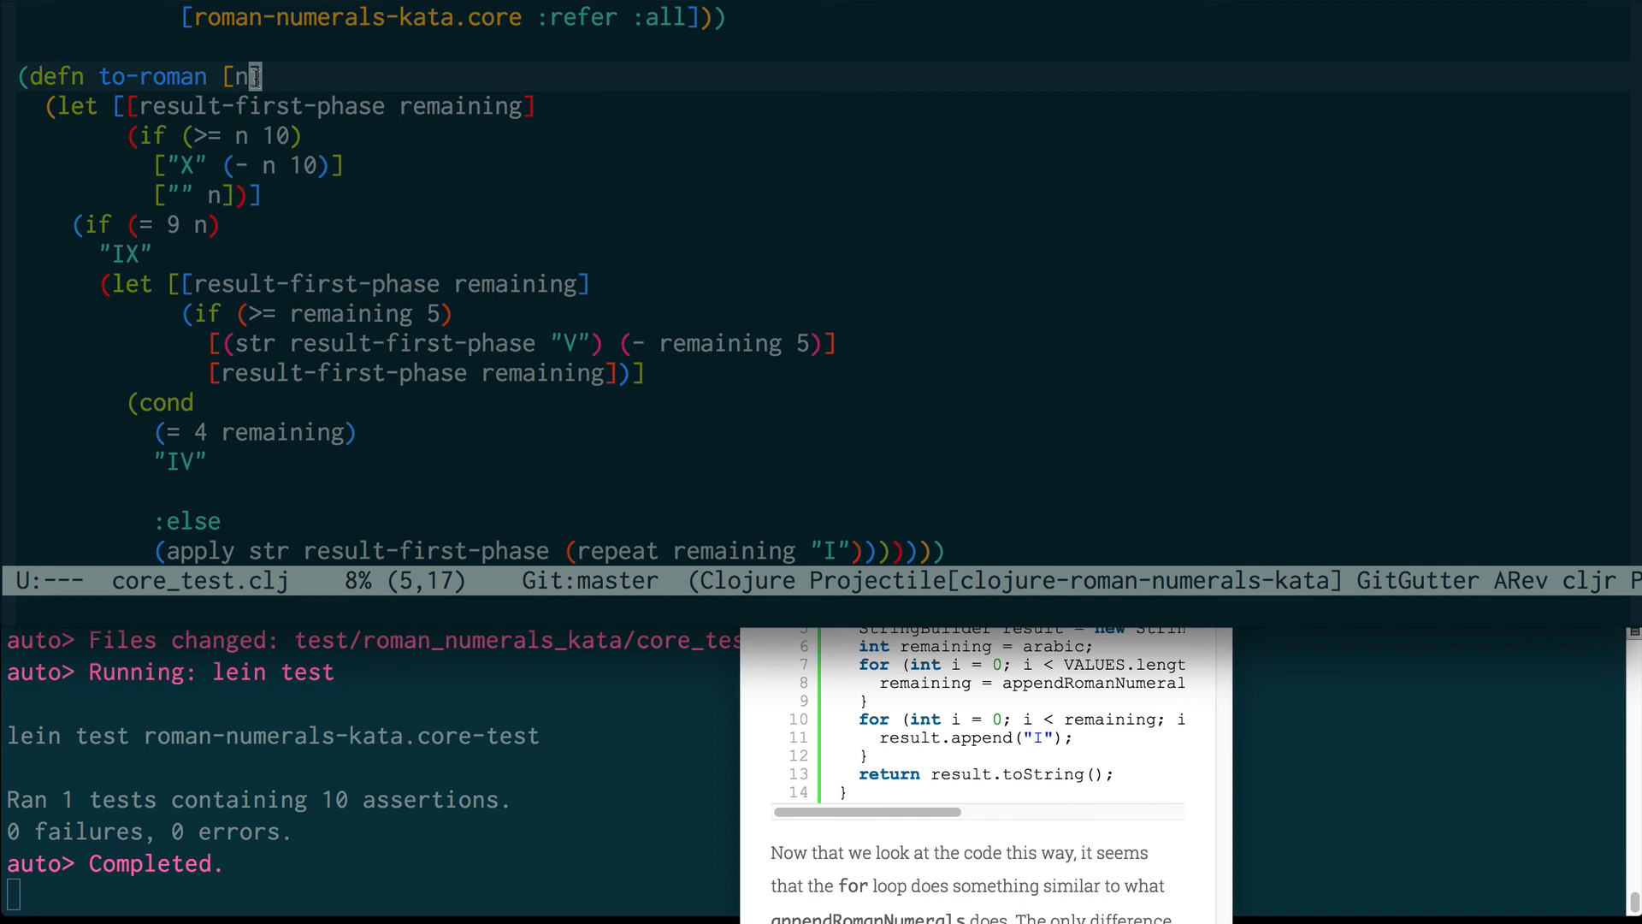
Step: Edit to-roman's argument vector to use remaining
type("remaining")
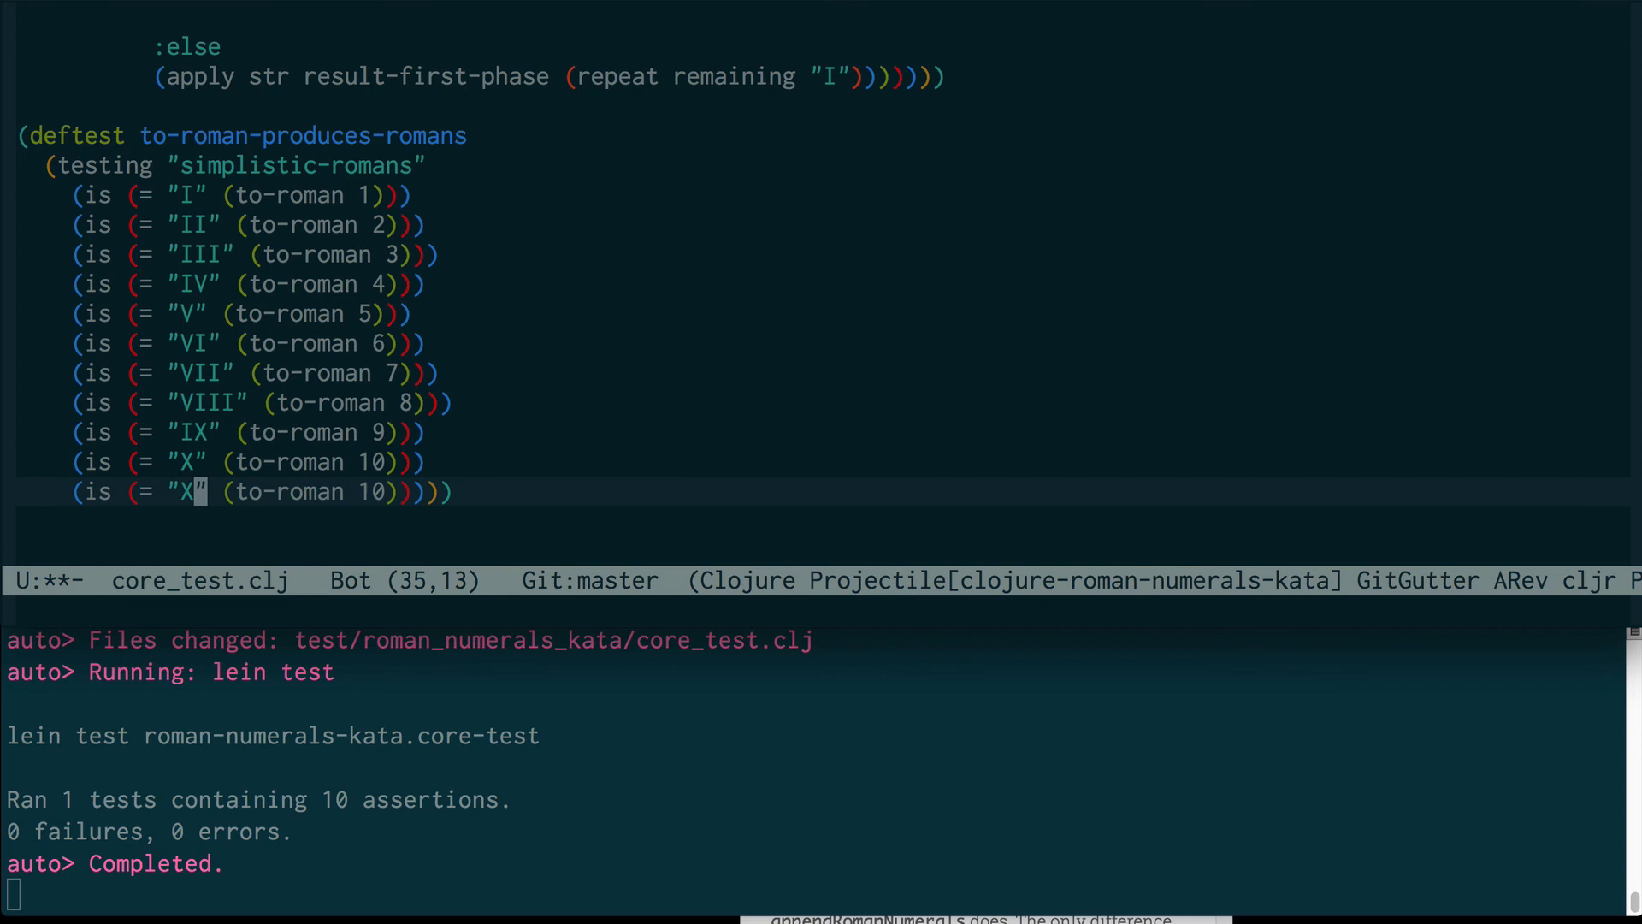
Step: Set the duplicated assertion's expected string to IX
type("IX\")")
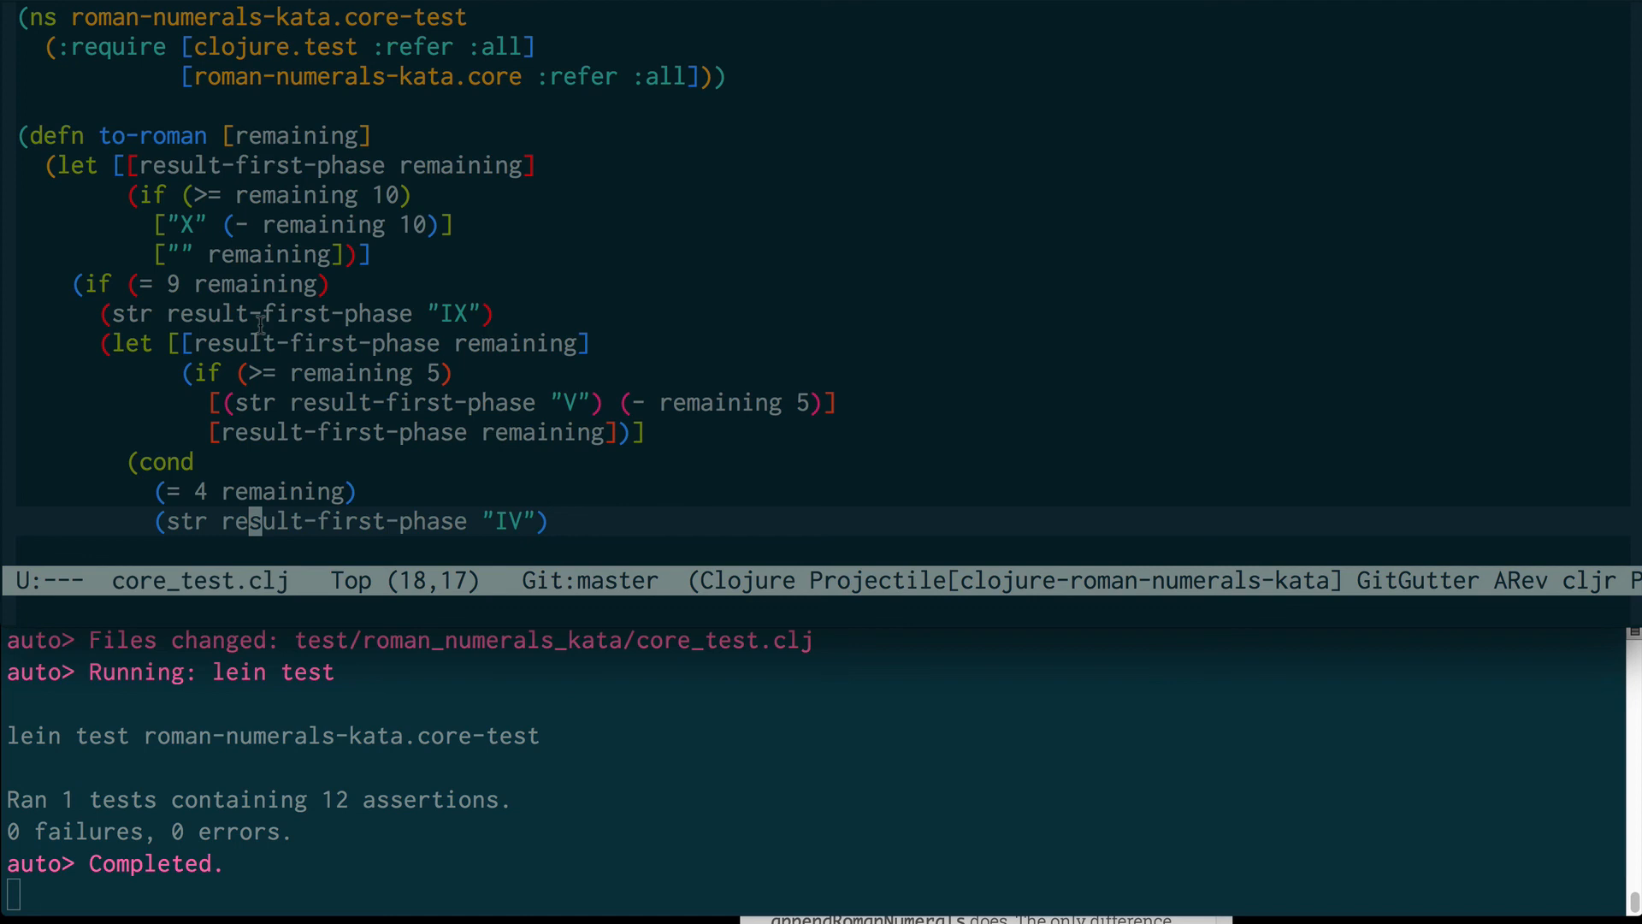
mouse_move(291, 282)
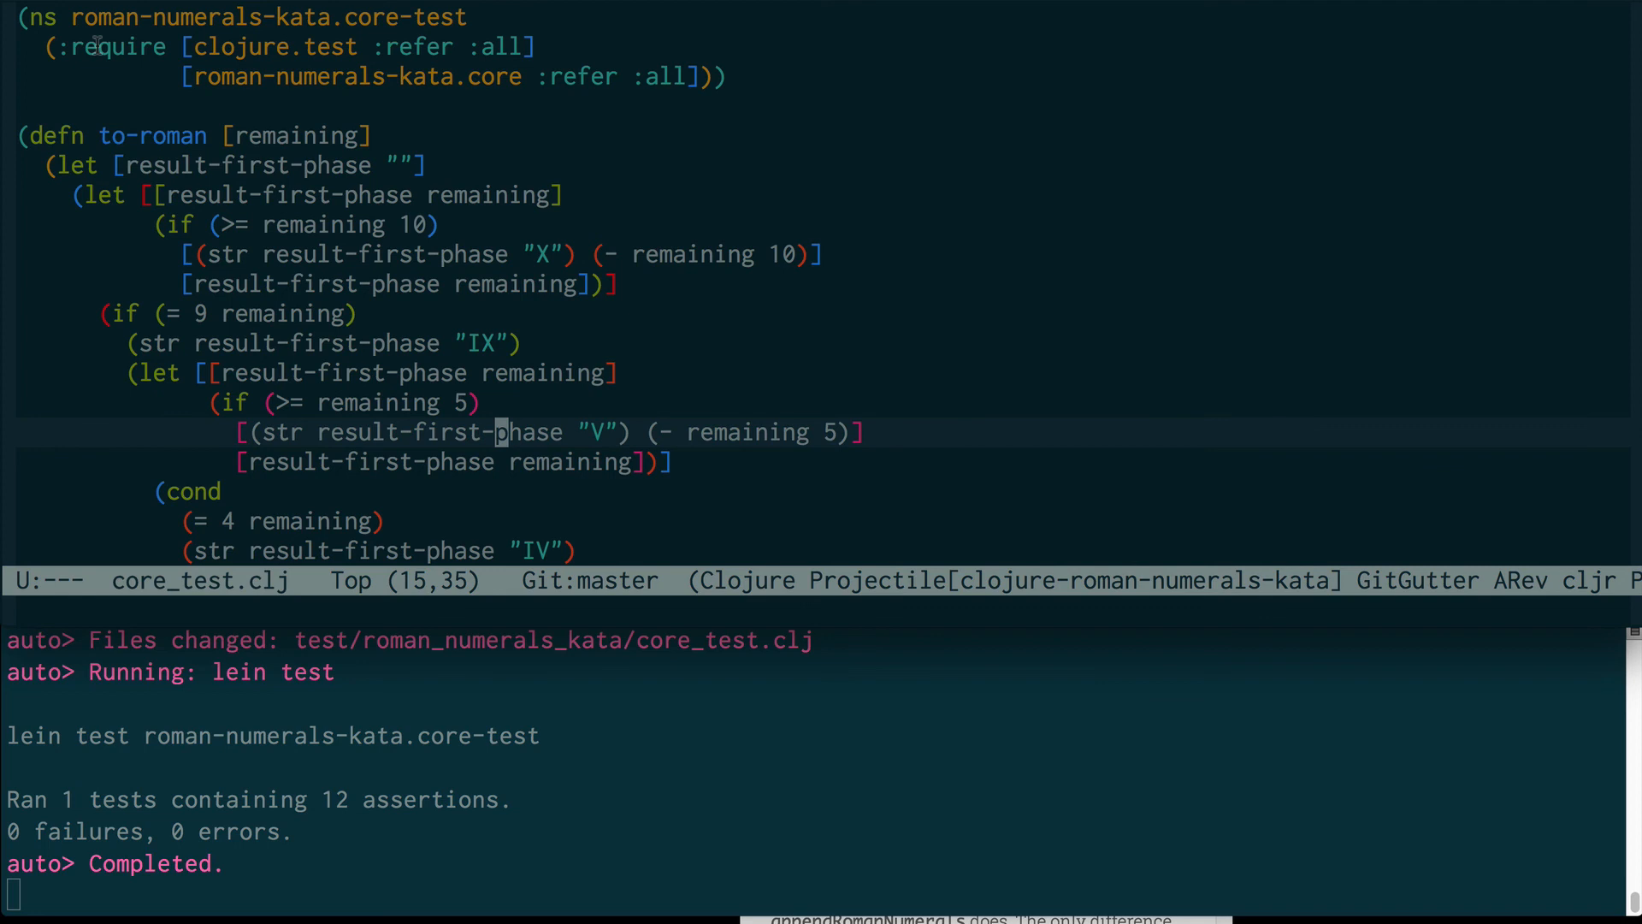
mouse_move(233, 198)
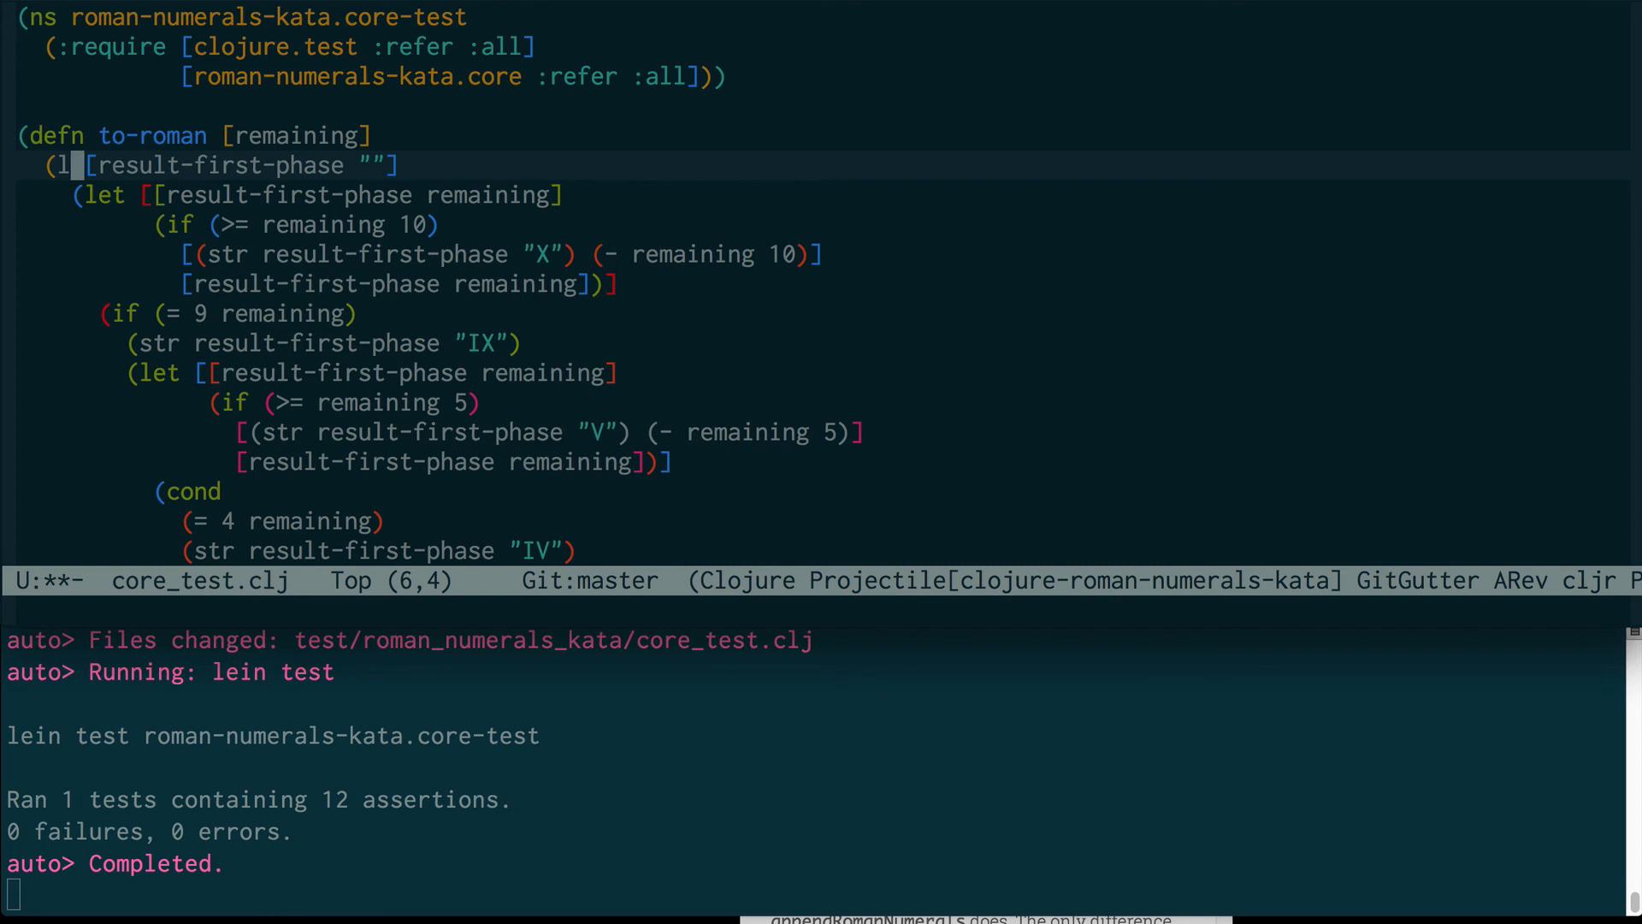
Step: Open to-roman with a loop binding result-first-phase and remaining
type("oop")
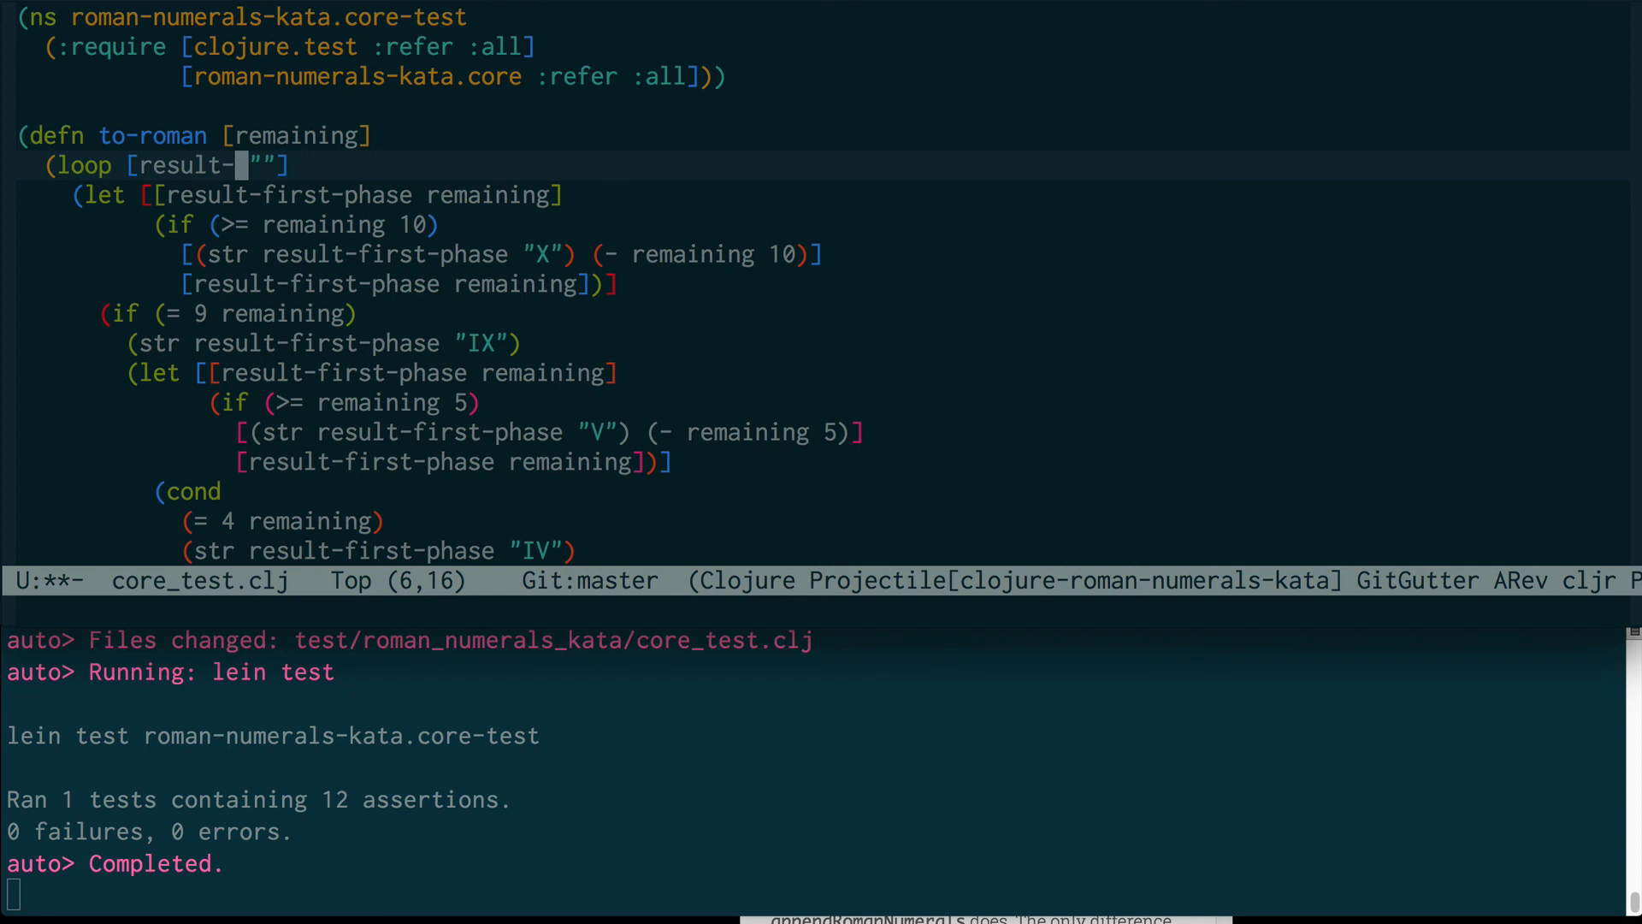
type("first-phase")
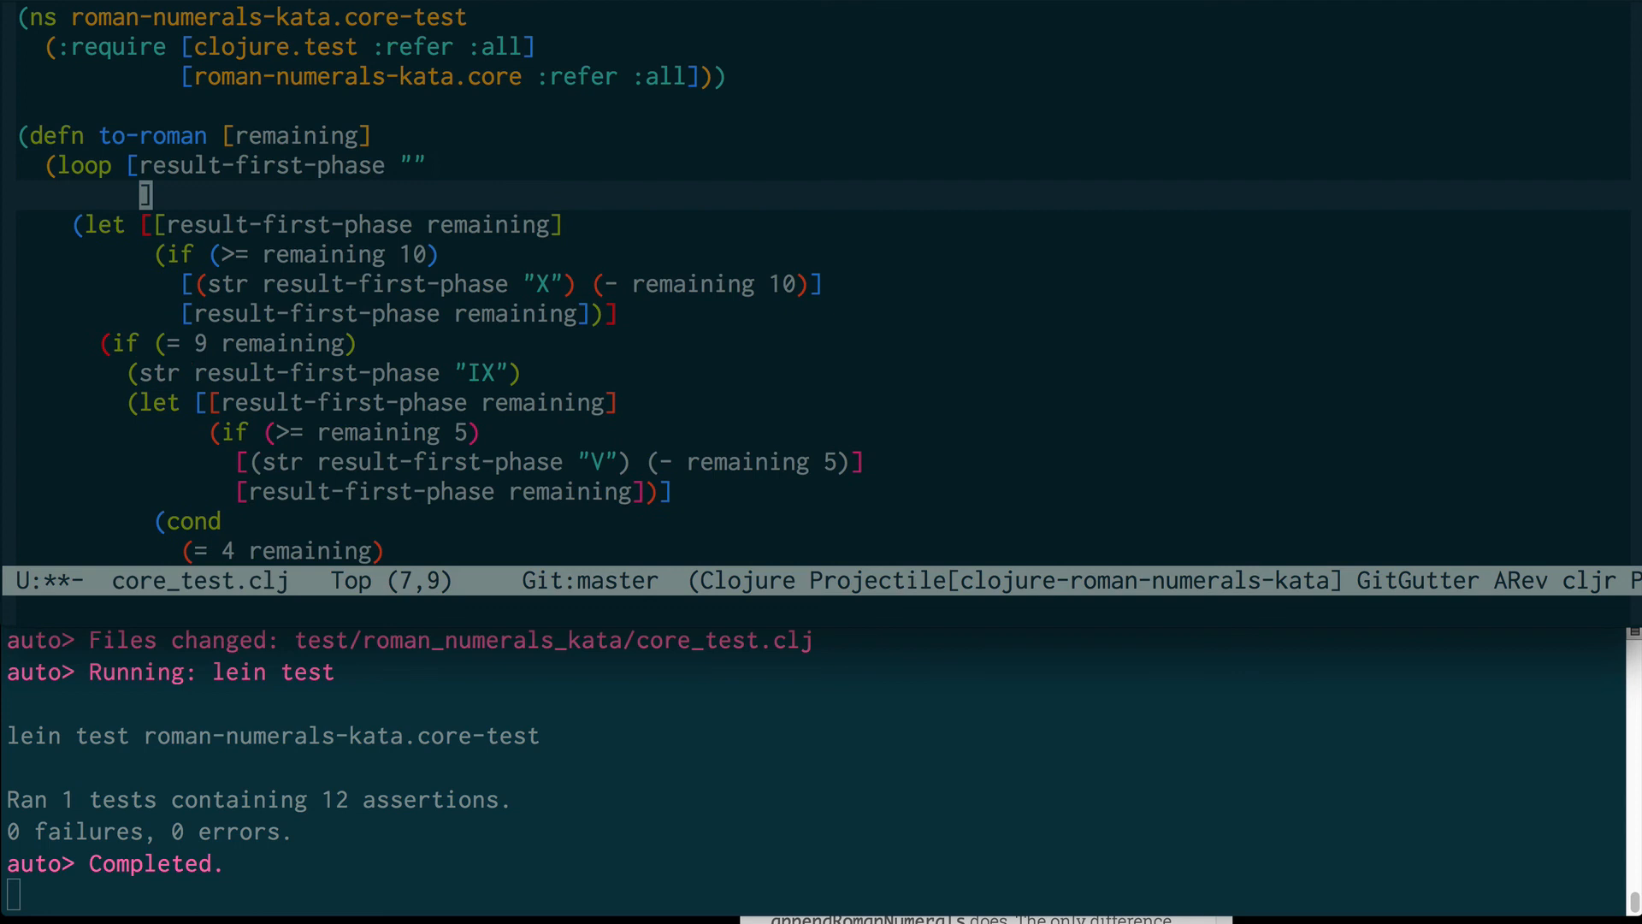
type("reamini")
type("(def ")
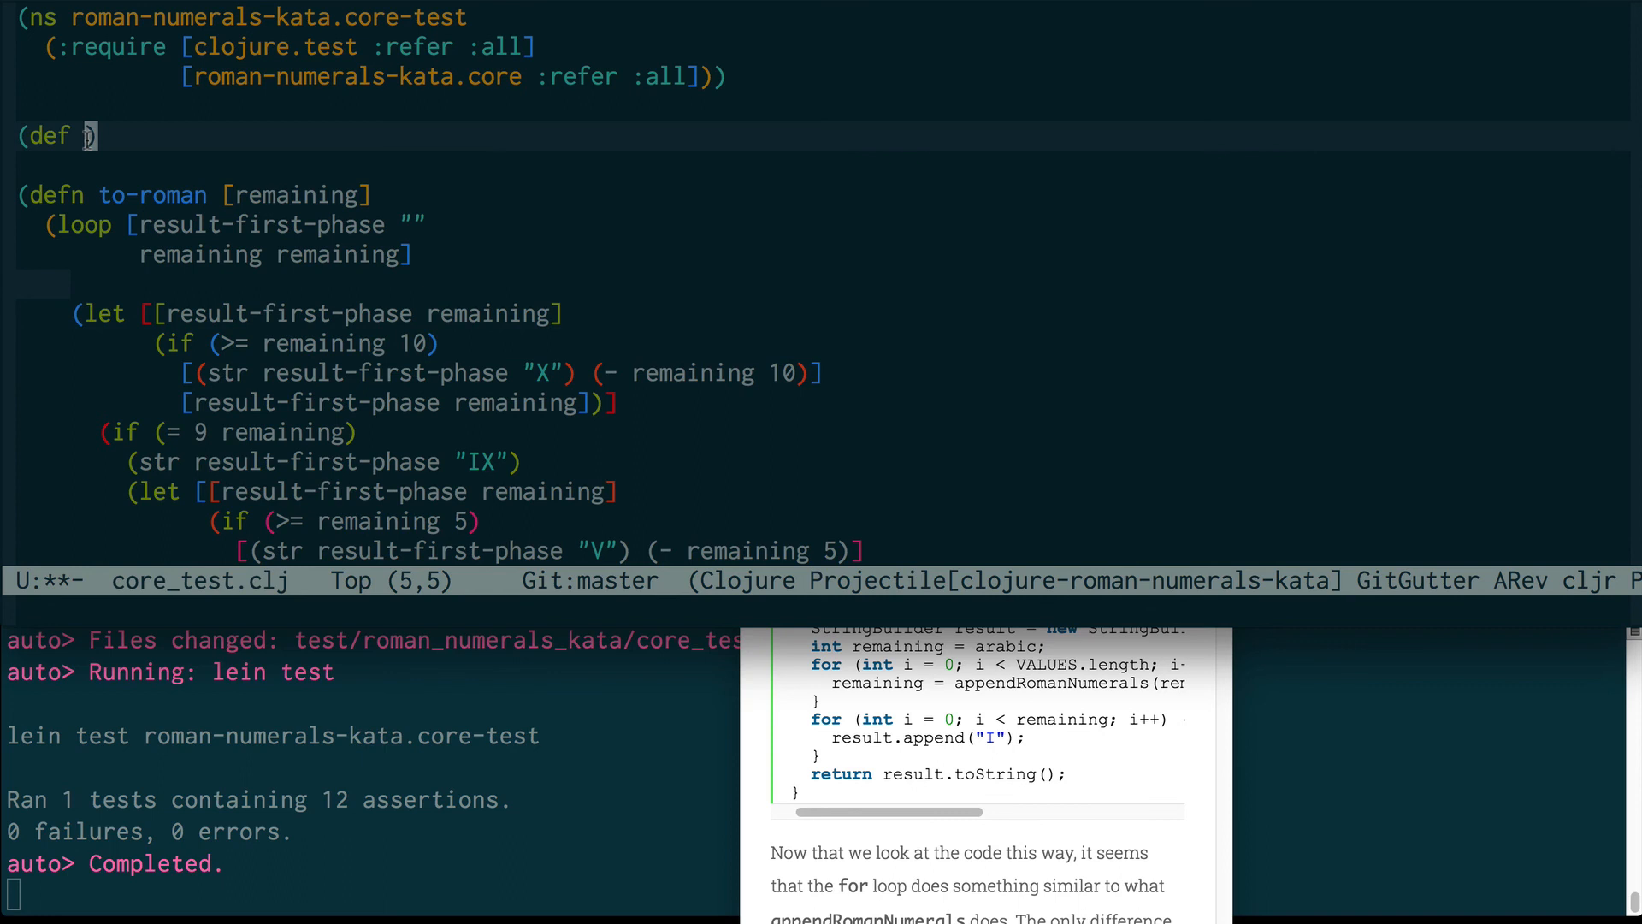
Step: Define romans as [[10 "X"] [9 "IX"] [5 "V"] [4 "IV"] [1 "I"]]
type("romans [I")
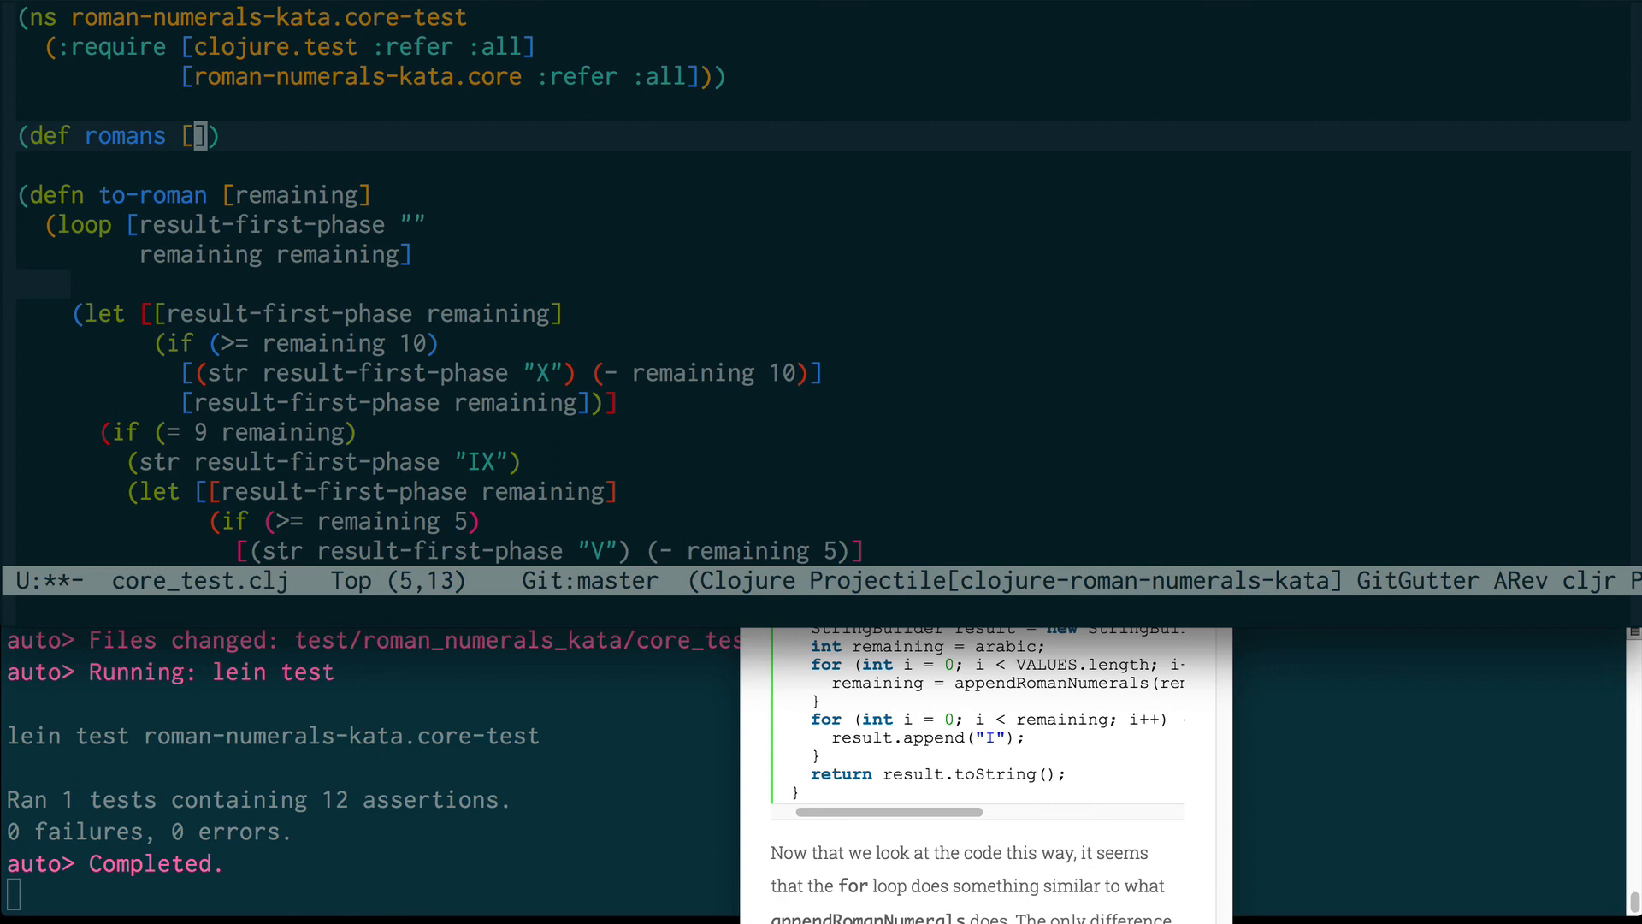
type("[5 \"\"]])")
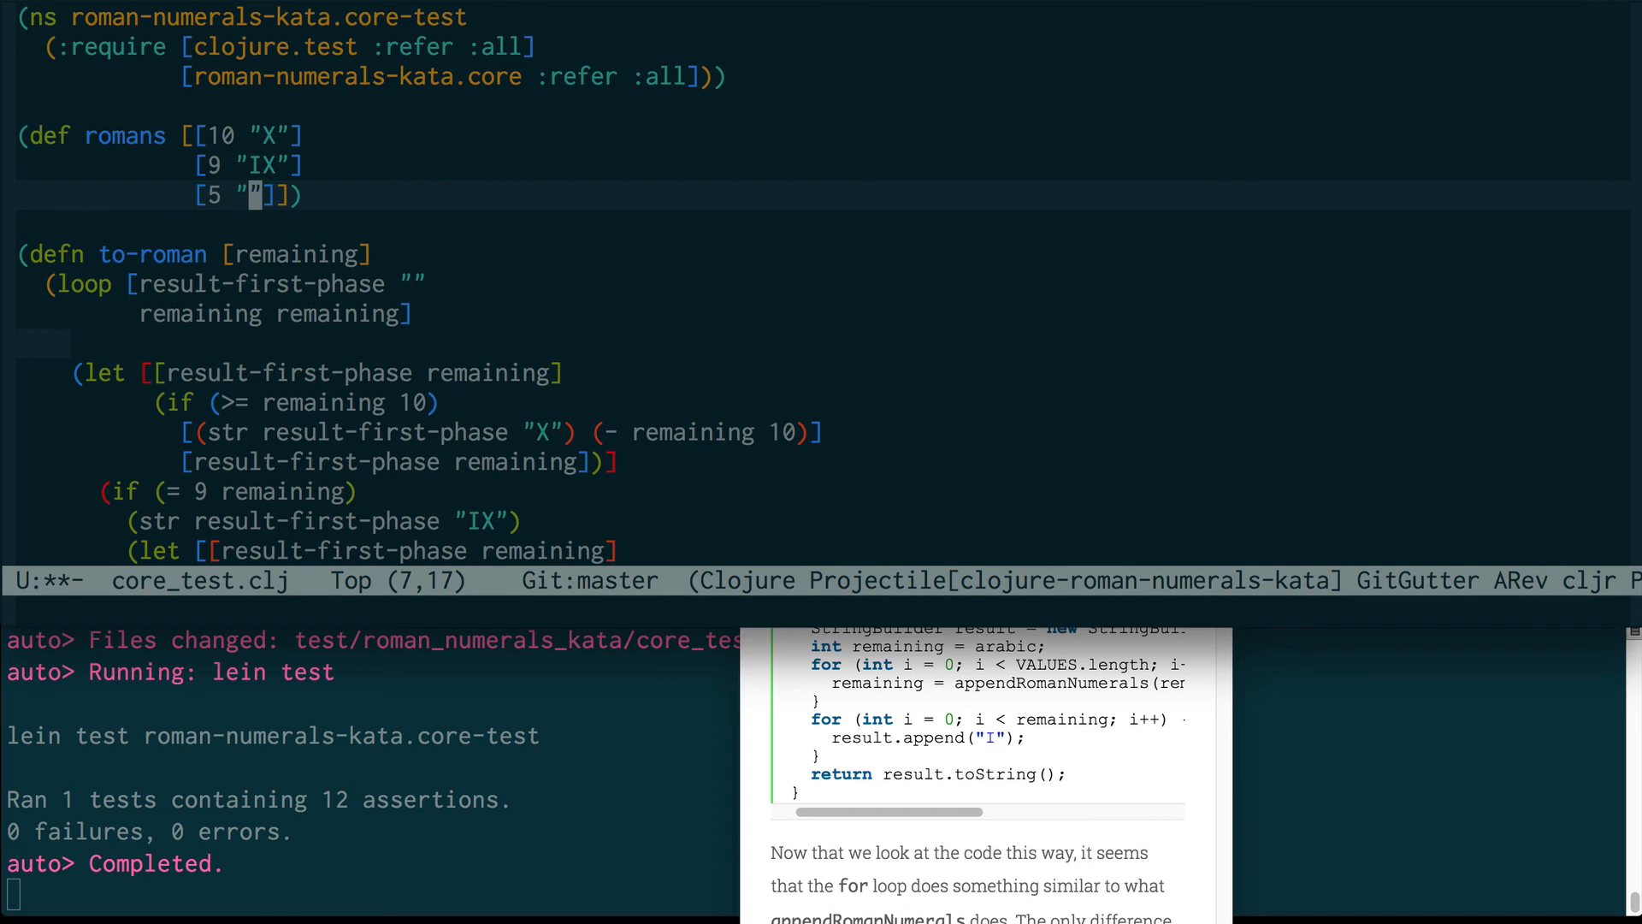
type("V")
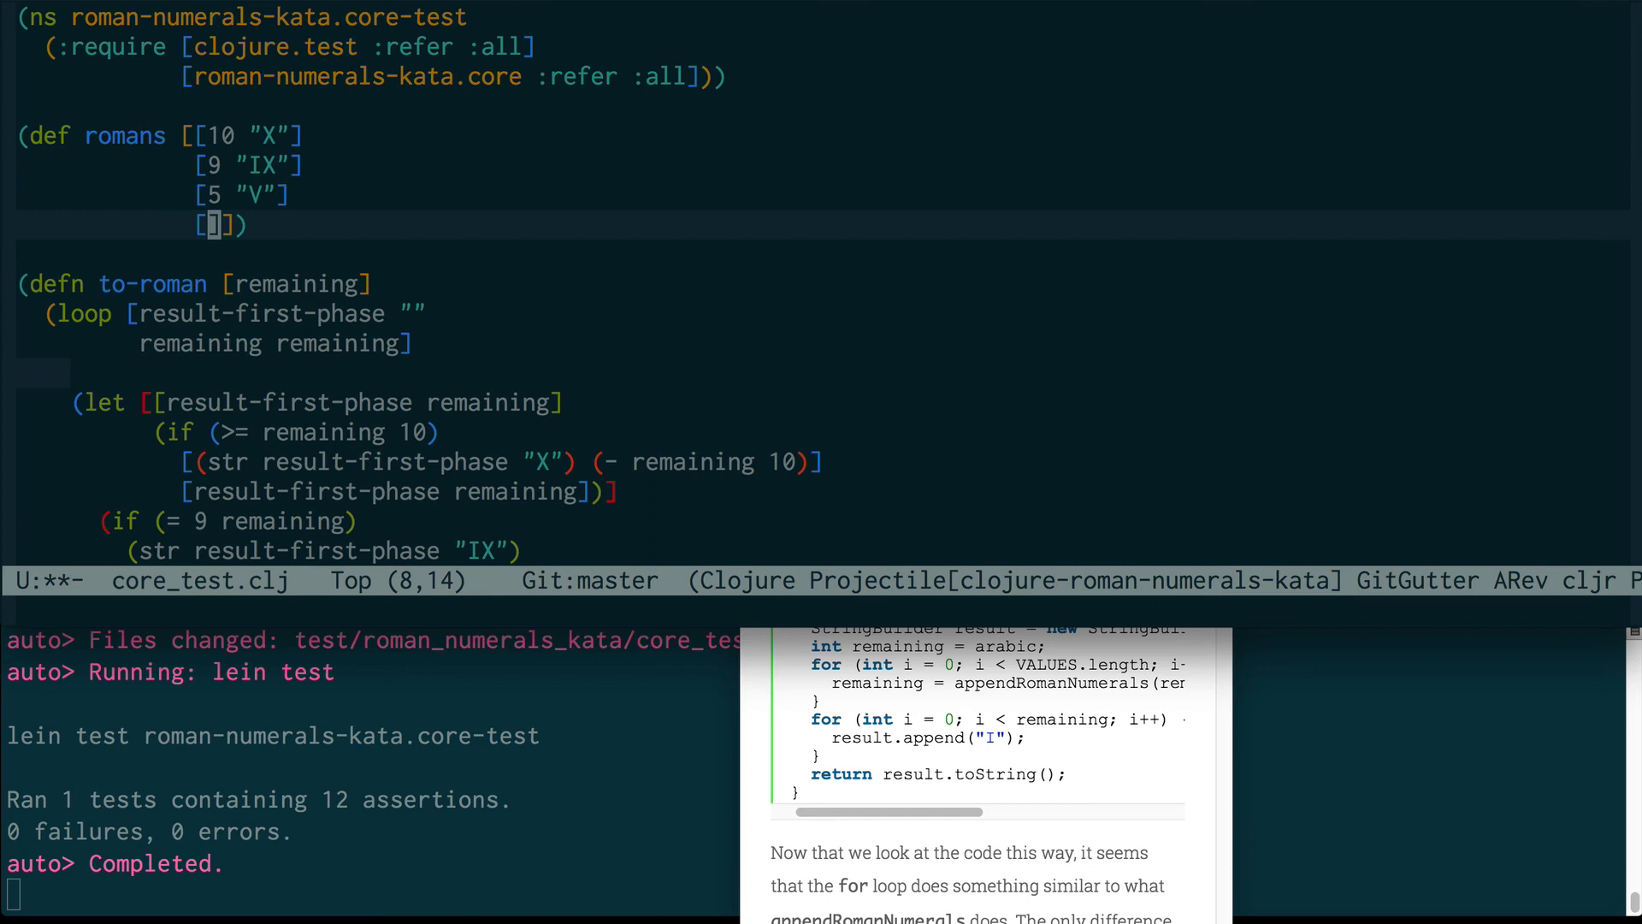
type("[4 \"IV\"]")
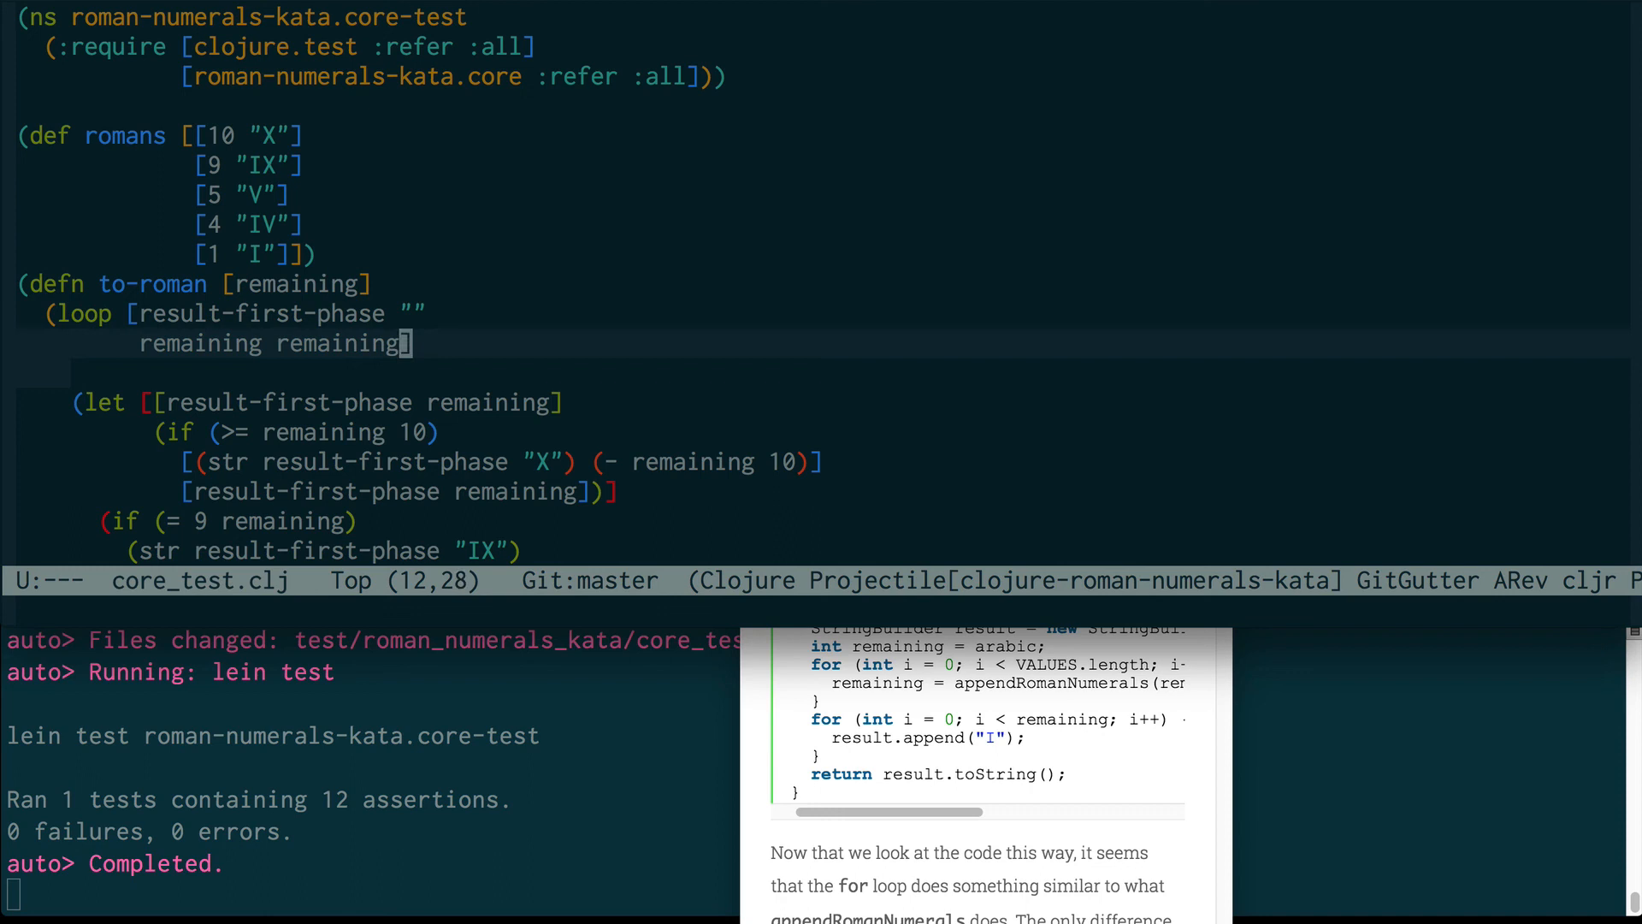
Step: Bind romans in the loop and return (apply str result) when remaining is zero
type("romans romans]")
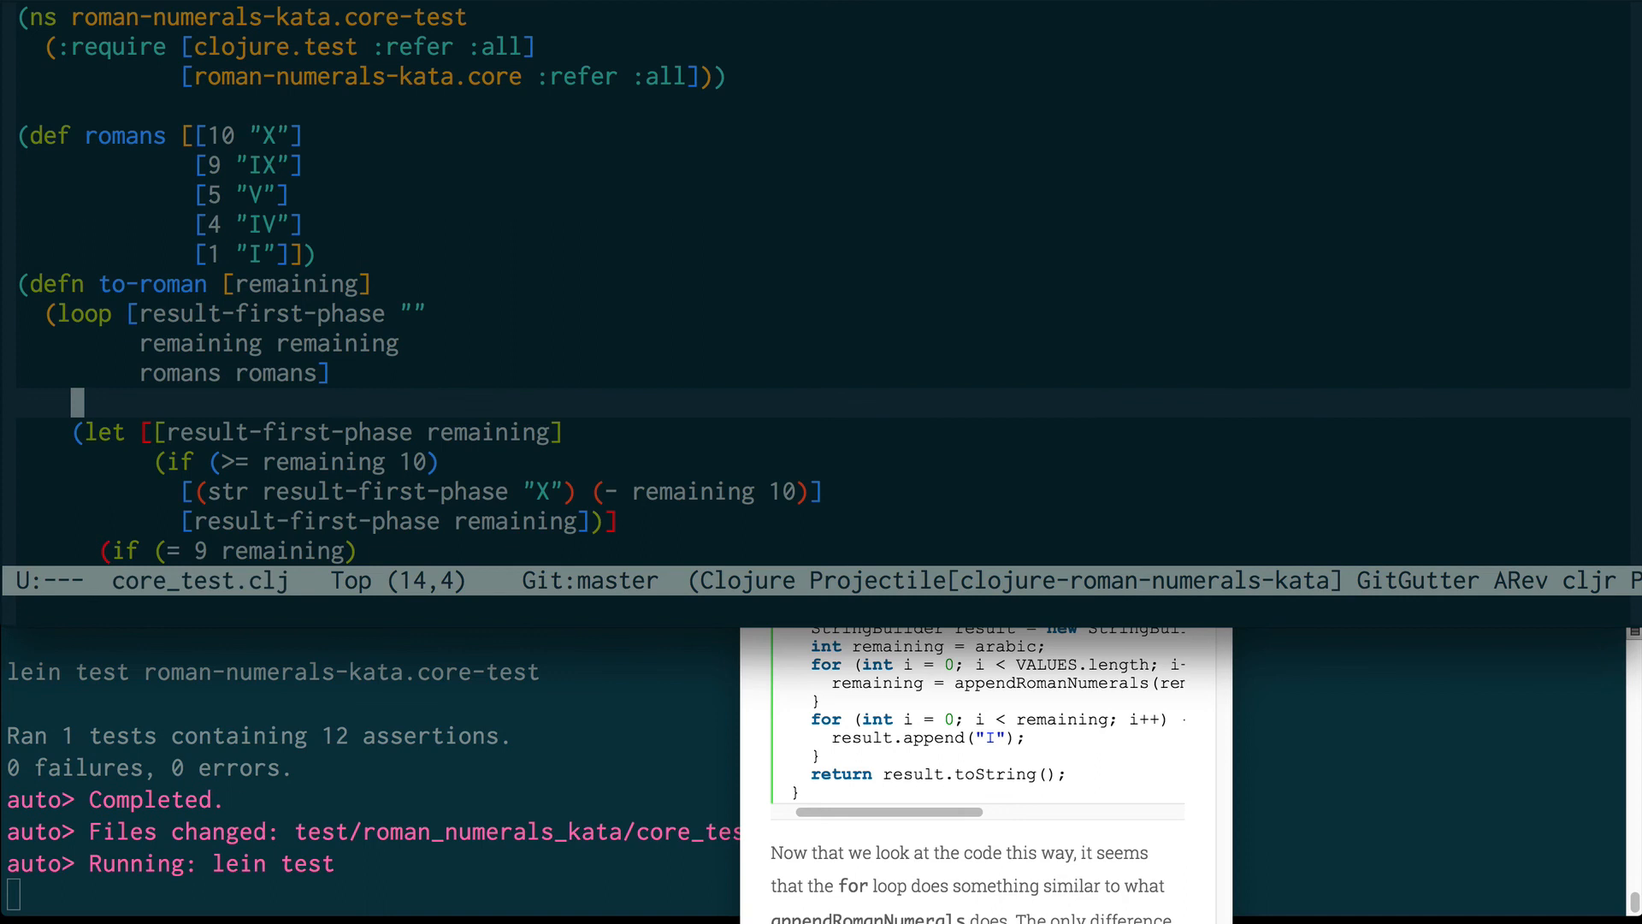
type("()")
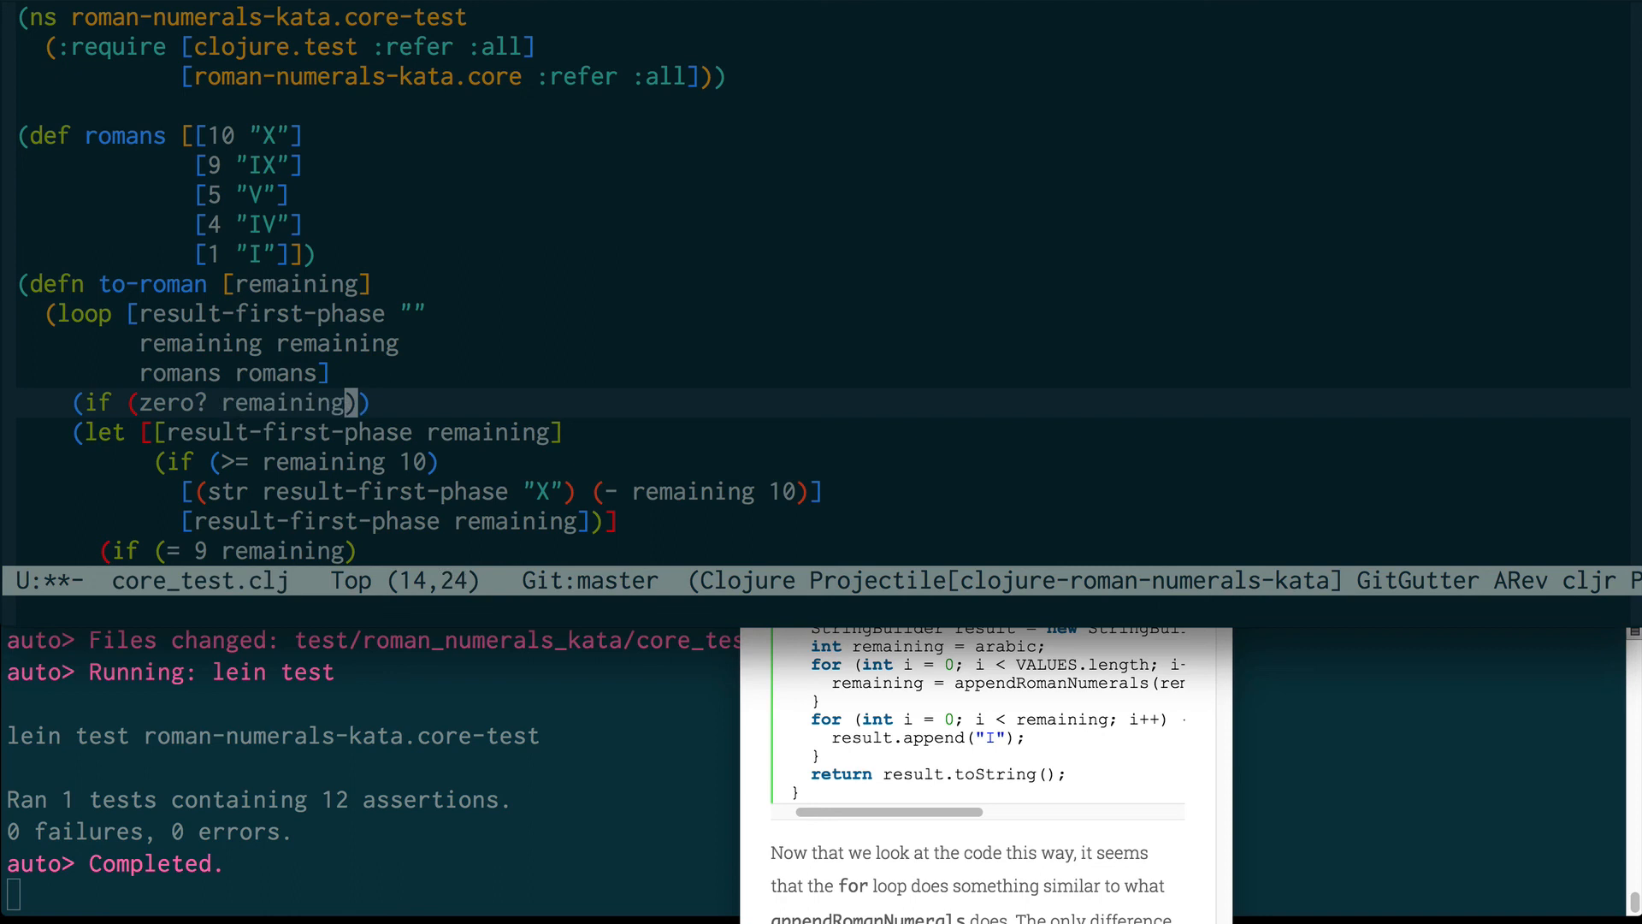
type("(apply str rem")
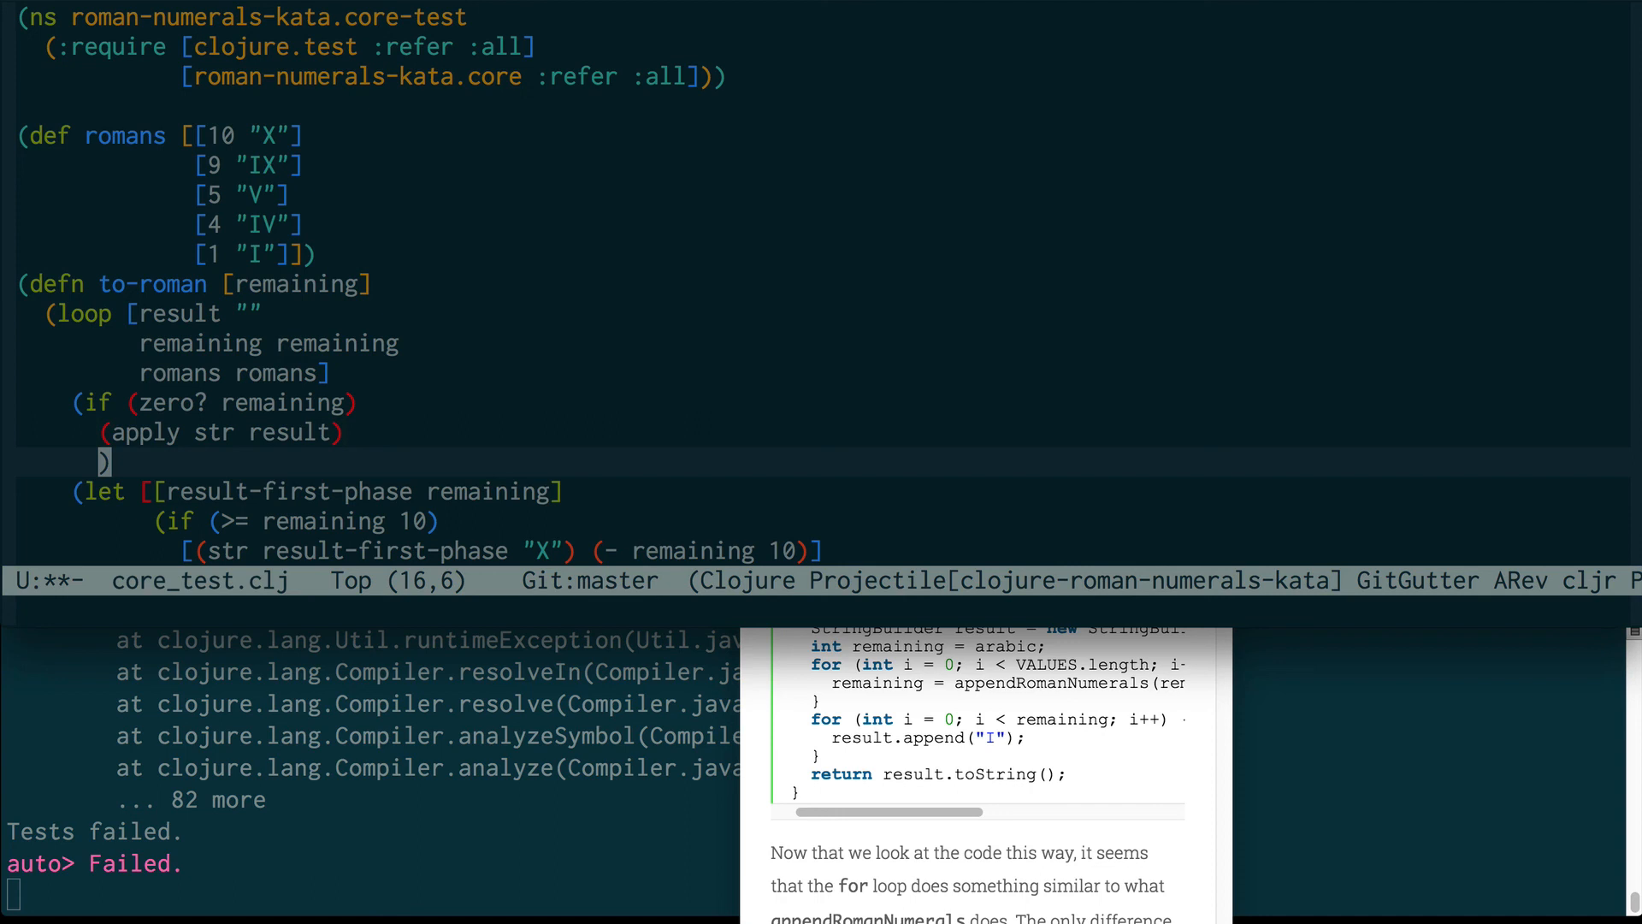
Step: Return (apply str result) when romans is empty, then start a let destructuring [[v s]] from romans
scroll("down", 3)
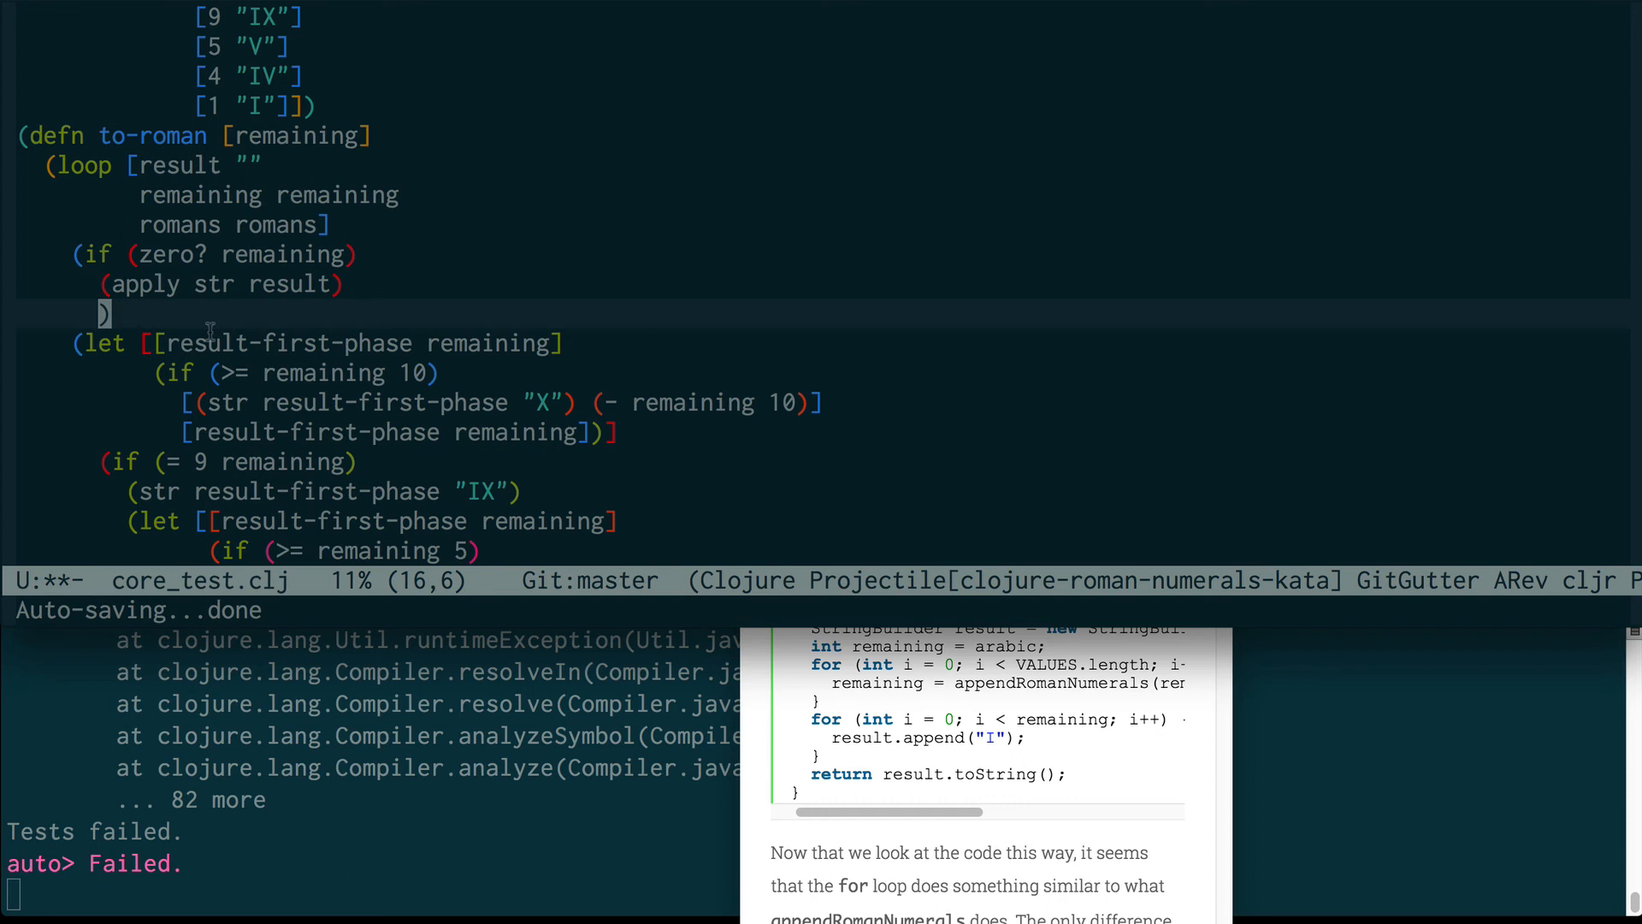
type(")")
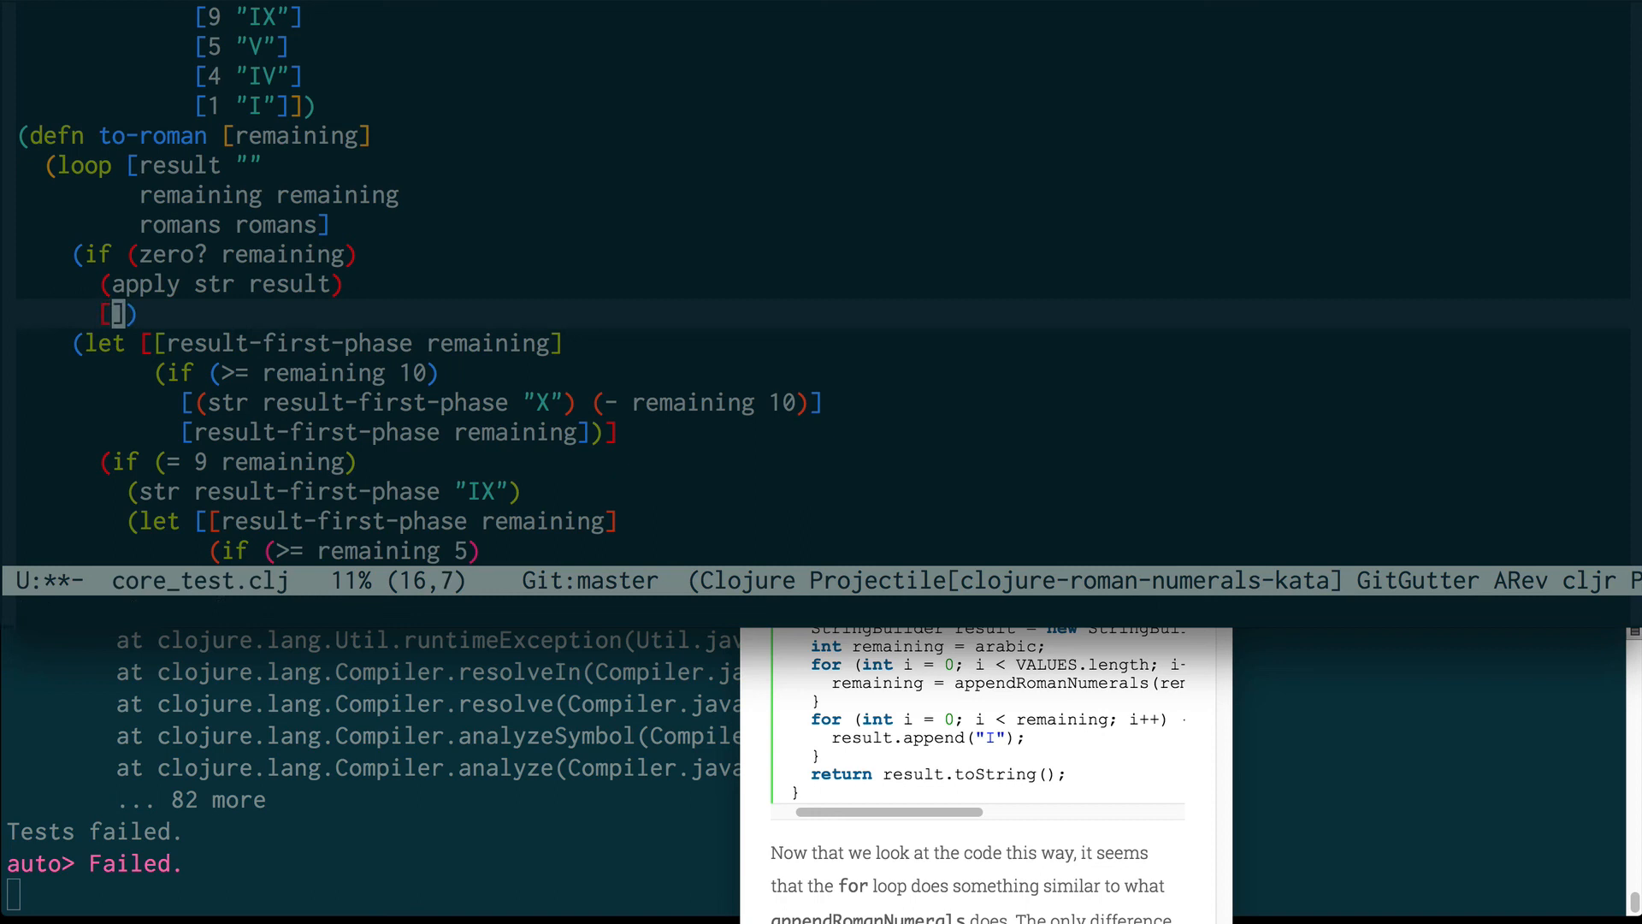
type("(let [[")
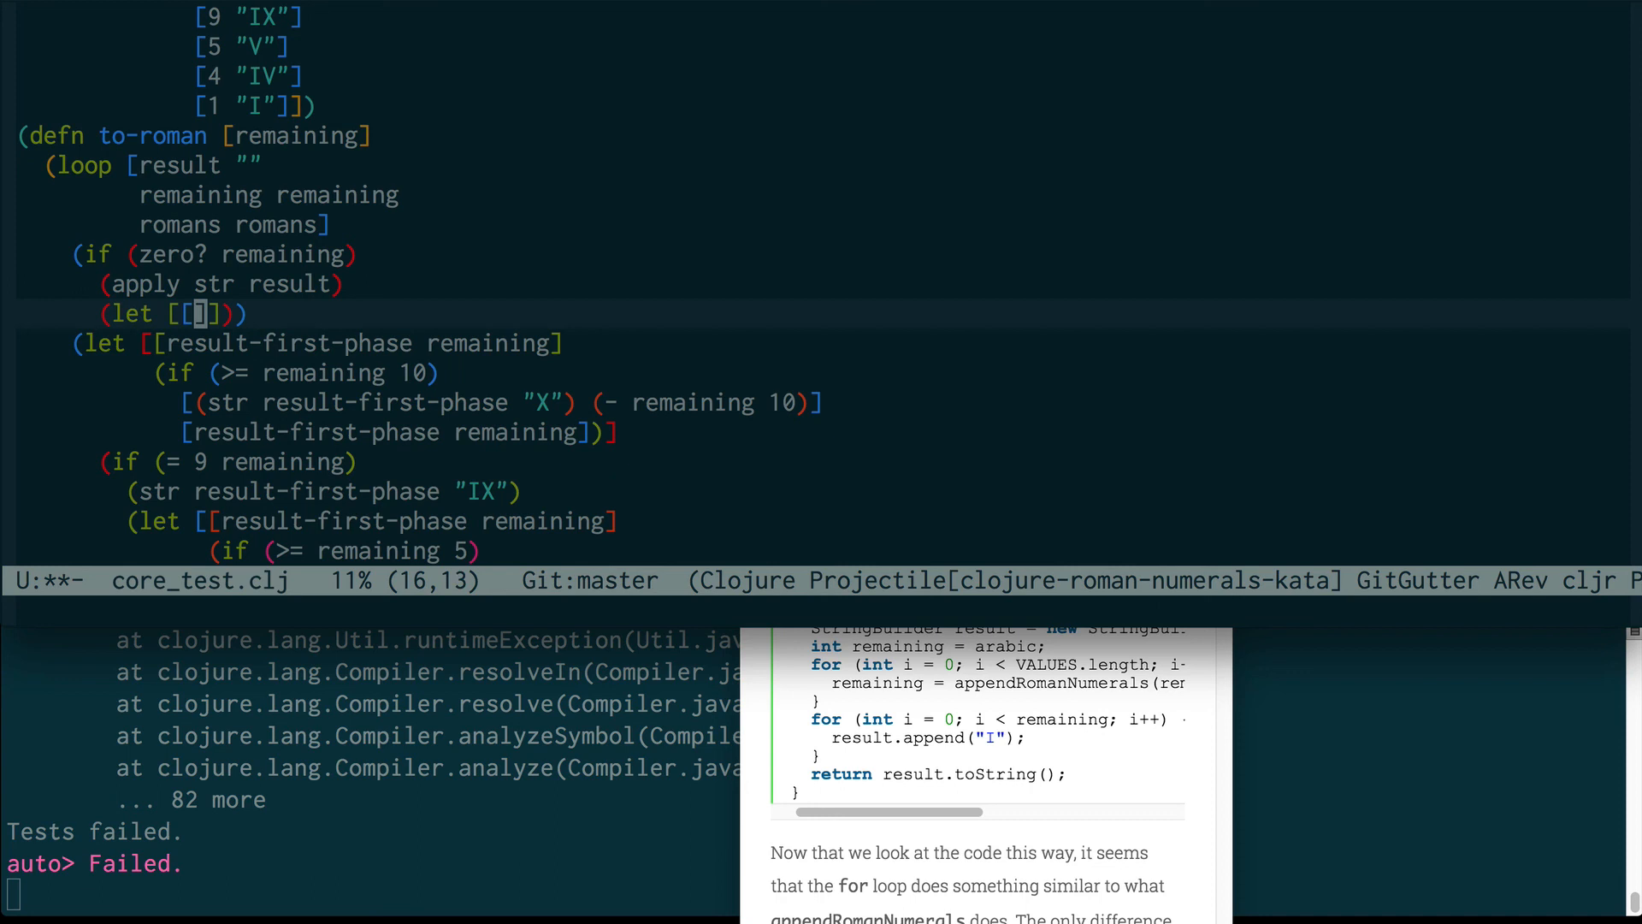
type("v s")
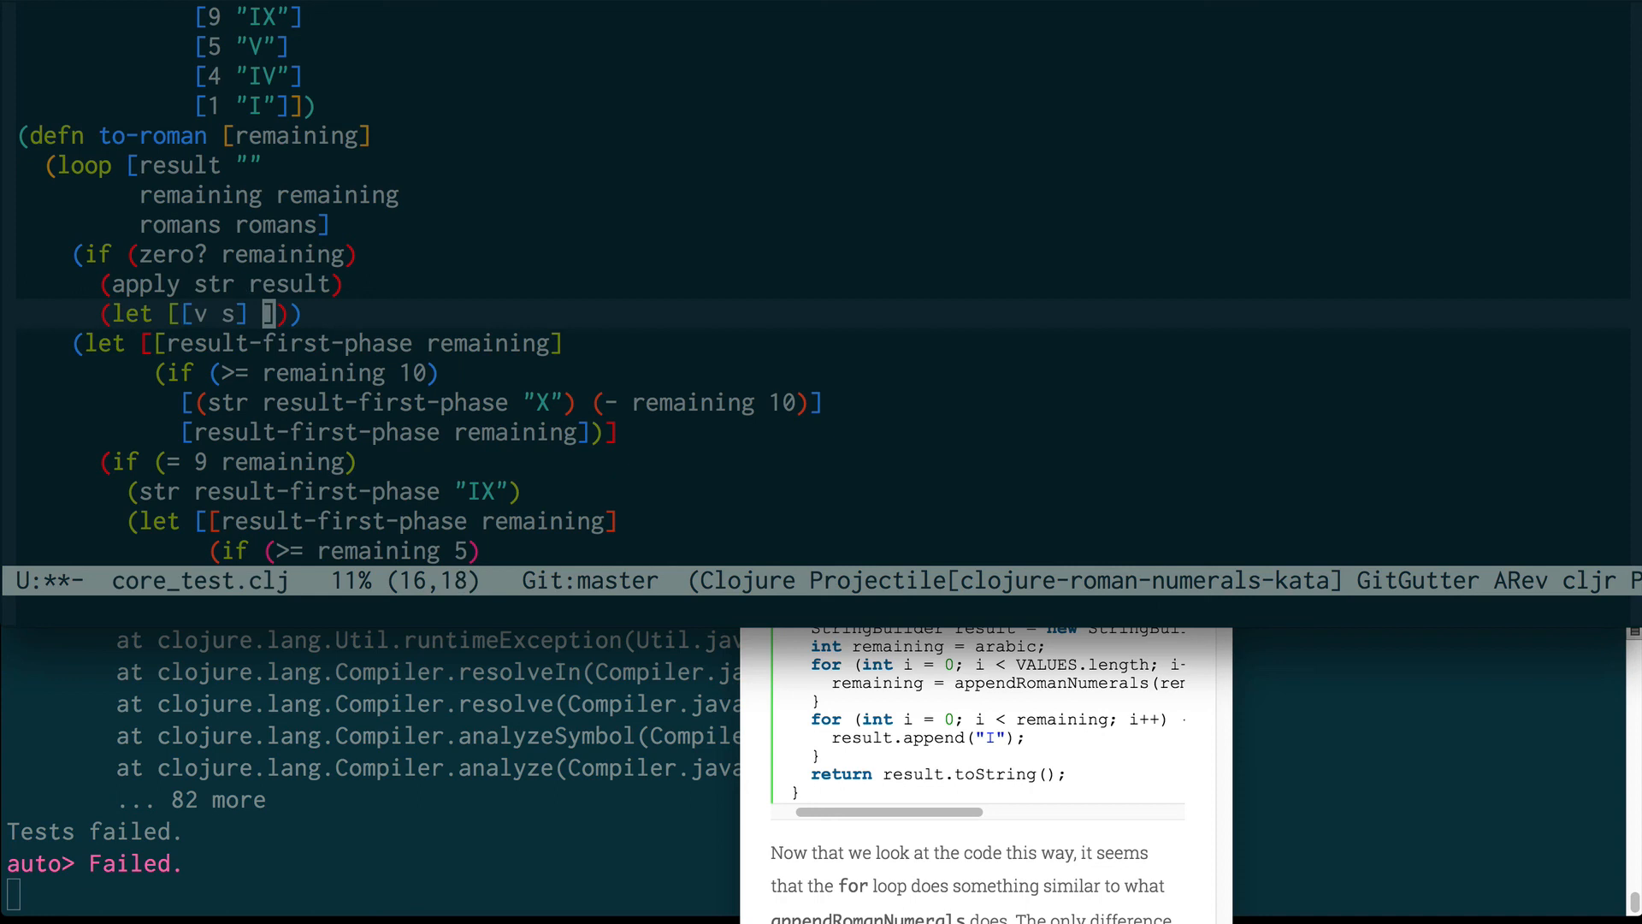
type("romans")
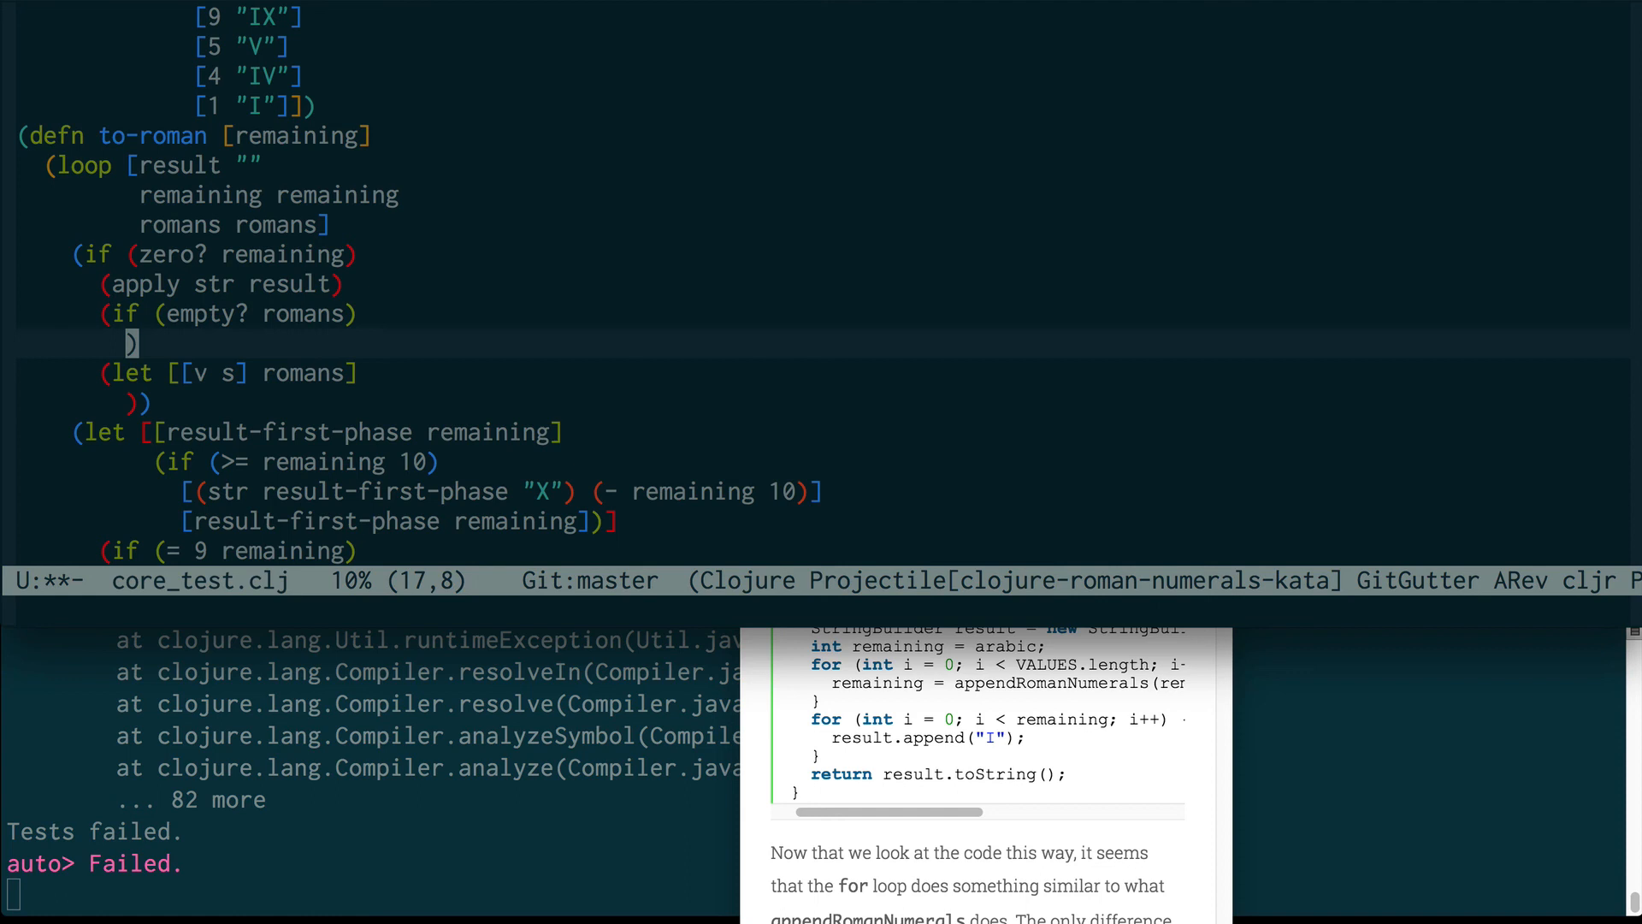
type("(apply str result")
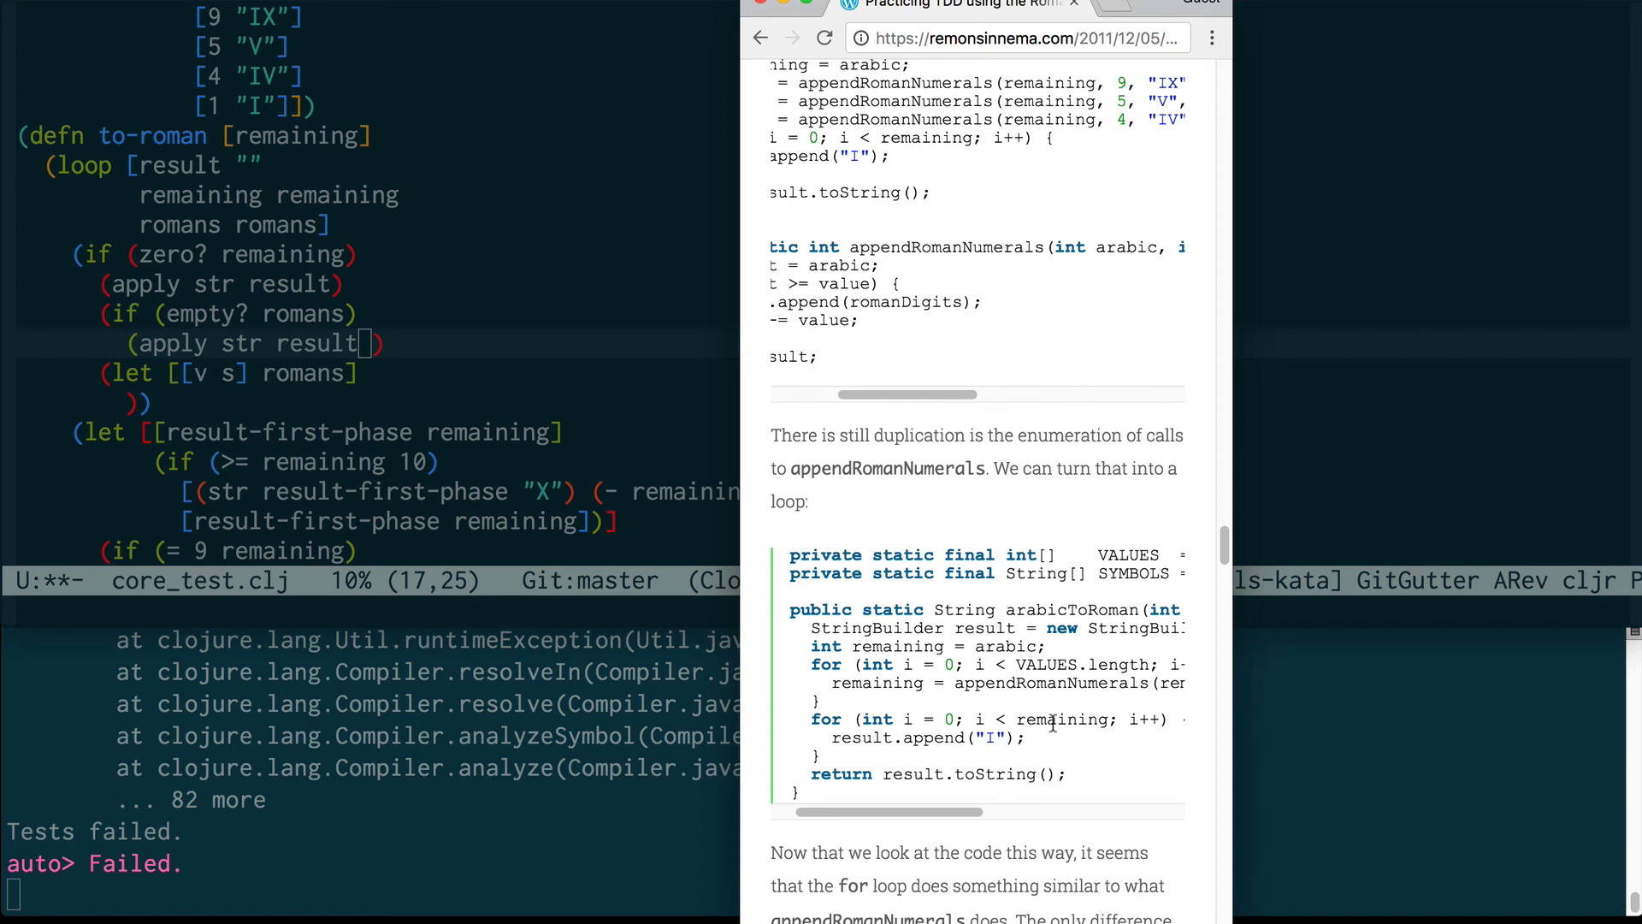
scroll("down", 3)
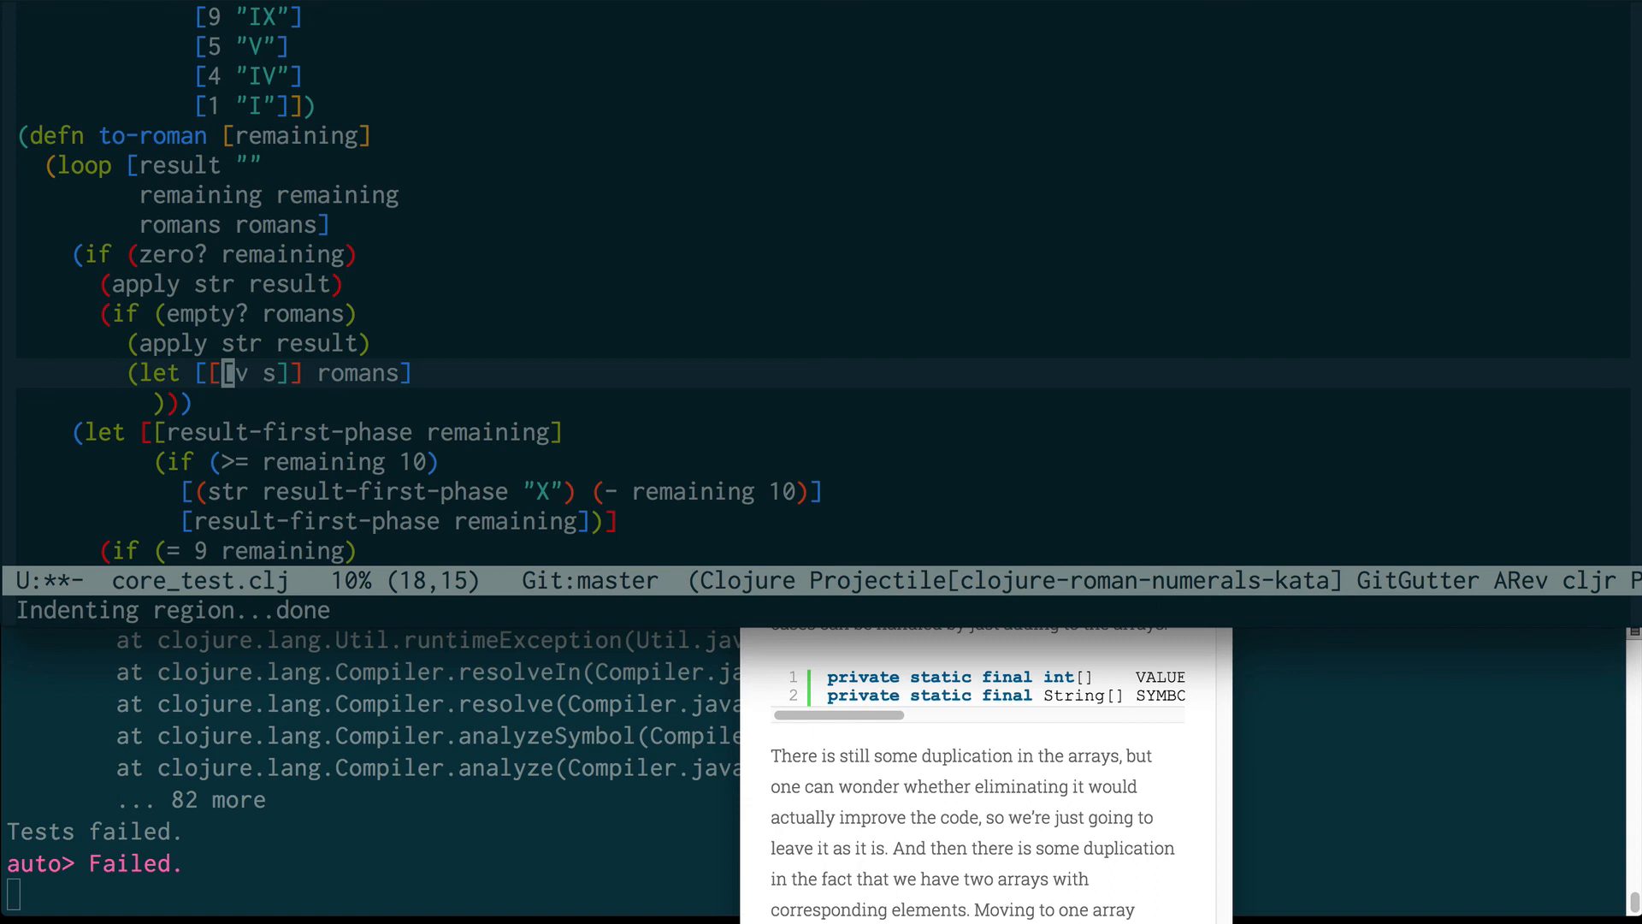
Step: Extend the let binding to [[[v s] & rst] romans]
type("& rst")
type("((conj result s)) (- remaining v")
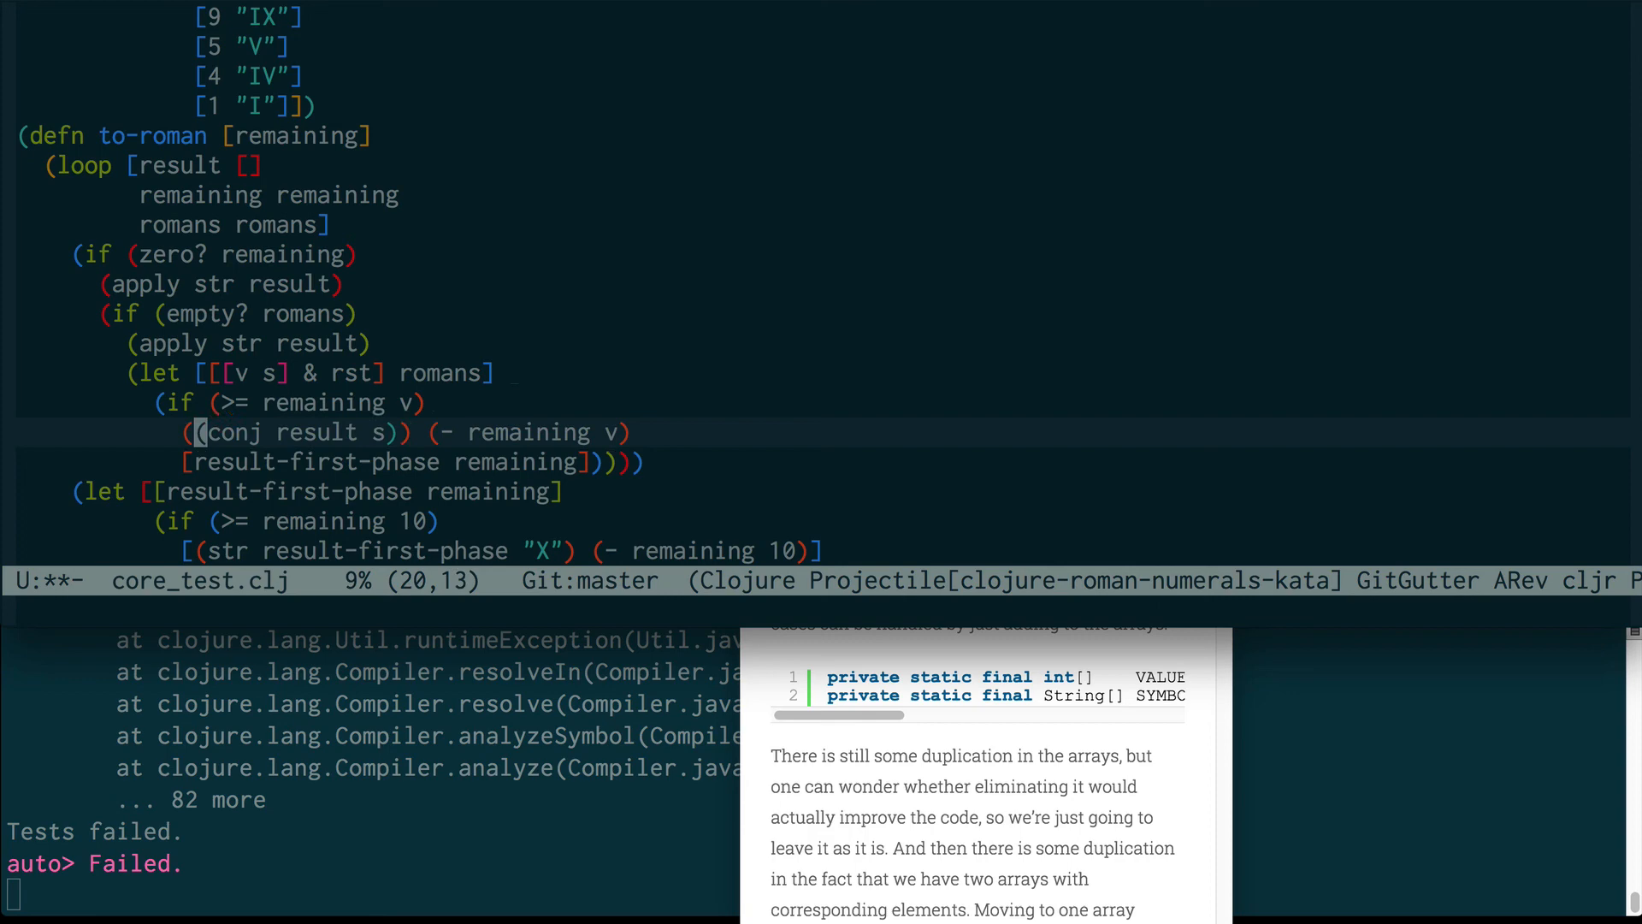
Step: Recur with (conj result s), (- remaining v), romans when v fits, else result, remaining, rst; save
type("recur")
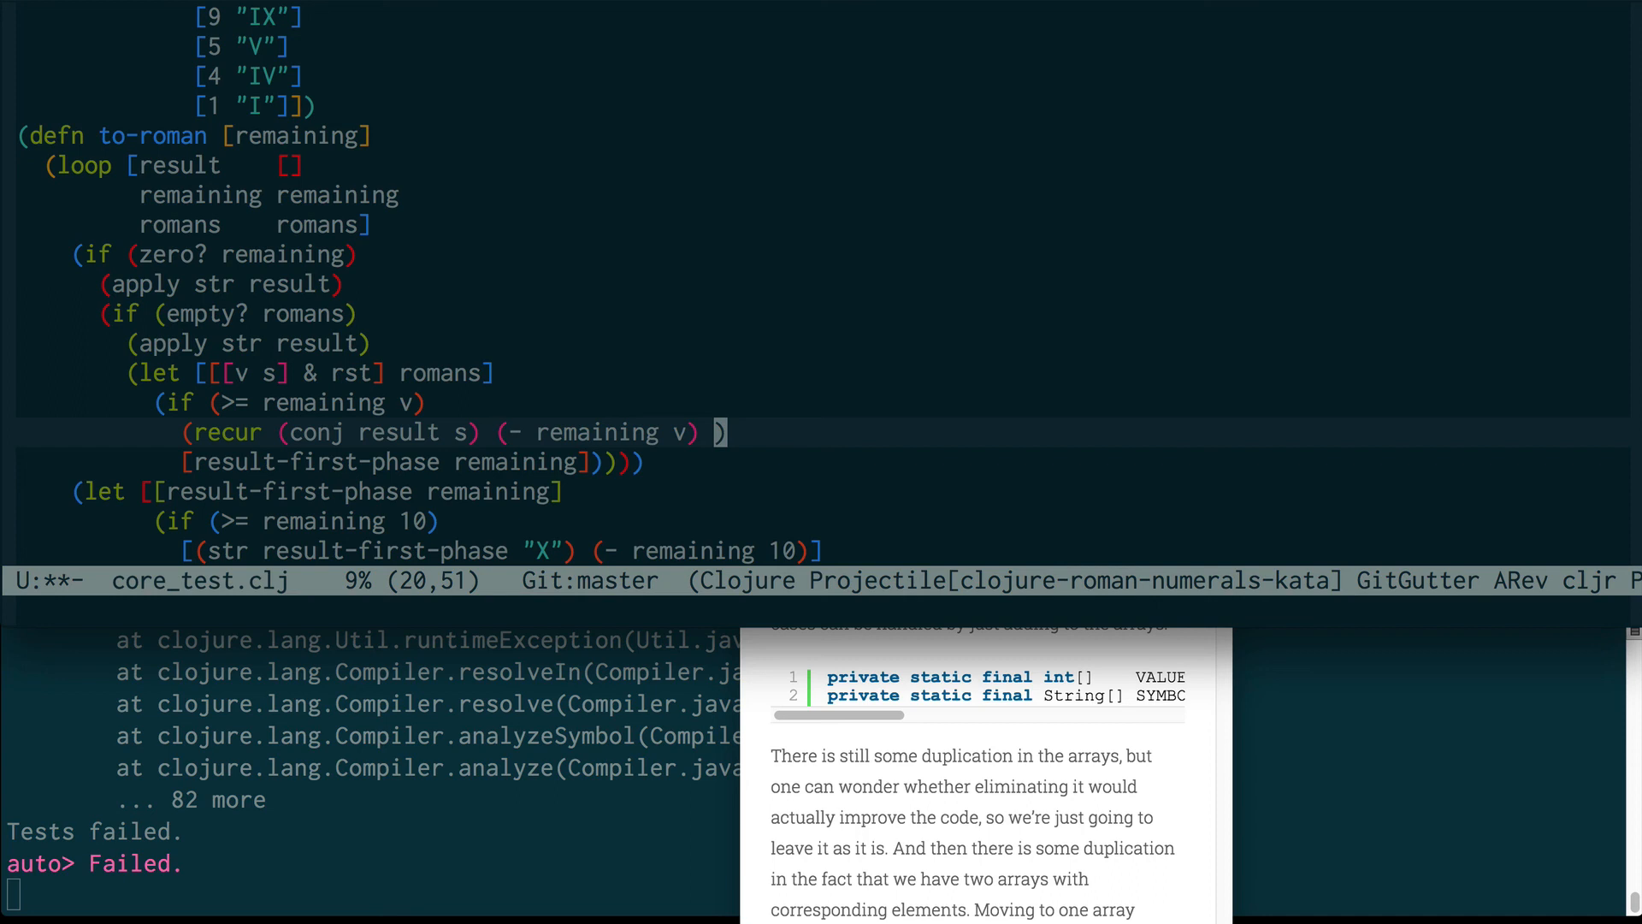
type("romans")
type("(recur ")
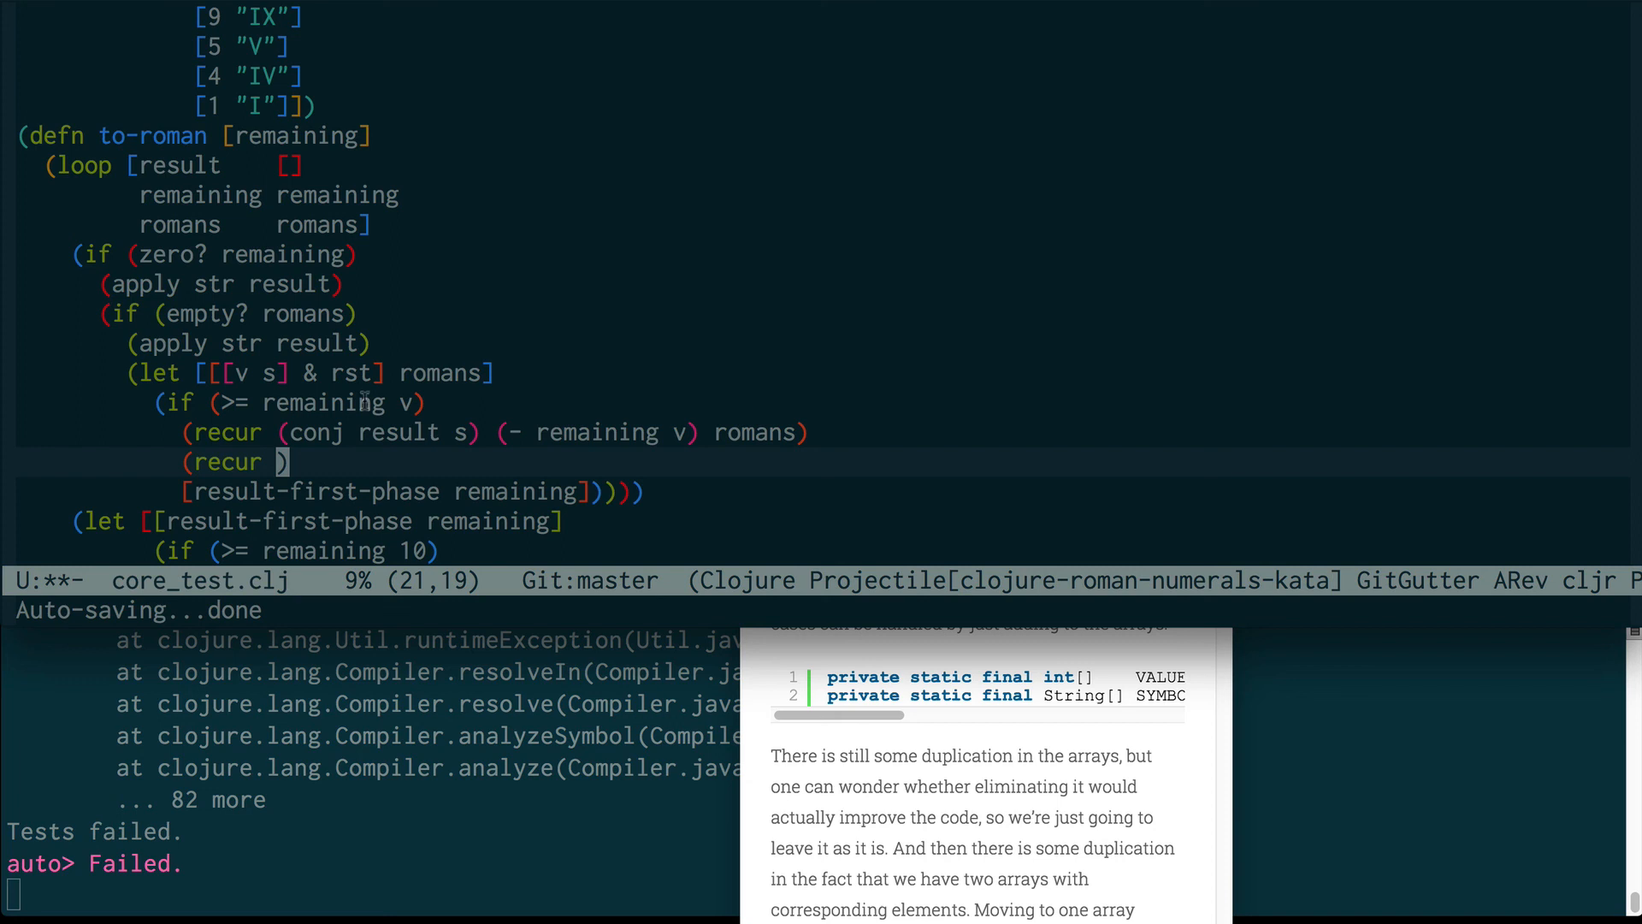
type("result")
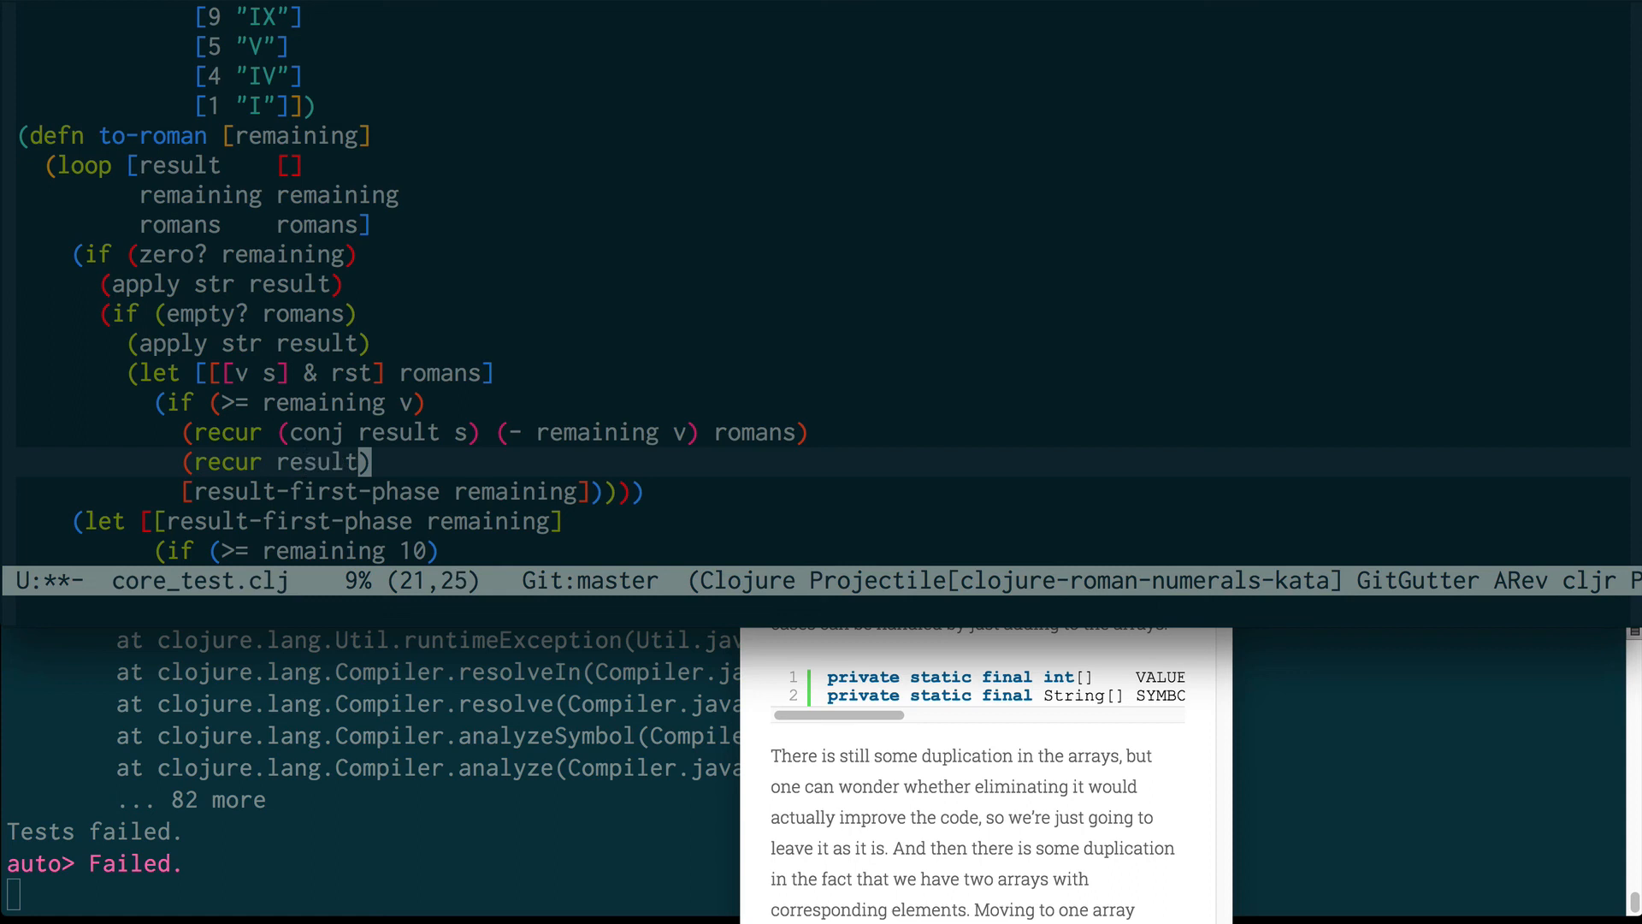
type("remi")
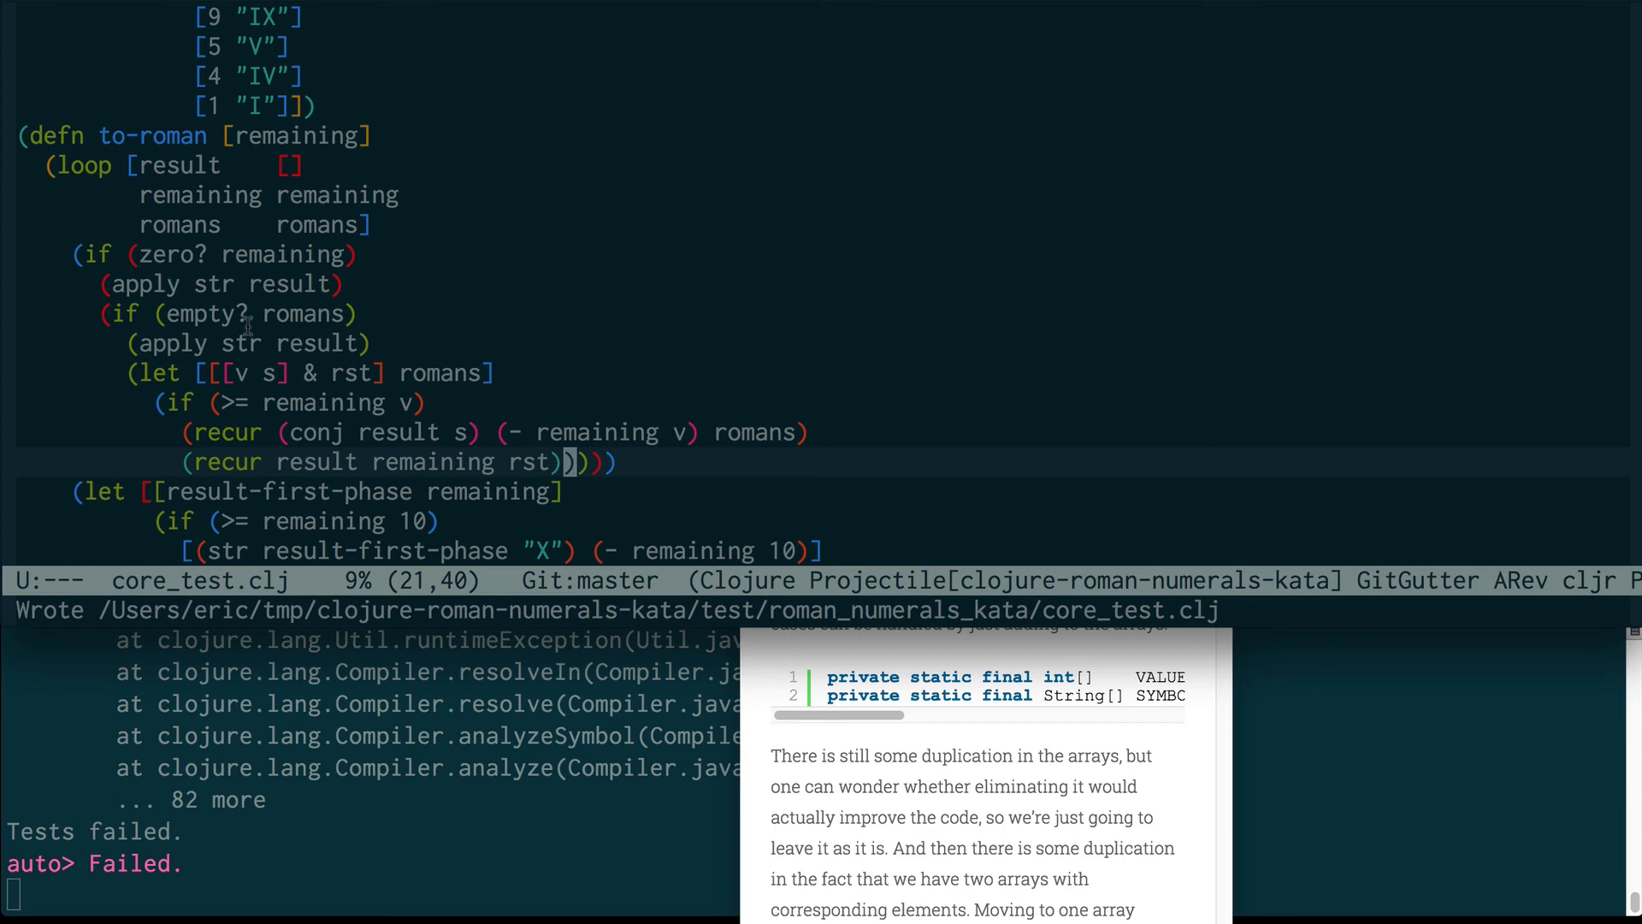
mouse_move(285, 315)
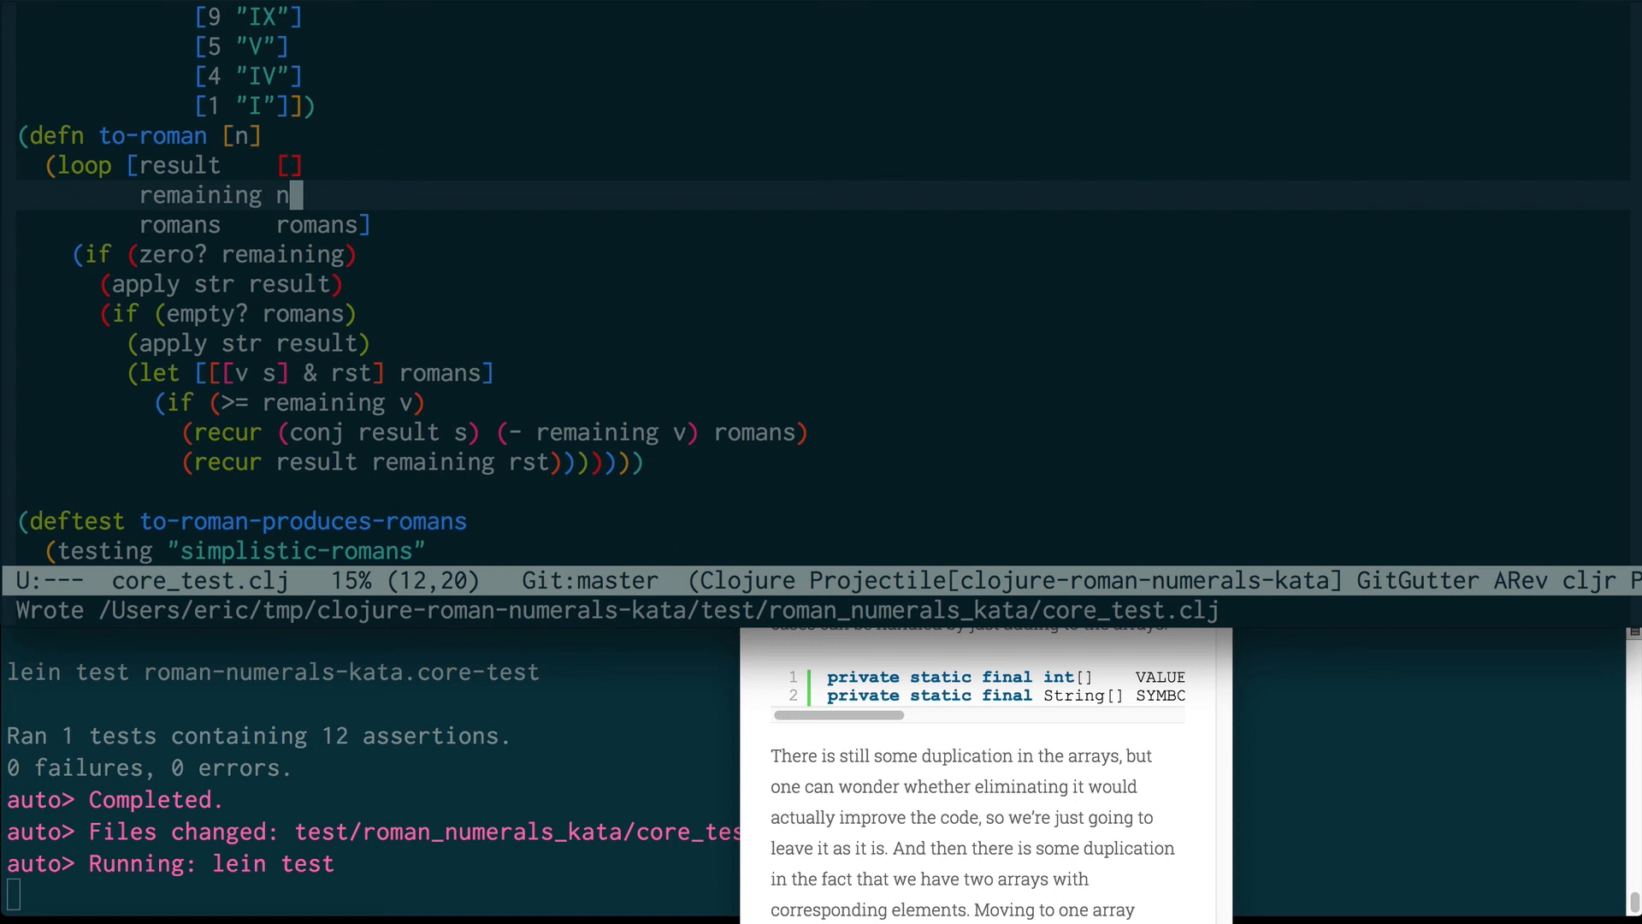
Step: Rename to-roman's argument to n, bind remaining to n, and see twelve assertions pass
scroll("down", 3)
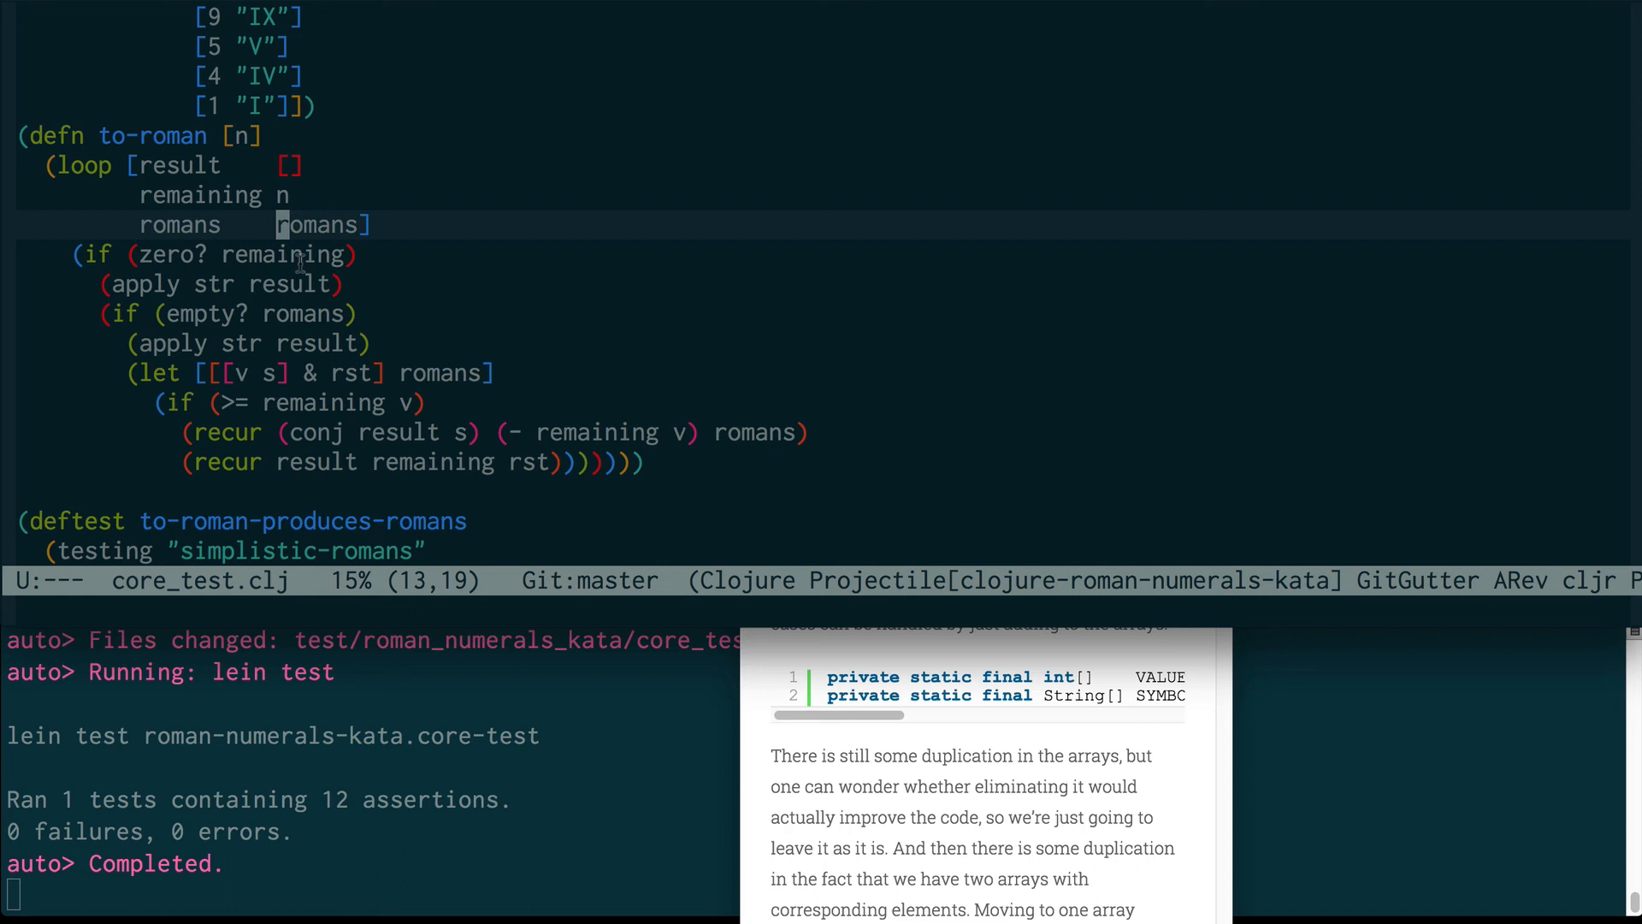
mouse_move(330, 152)
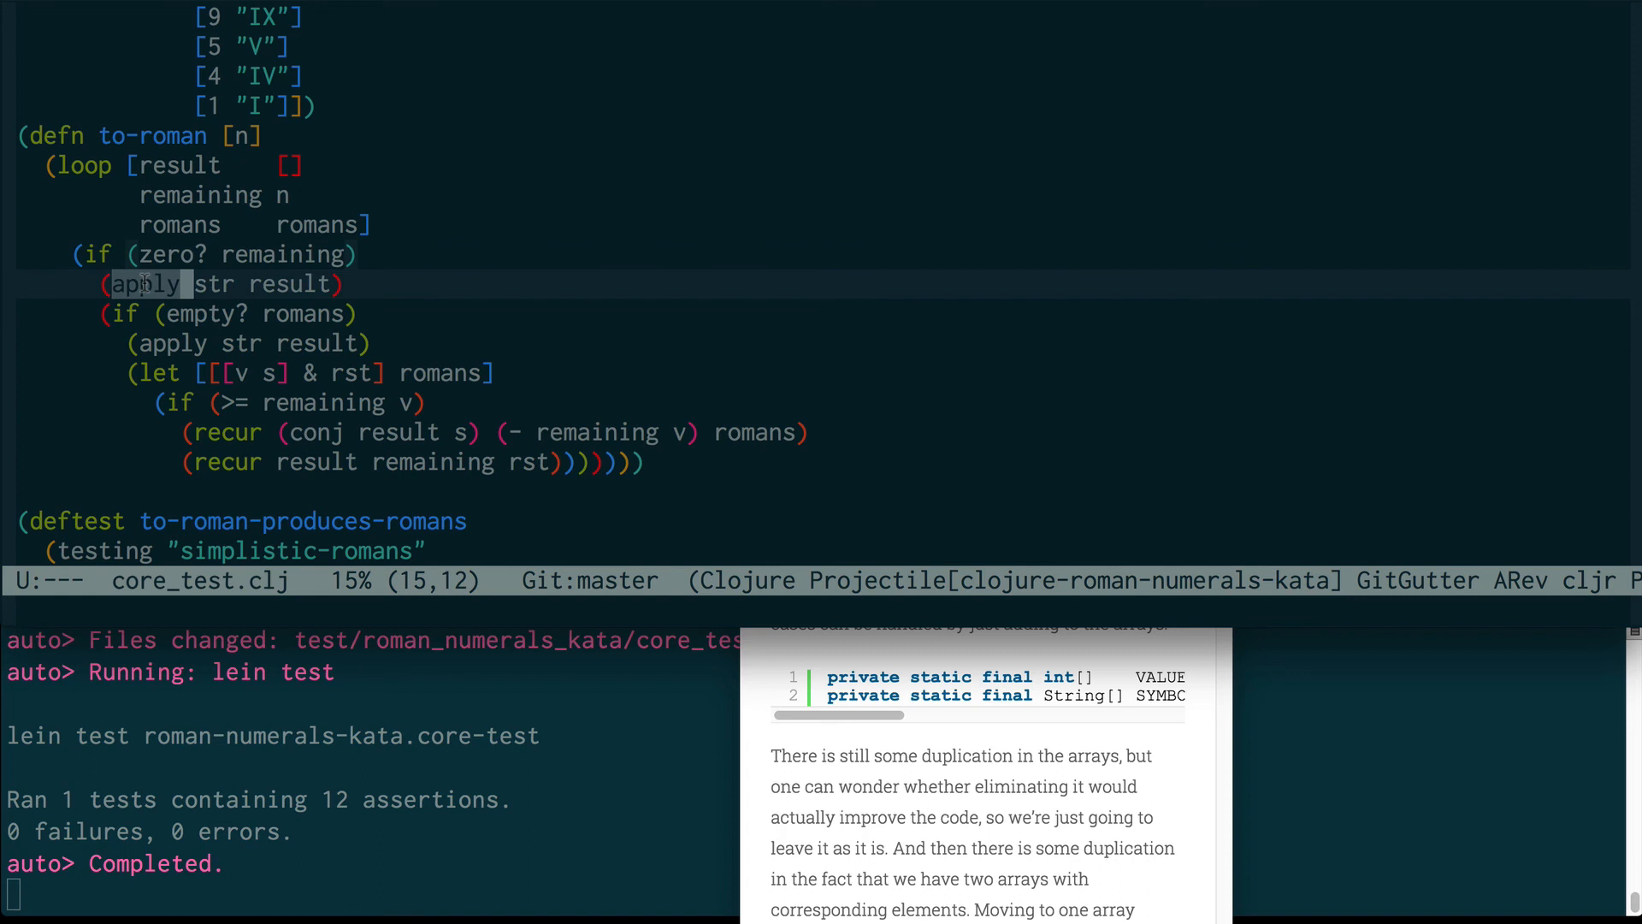
Step: Review the loop/recur to-roman over result, remaining and romans with all twelve assertions passing
left_click(287, 284)
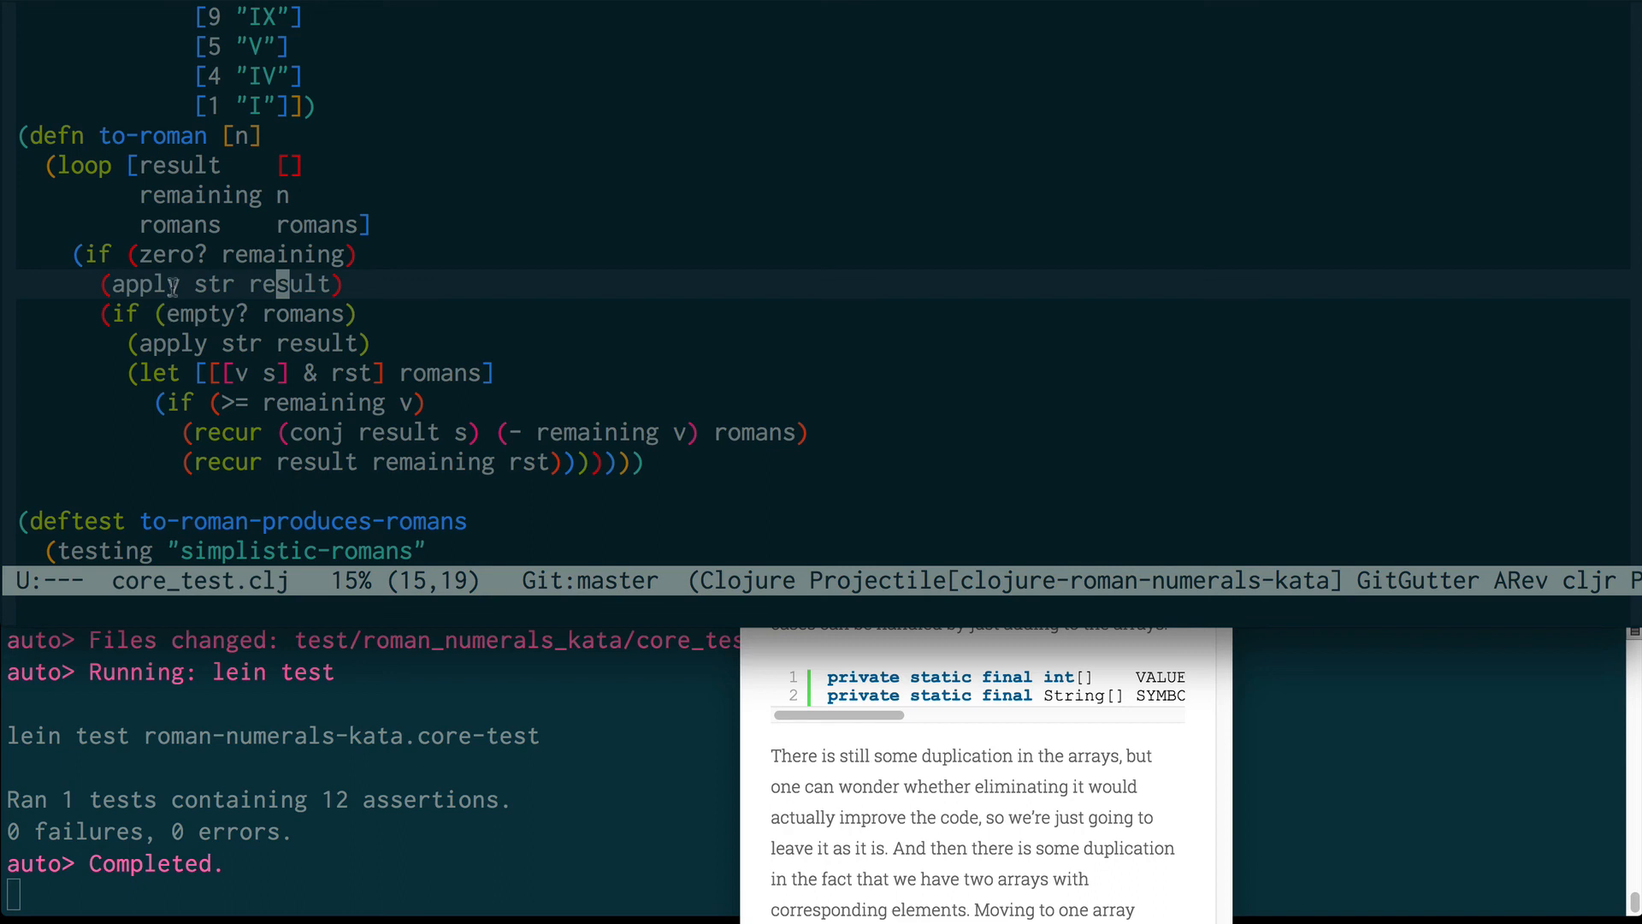
mouse_move(212, 265)
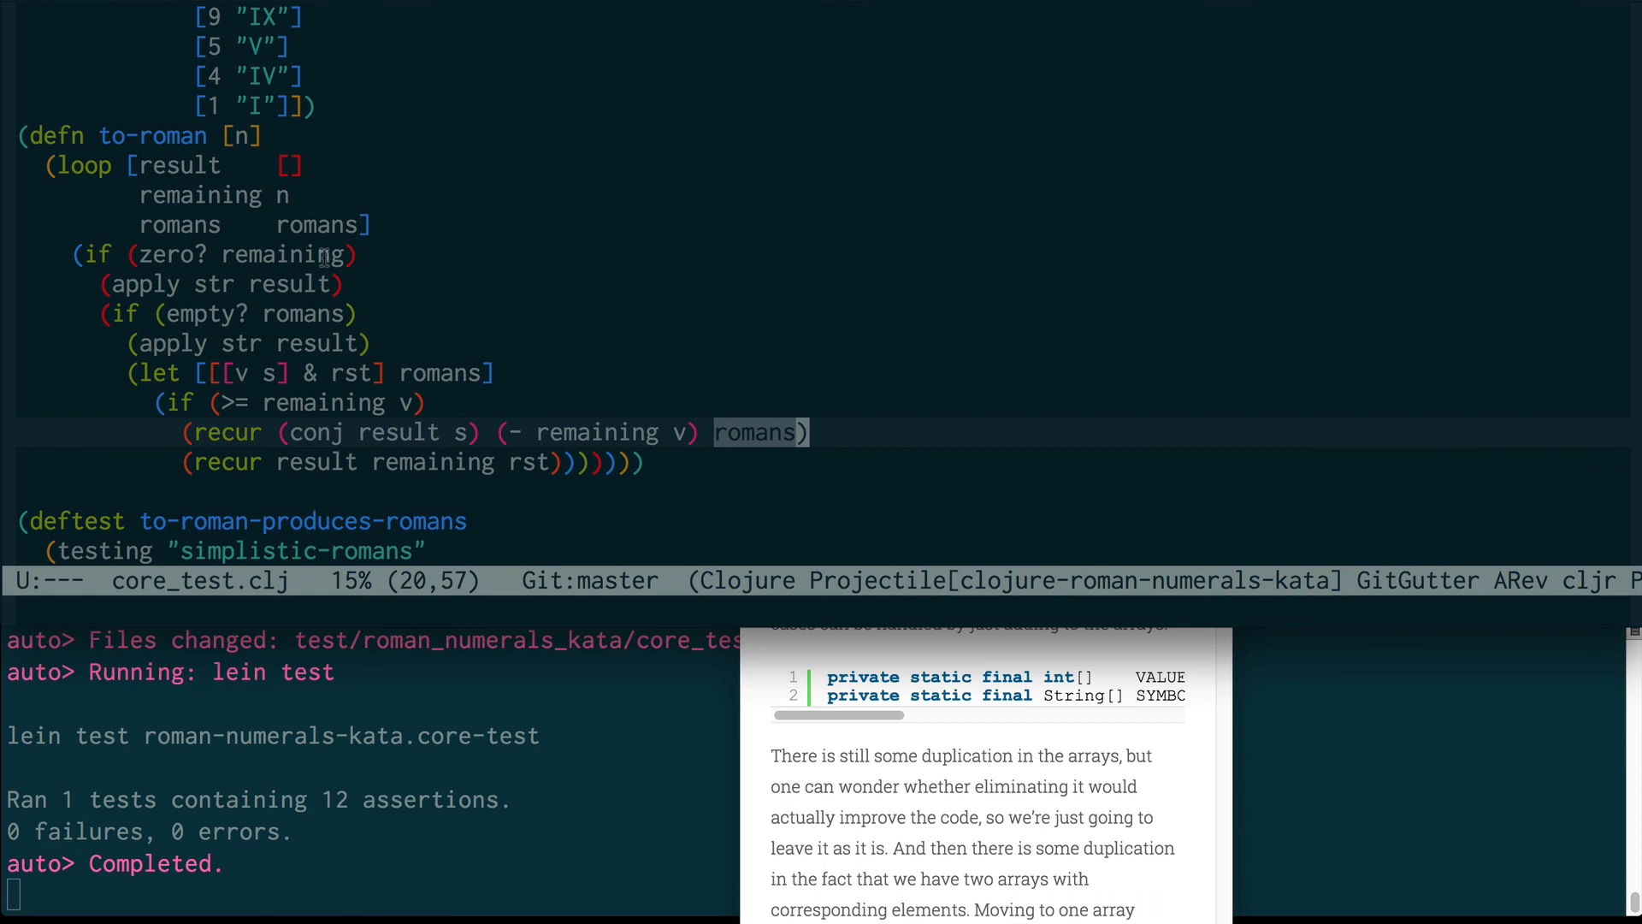
left_click(445, 373)
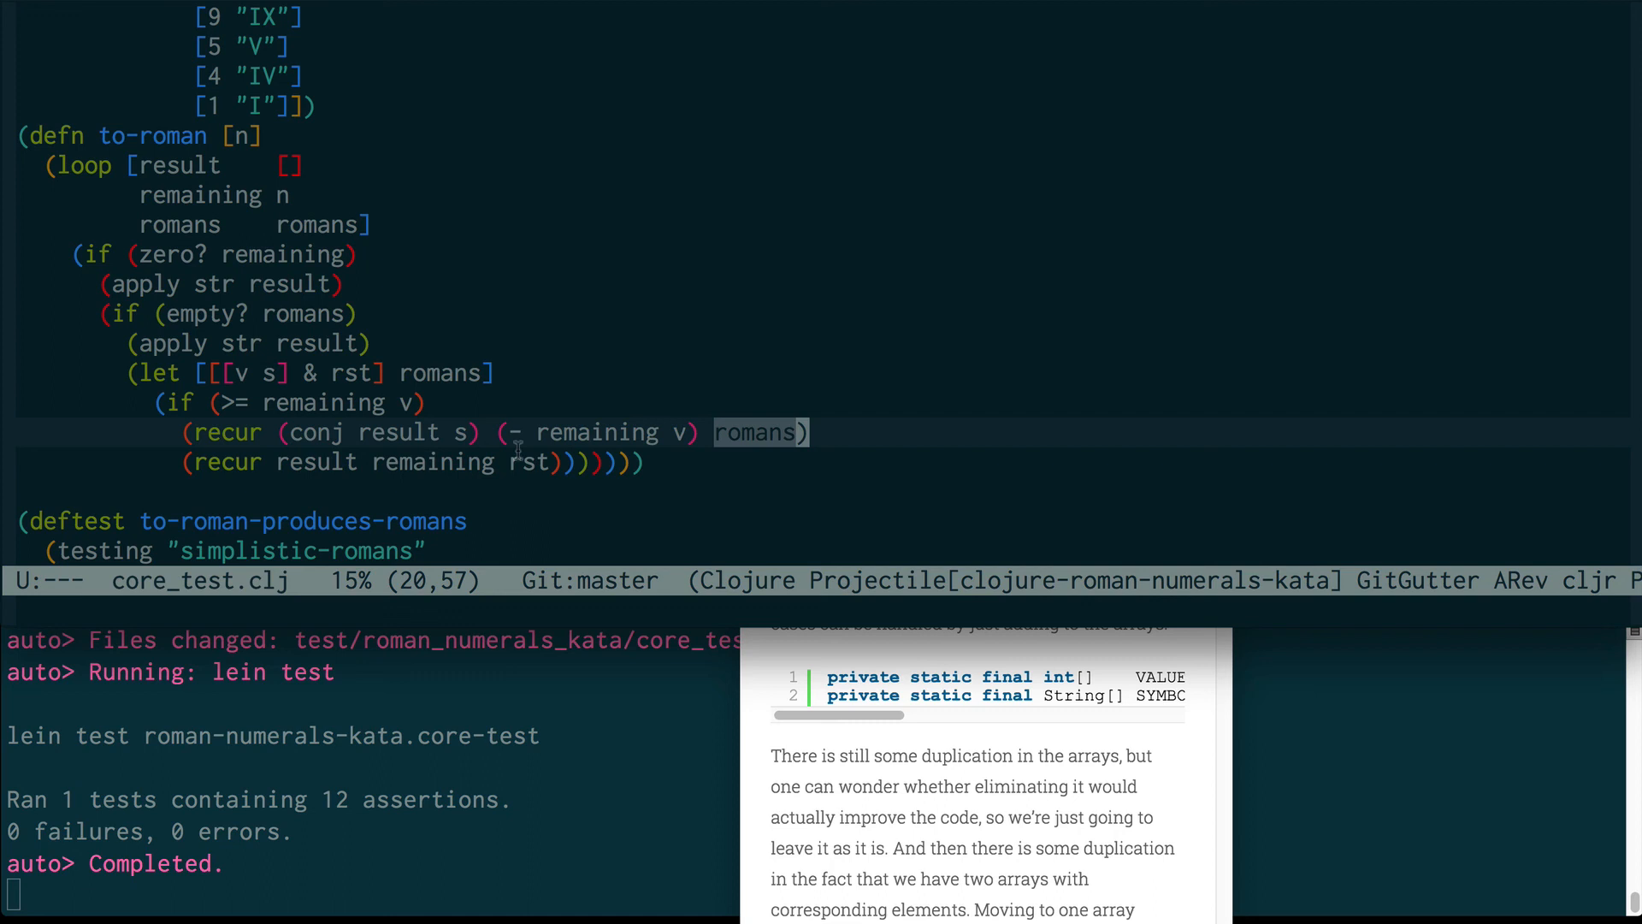
mouse_move(361, 311)
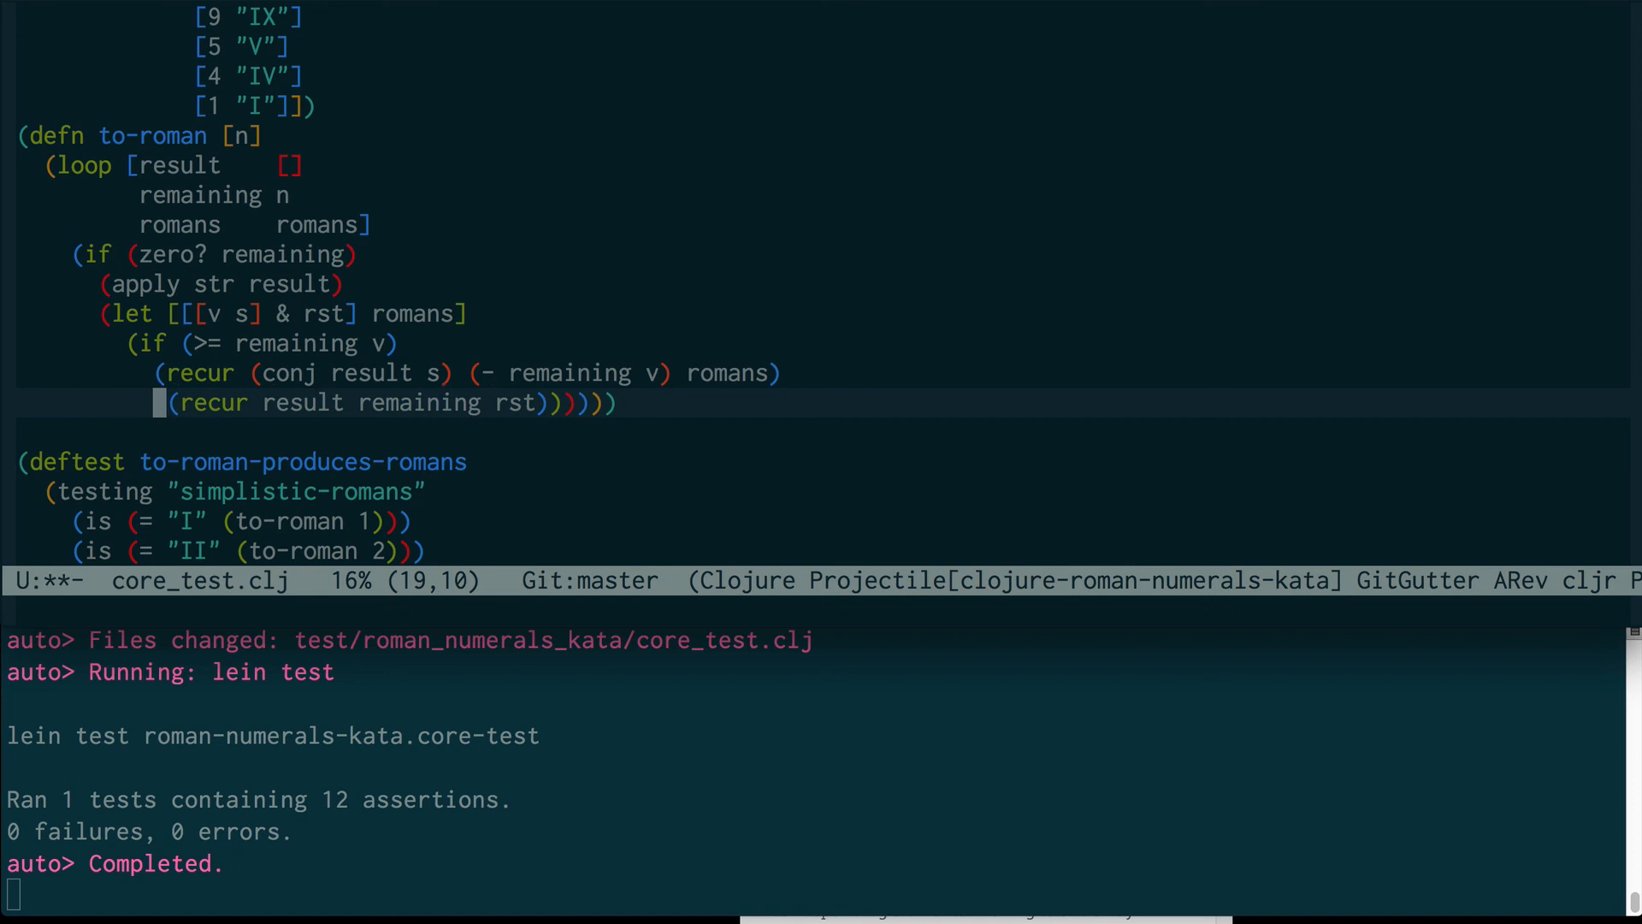
Step: Remove the (if (empty? romans) ...) wrapper so the let follows the zero? test
scroll("down", 3)
type("(is (= \"\")))")
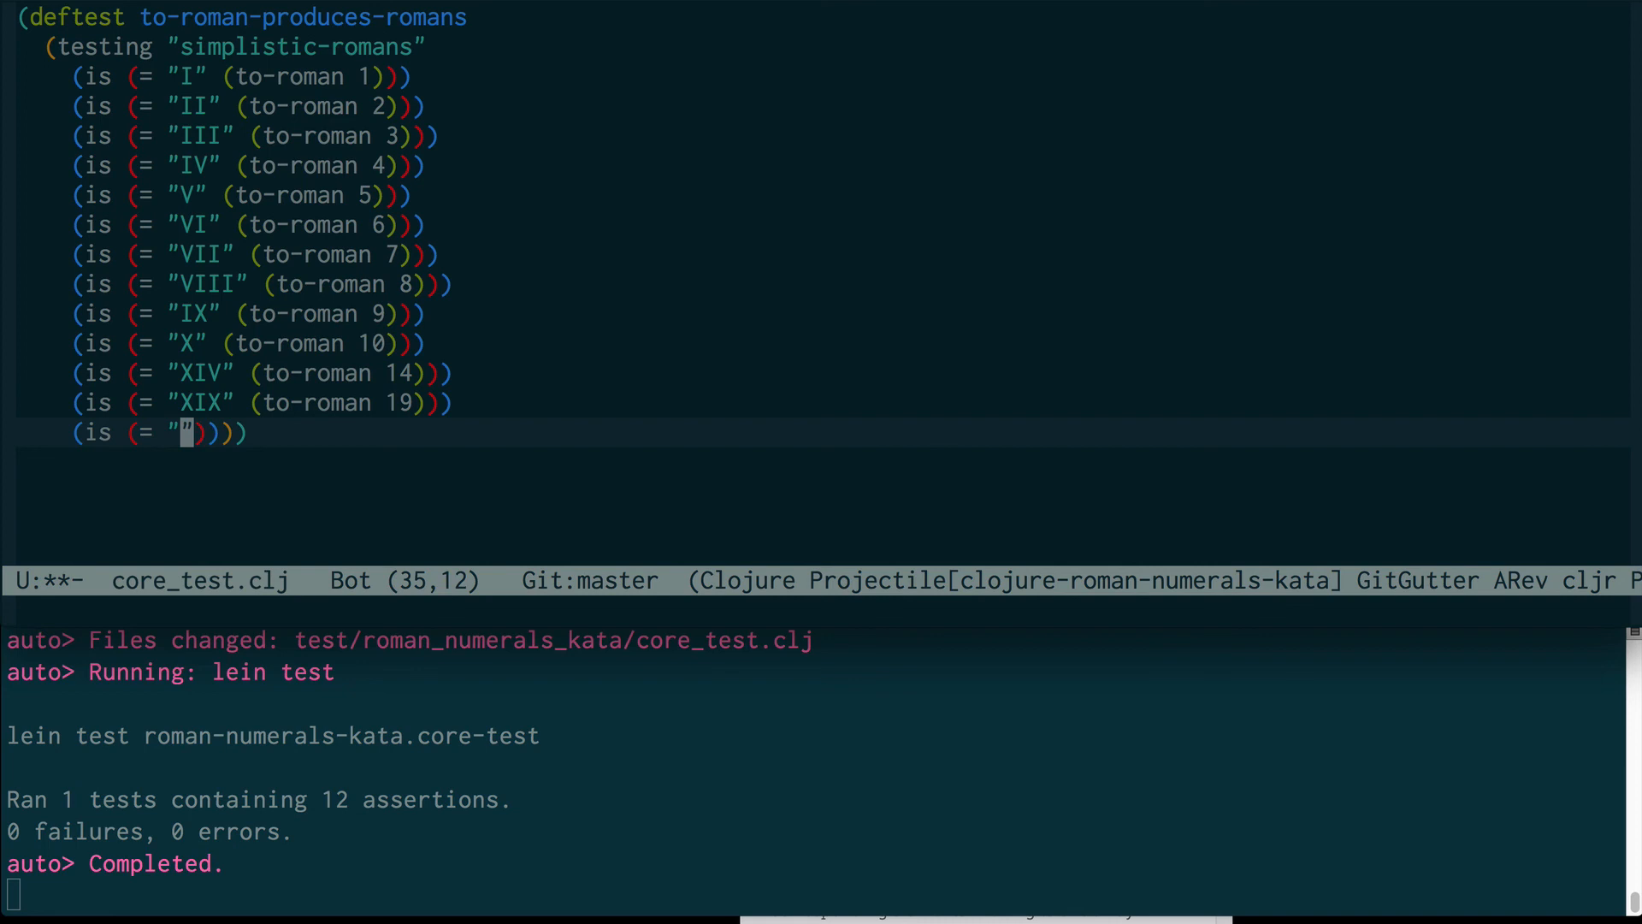
Step: Add (is (= "CXX" (to-roman 120))), which fails by producing twelve X's
type("C")
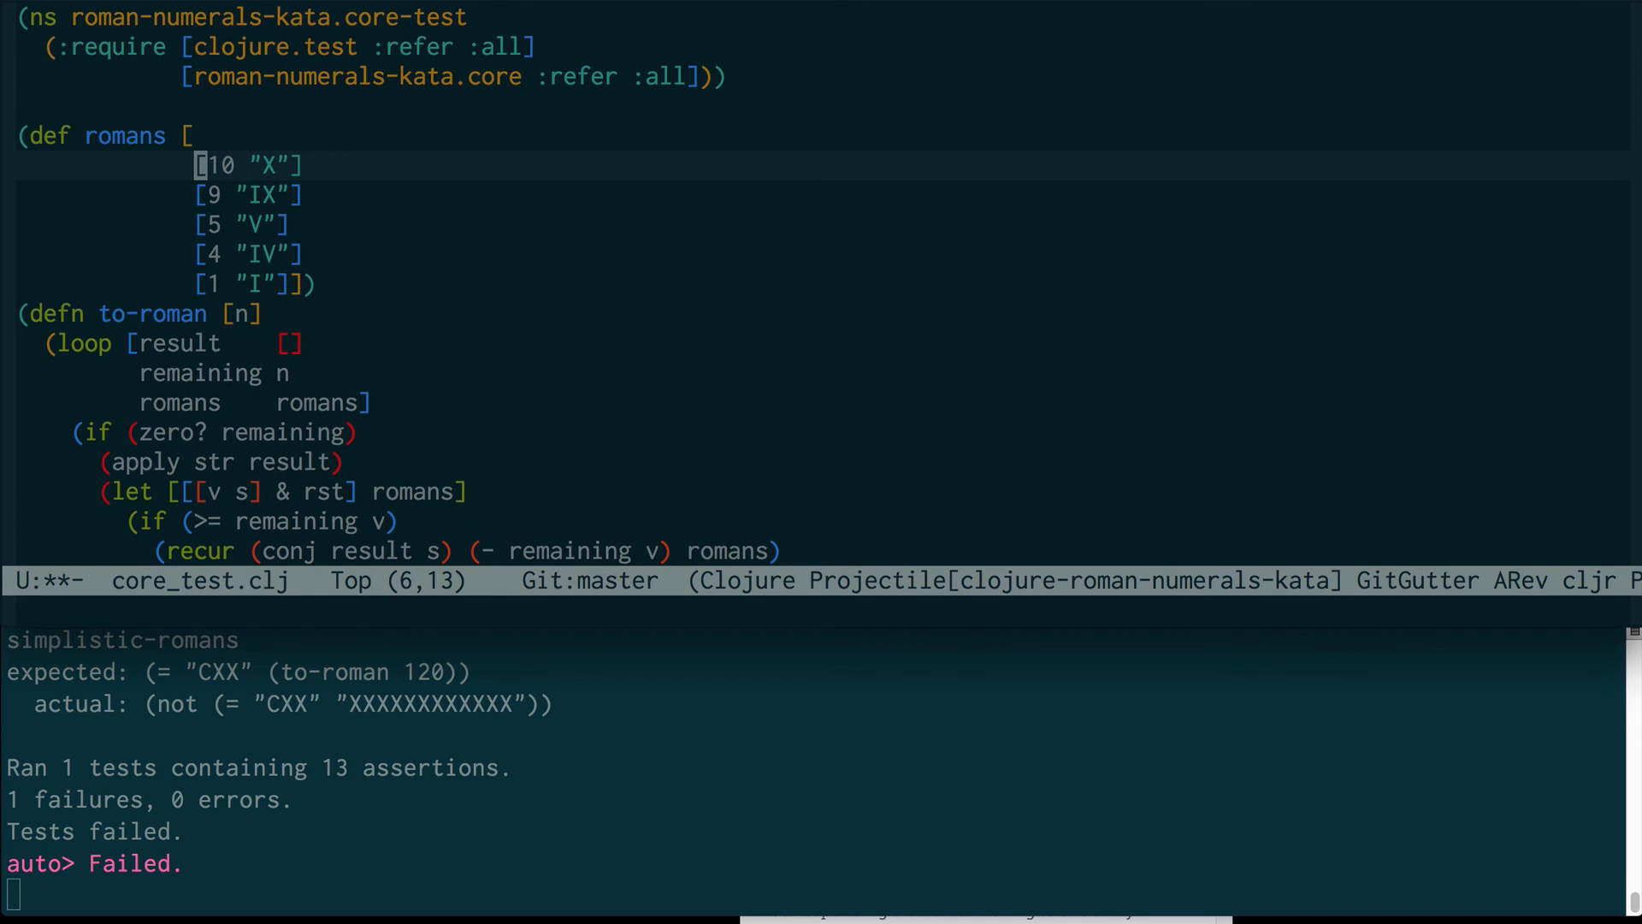
Step: Insert [100 "C"] at the front of the romans vector
type("[100 \"C\"]")
type("[50 \"L\"]")
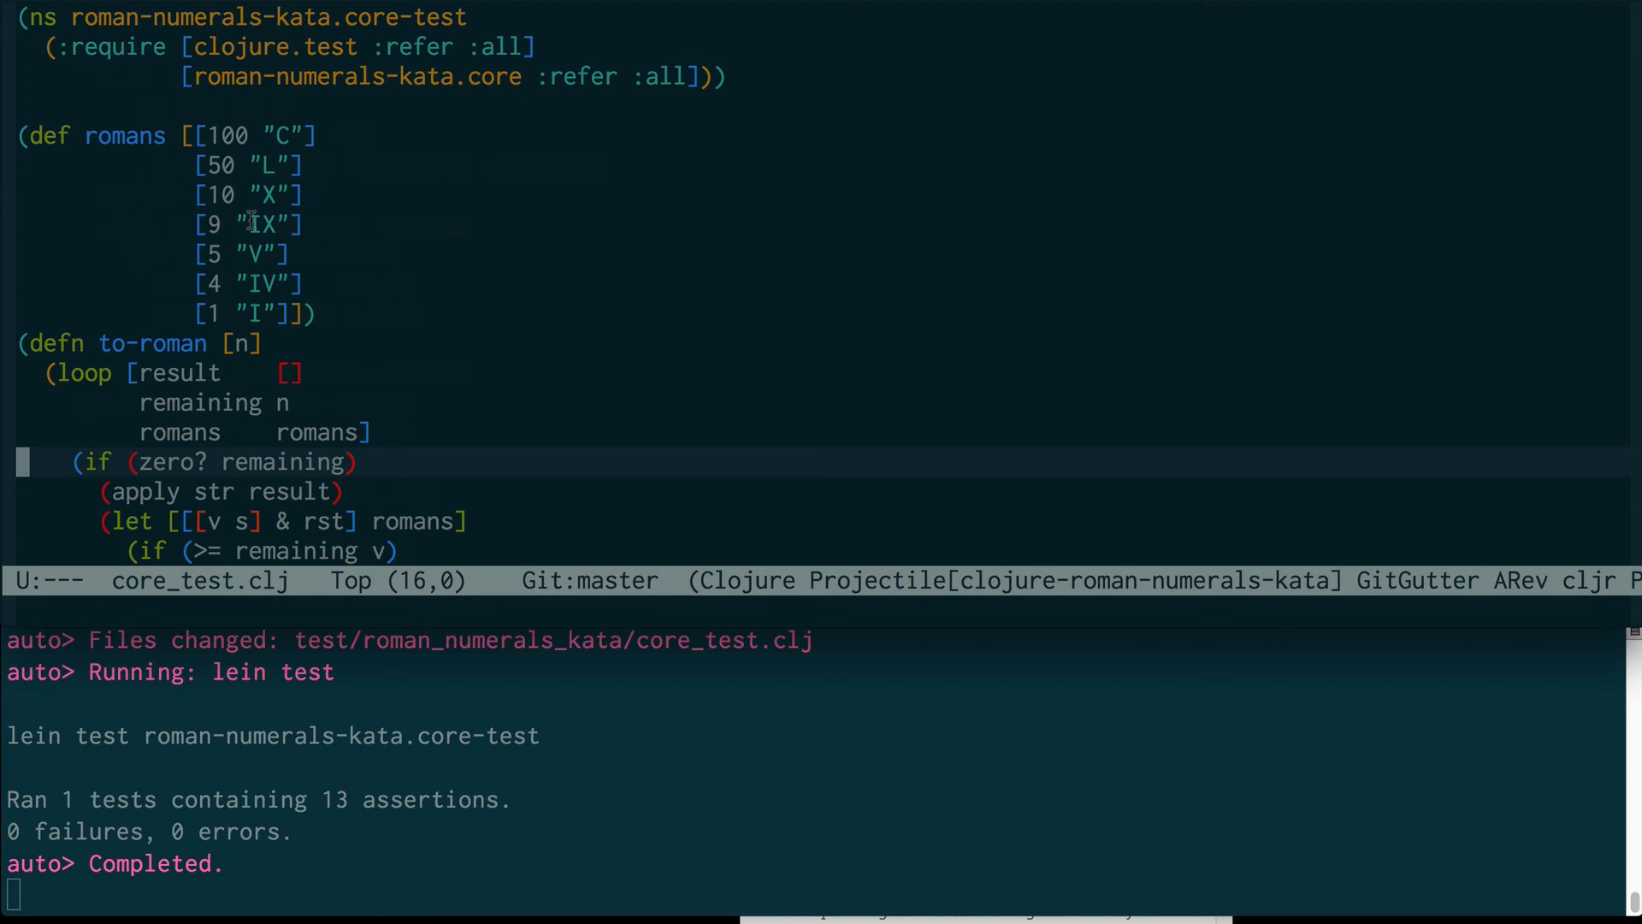
mouse_move(251, 253)
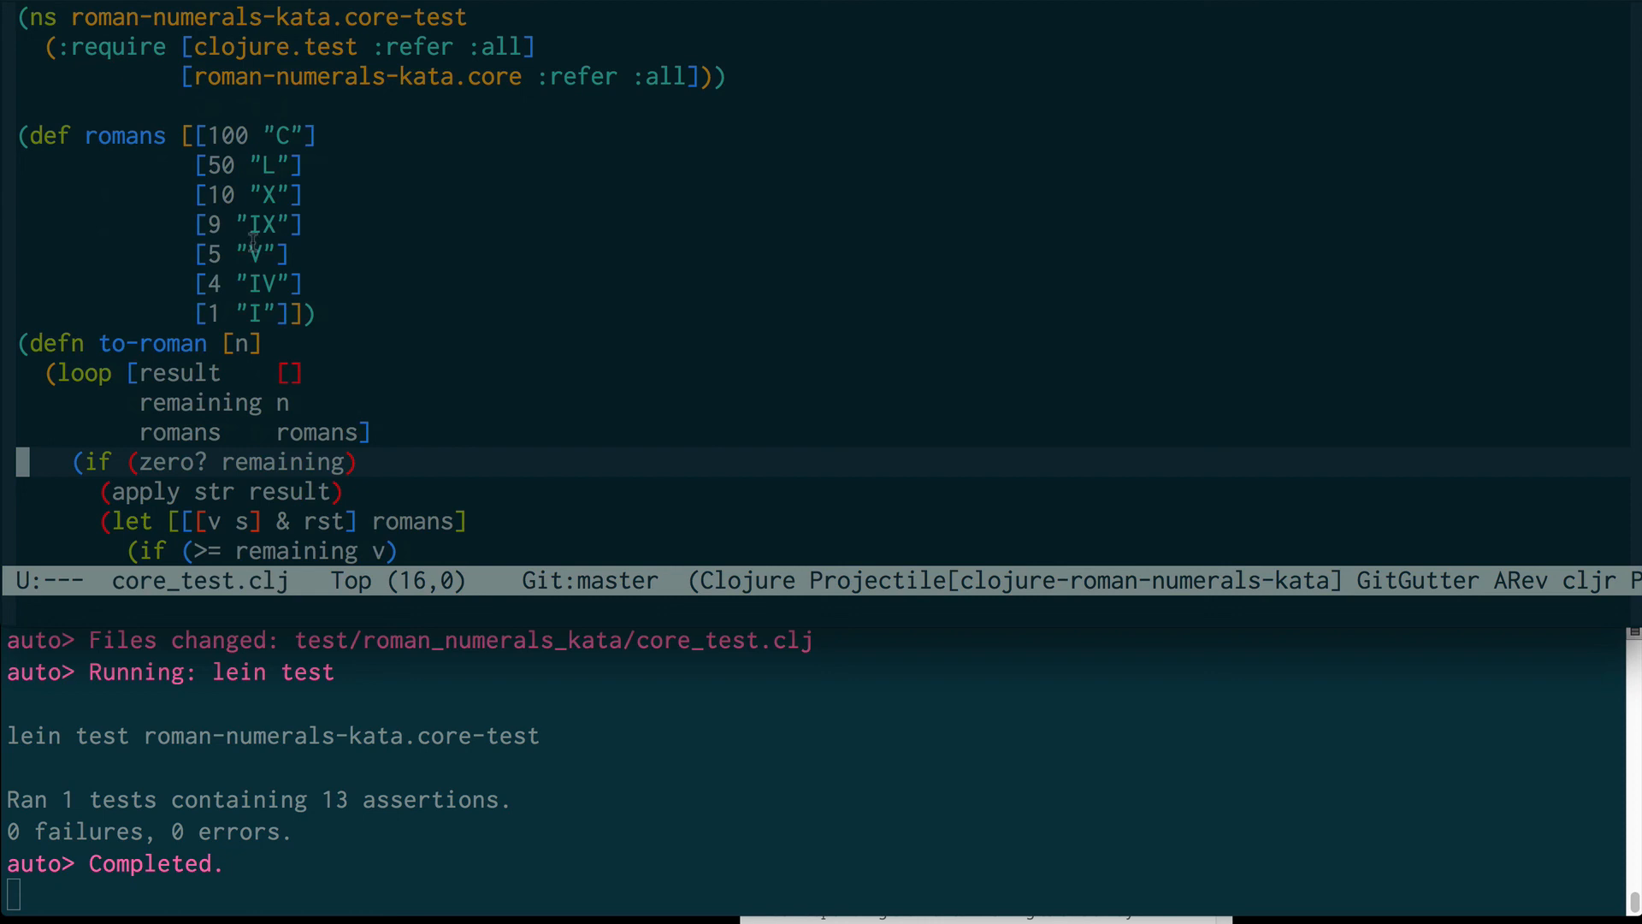
mouse_move(198, 133)
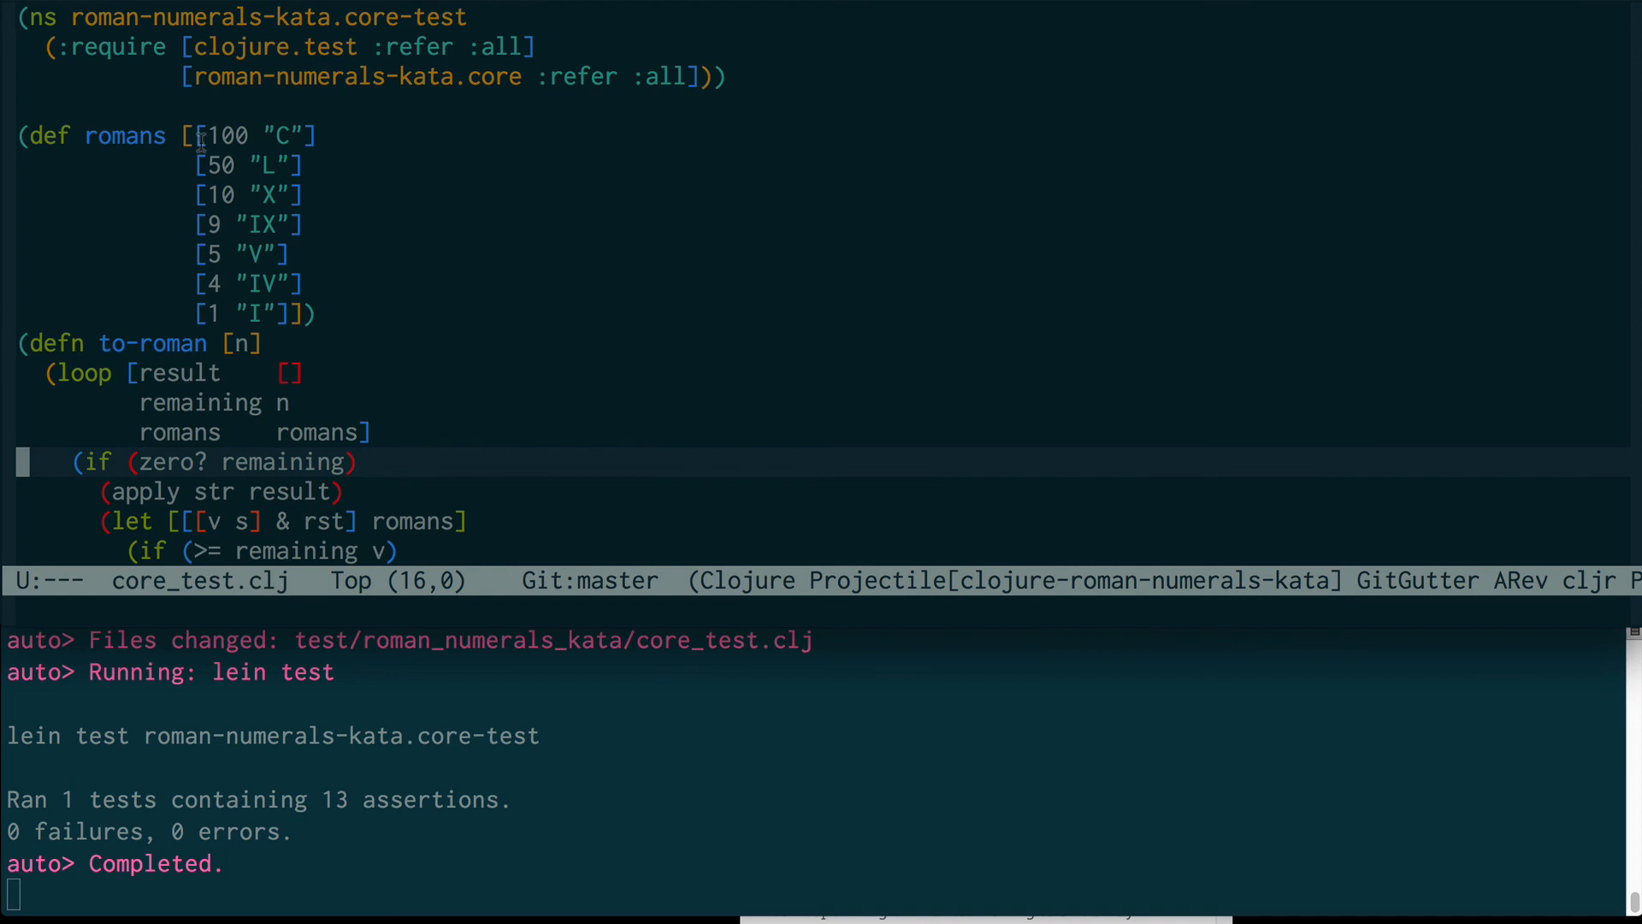
Step: Add [50 "L"] after [100 "C"], save, and confirm all thirteen assertions pass
left_click(310, 193)
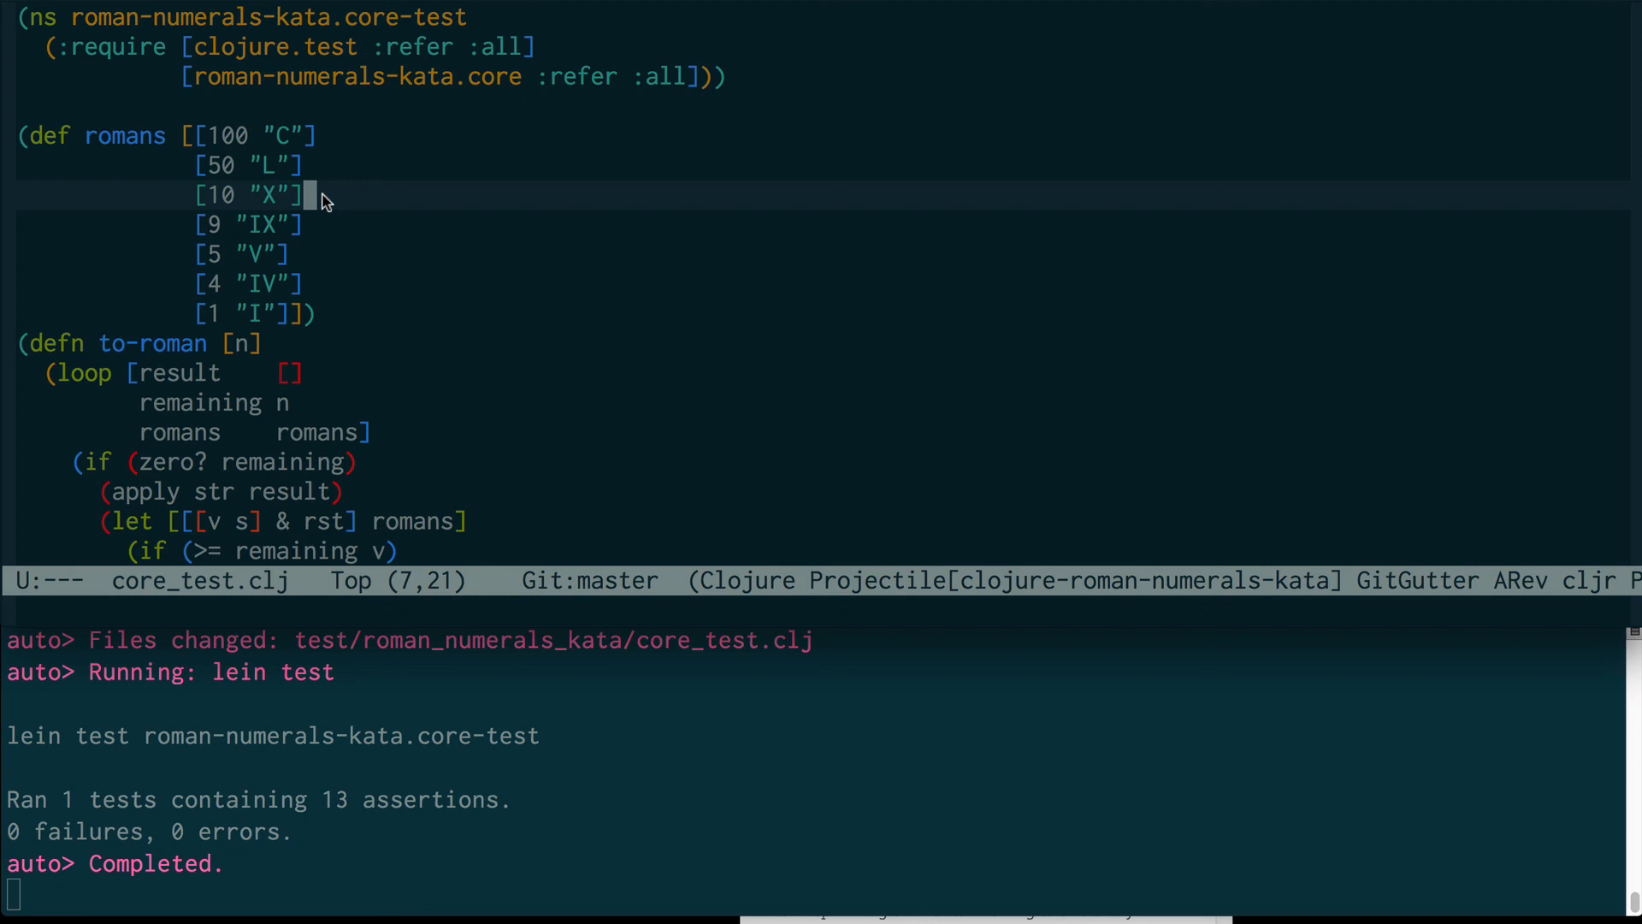
scroll("down", 3)
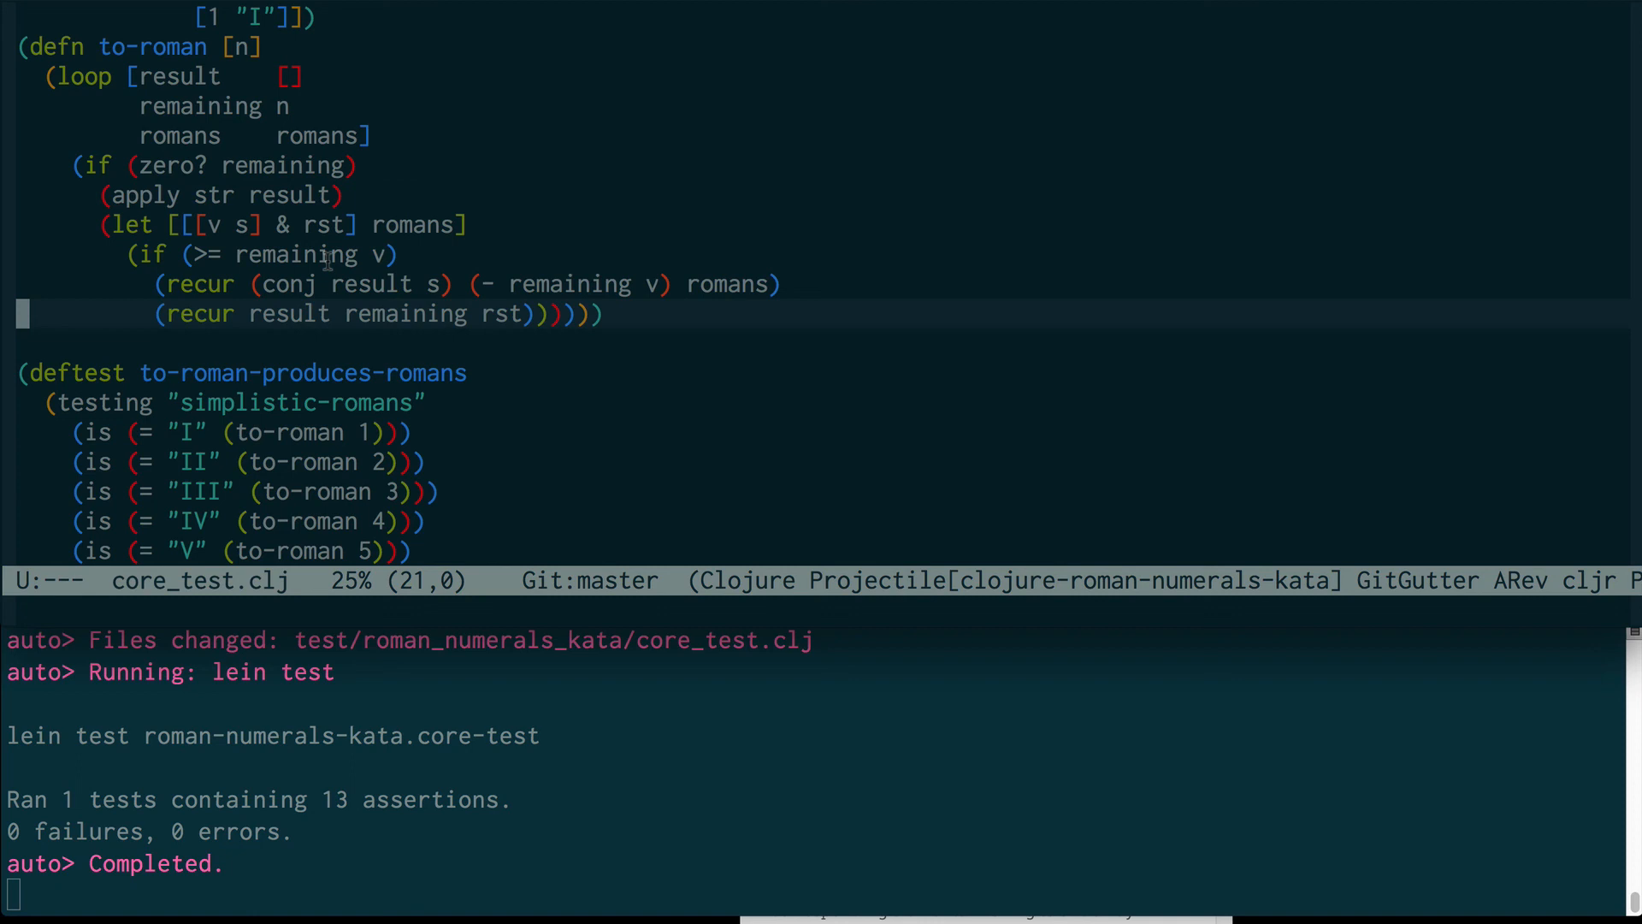
mouse_move(262, 346)
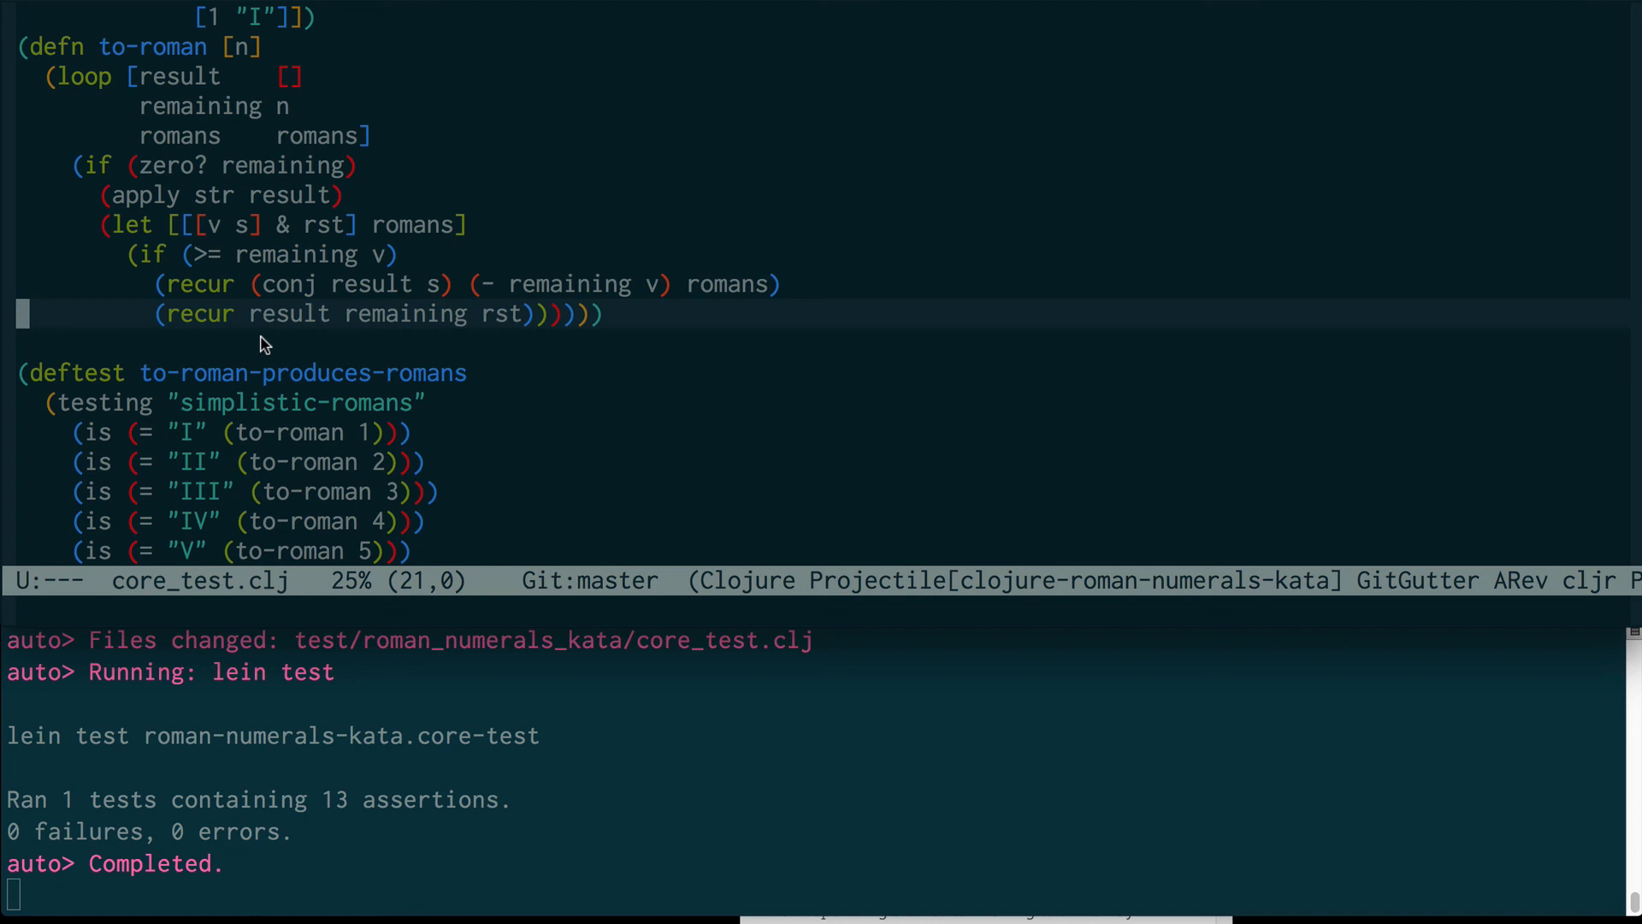